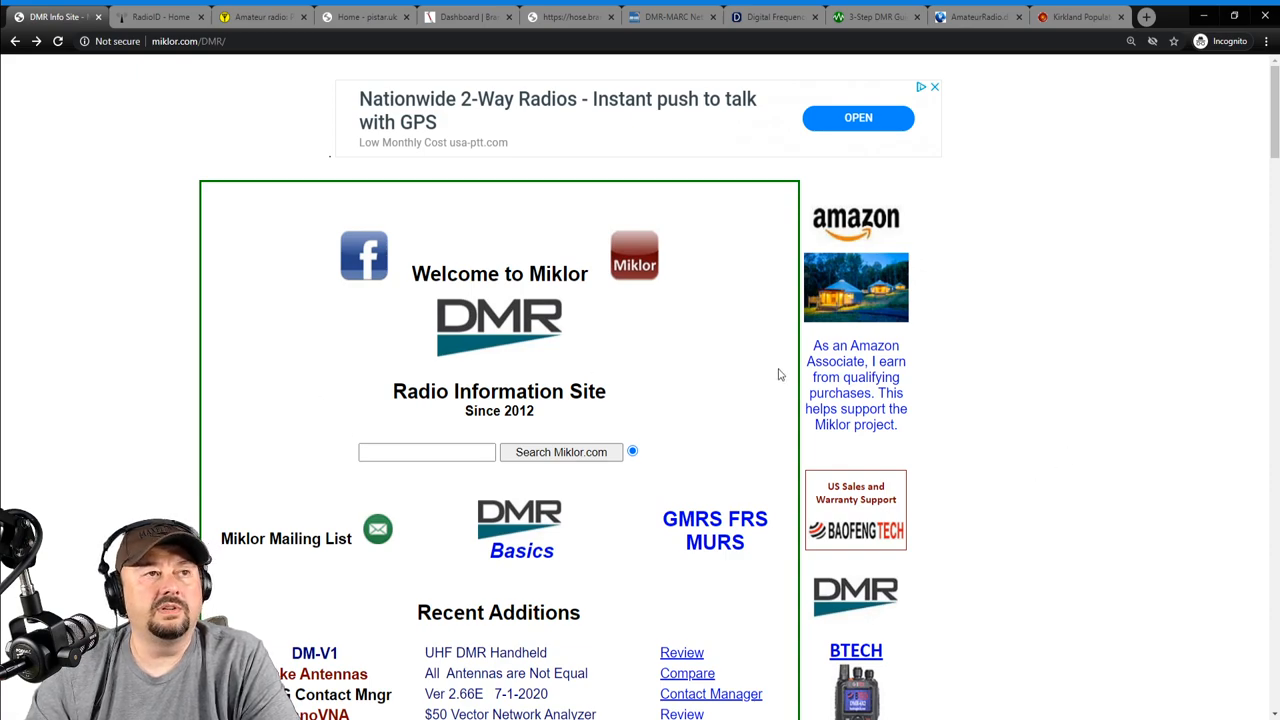
# Browse down the Miklor DMR home page to the DMR Beginners Tutorial link and follow it.
pyautogui.scroll(-3)
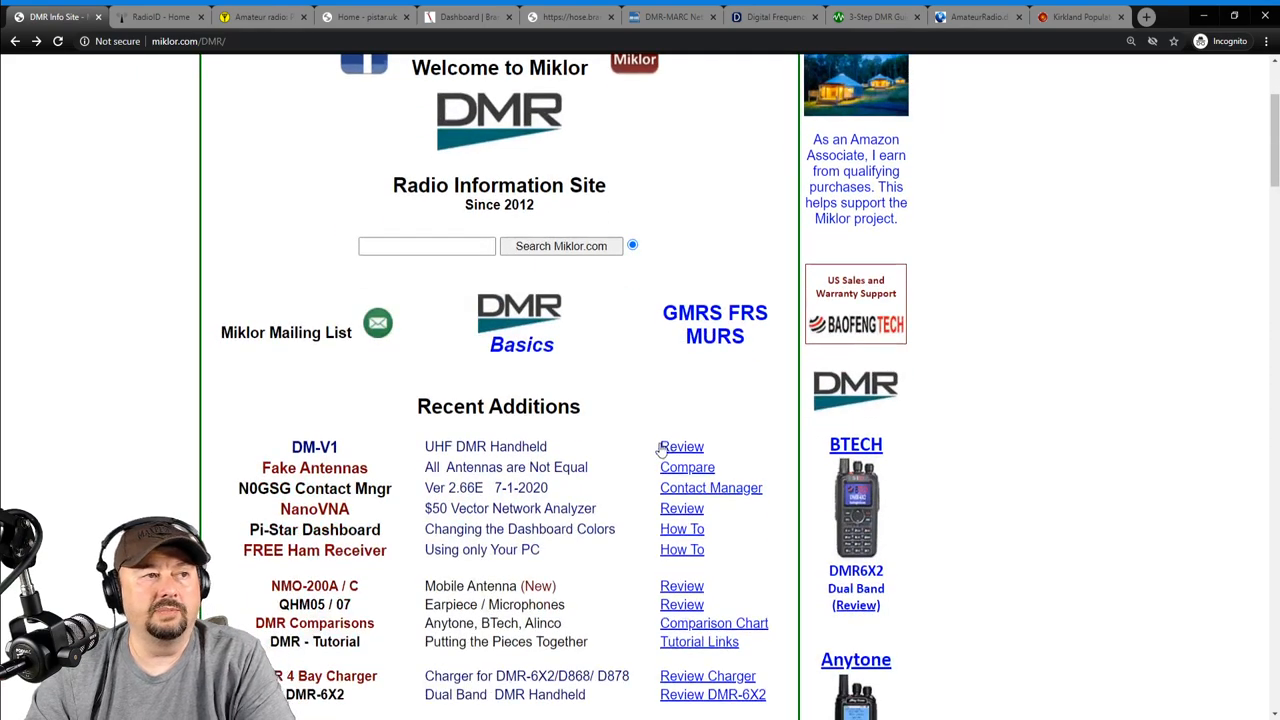
pyautogui.scroll(-3)
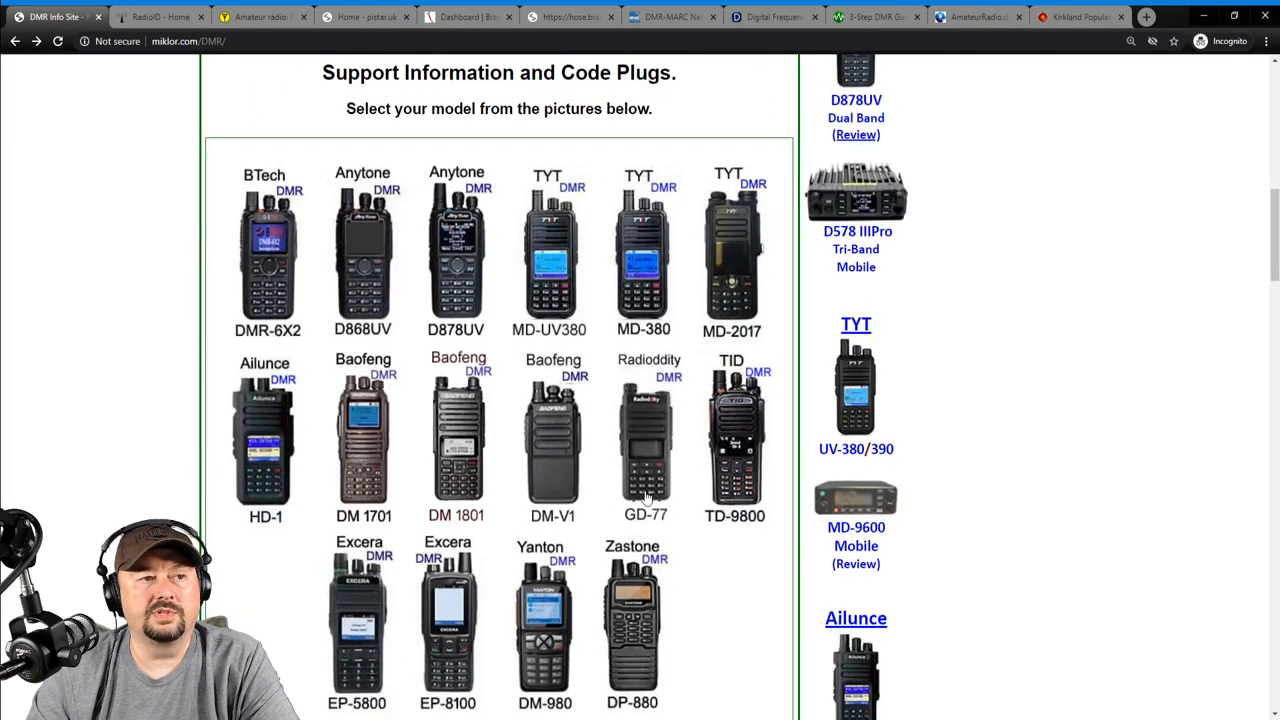
pyautogui.scroll(-3)
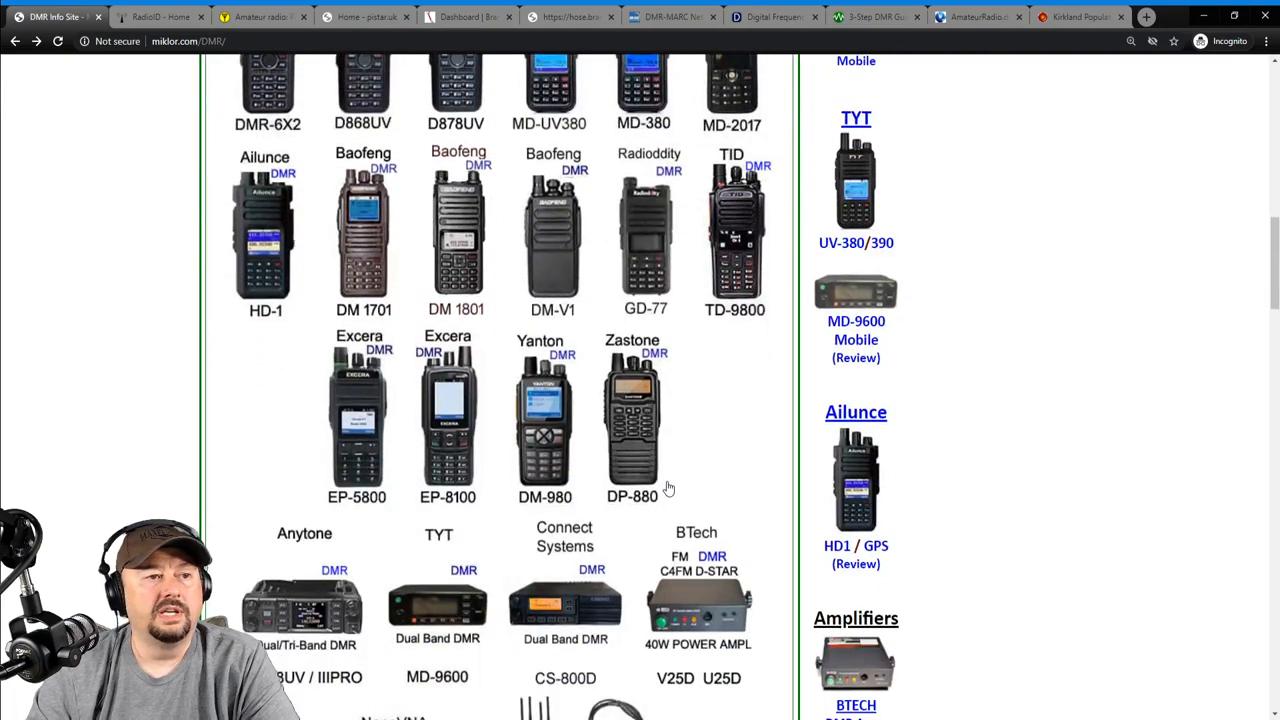
pyautogui.scroll(-3)
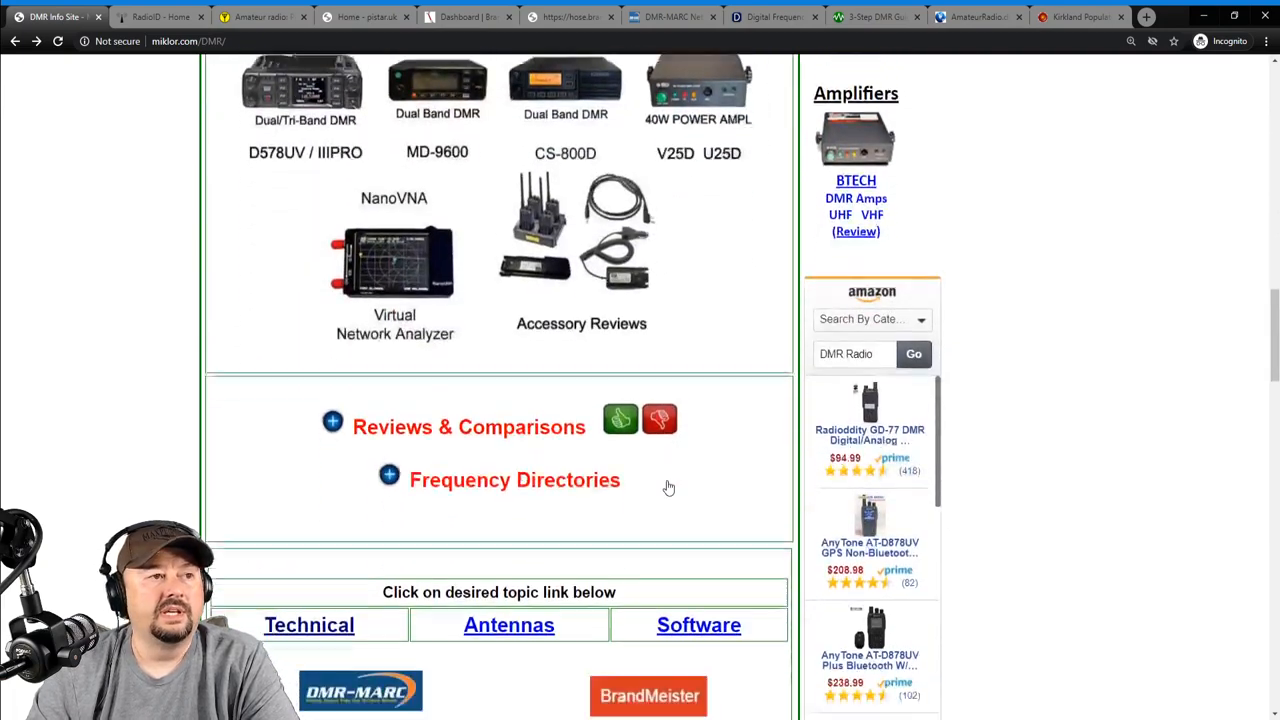
pyautogui.scroll(-3)
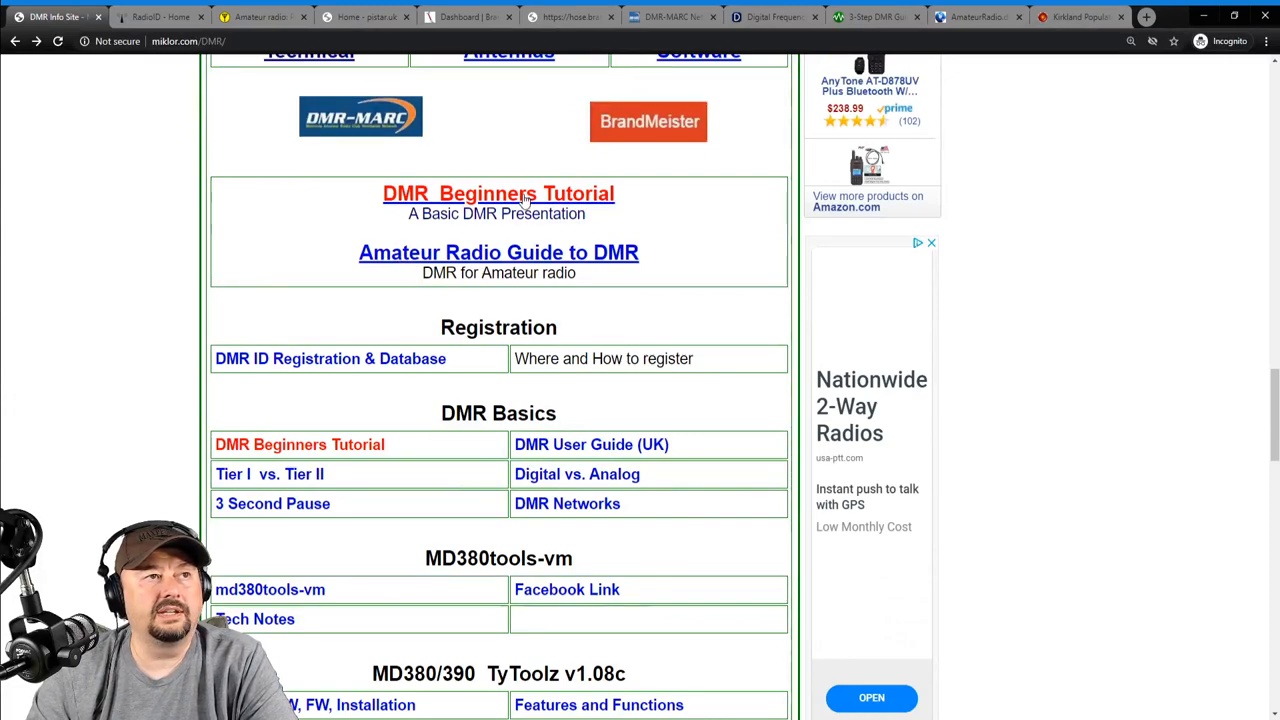
pyautogui.click(498, 192)
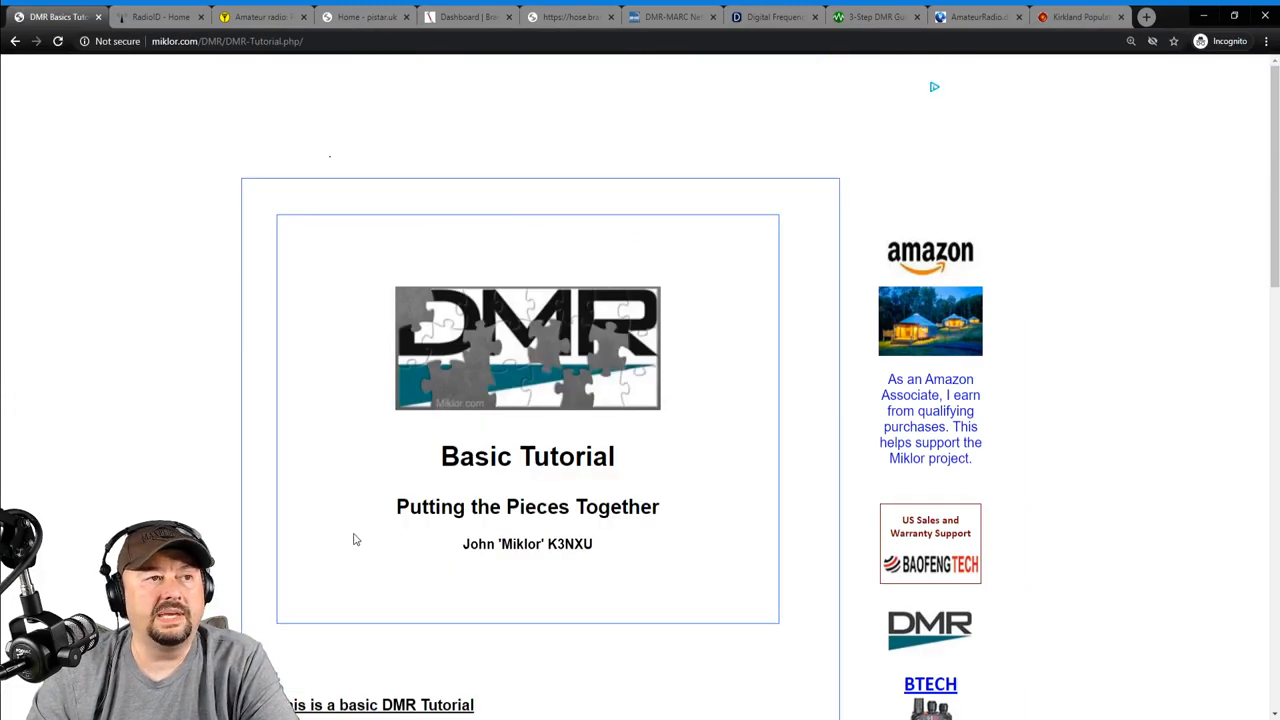
# From the DMR Basic Tutorial page, launch the tutorial's PDF version.
pyautogui.scroll(-3)
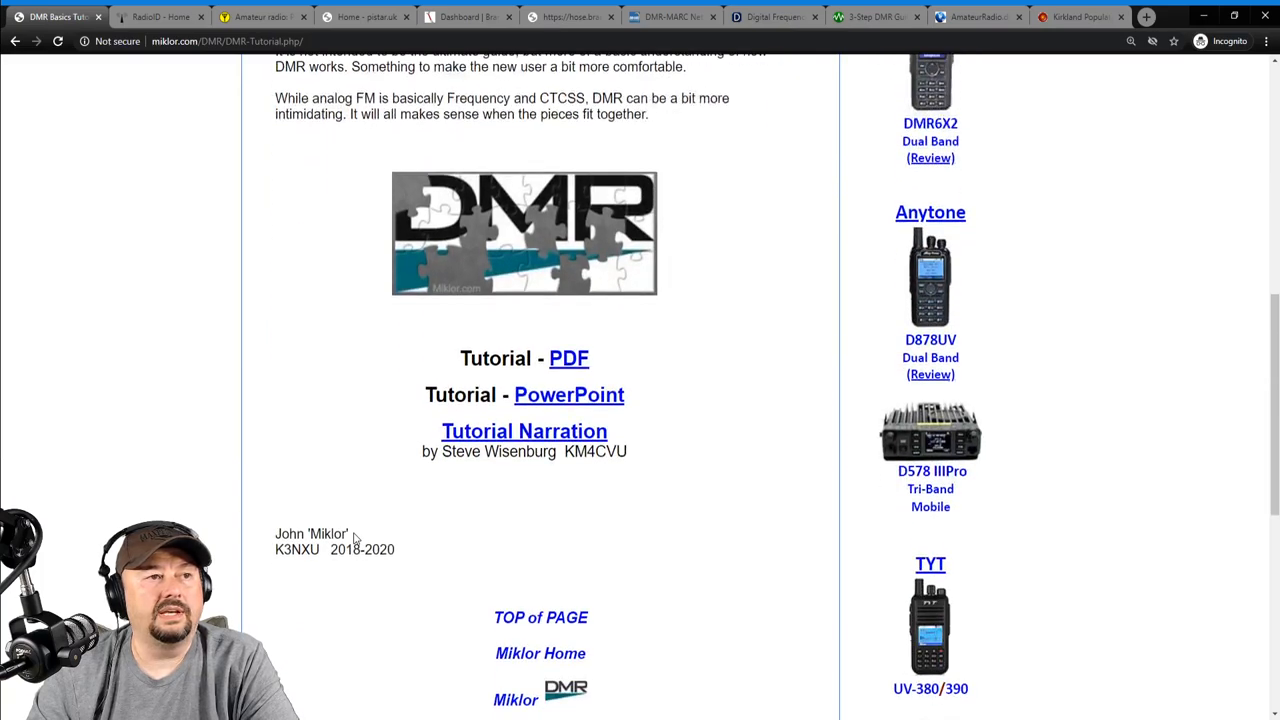
pyautogui.click(568, 358)
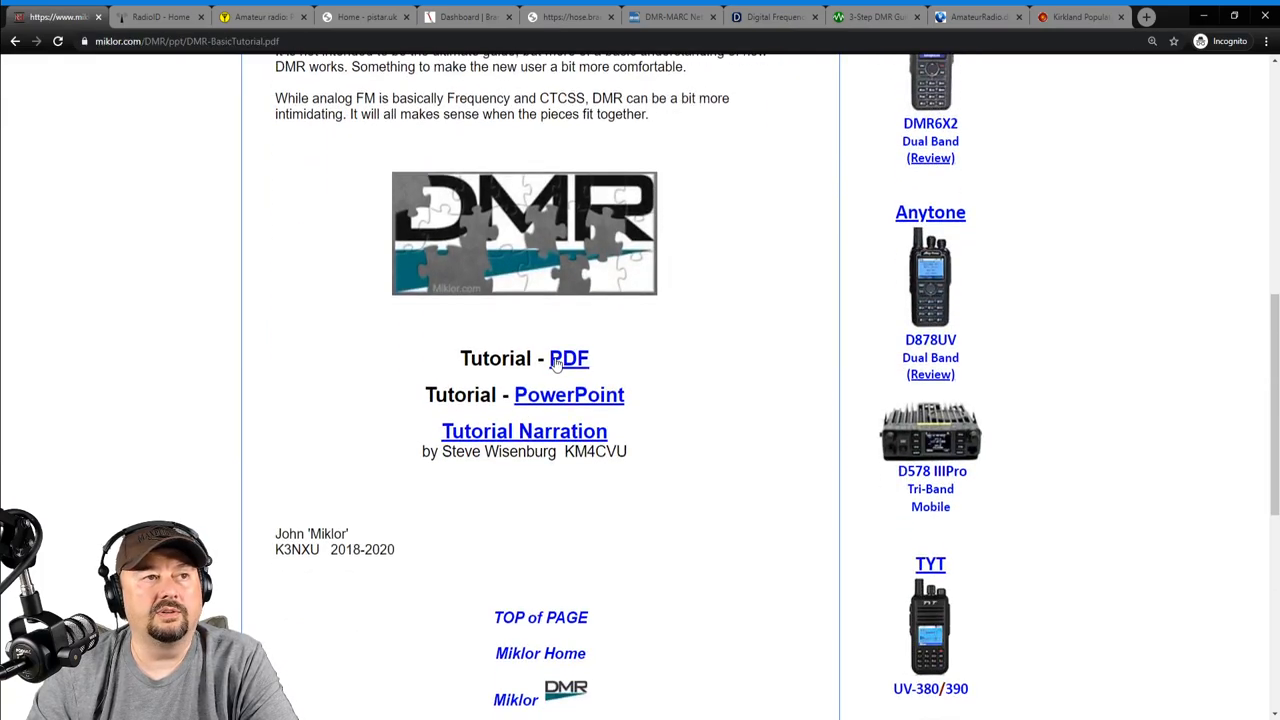
# Read the DMR very basics tutorial PDF down through the Talk Groups slides.
pyautogui.click(568, 358)
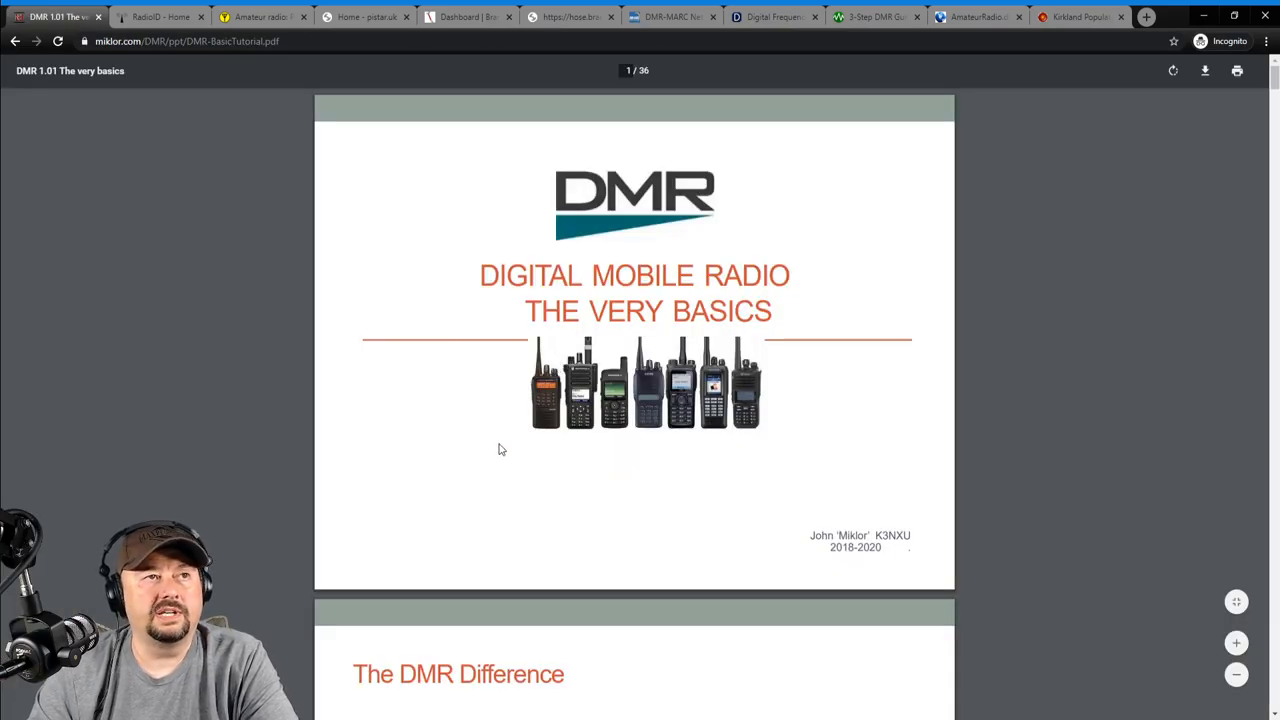
pyautogui.scroll(-3)
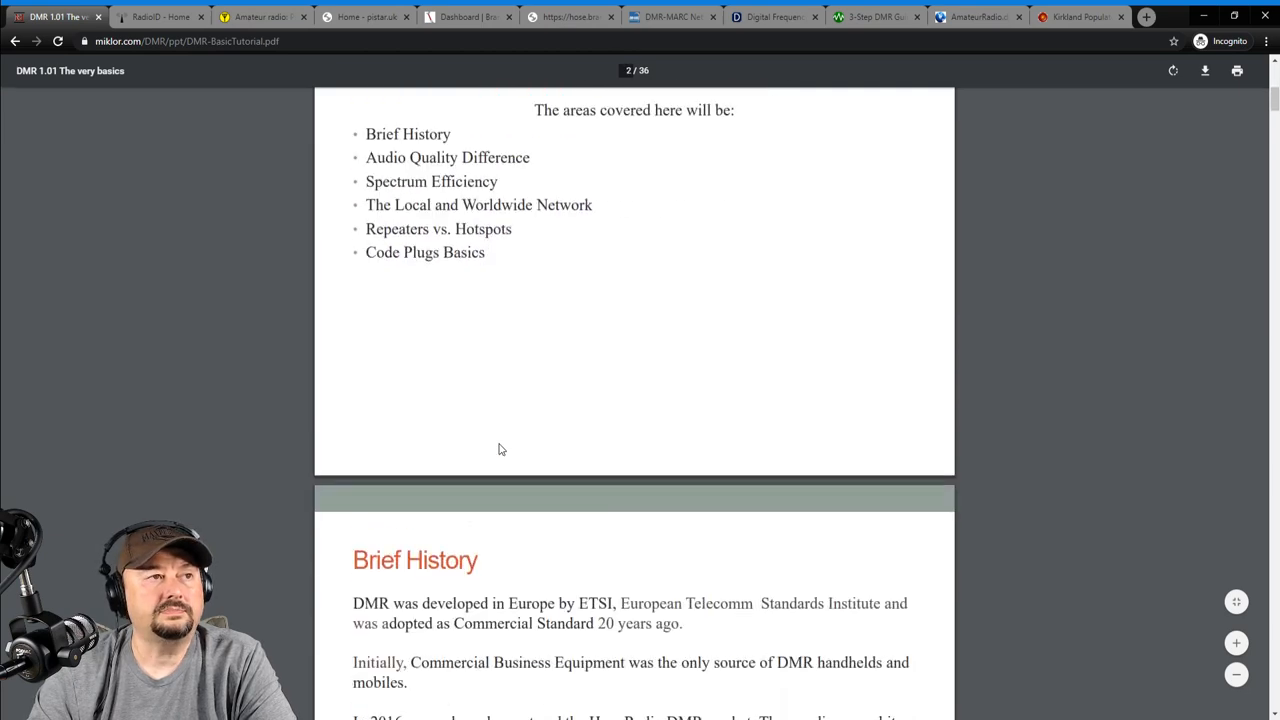
pyautogui.scroll(-3)
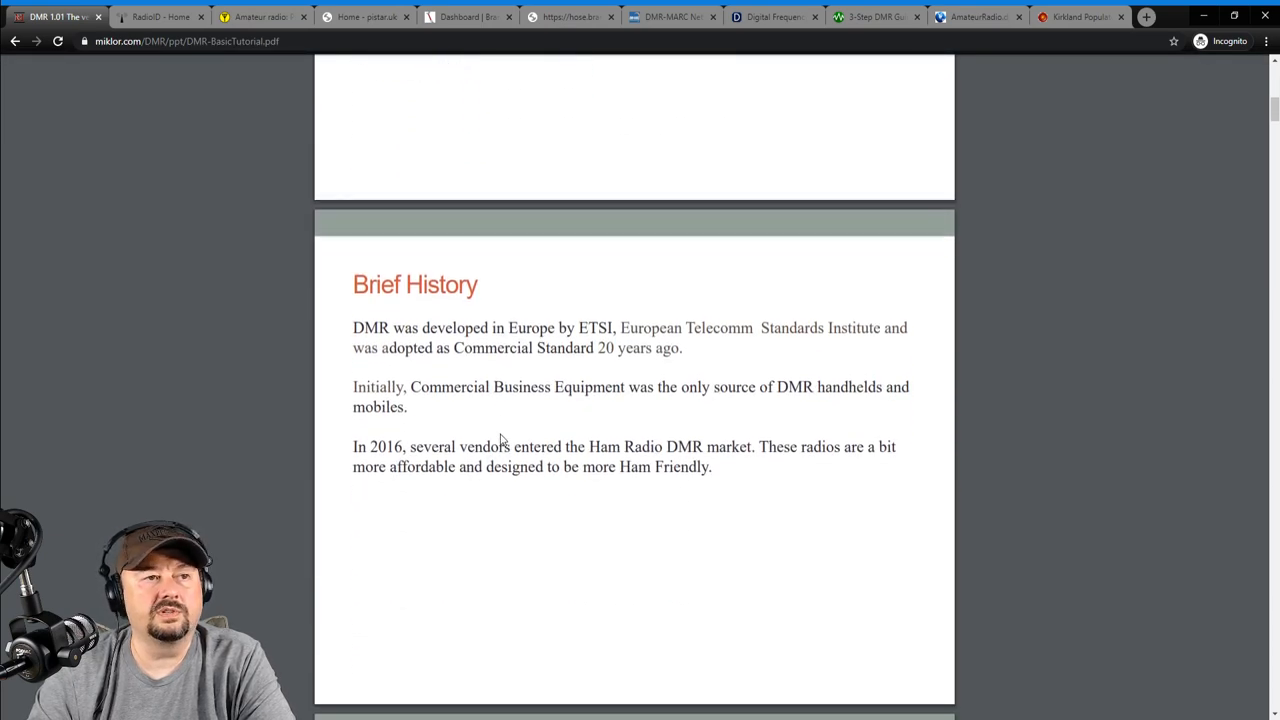
pyautogui.scroll(-3)
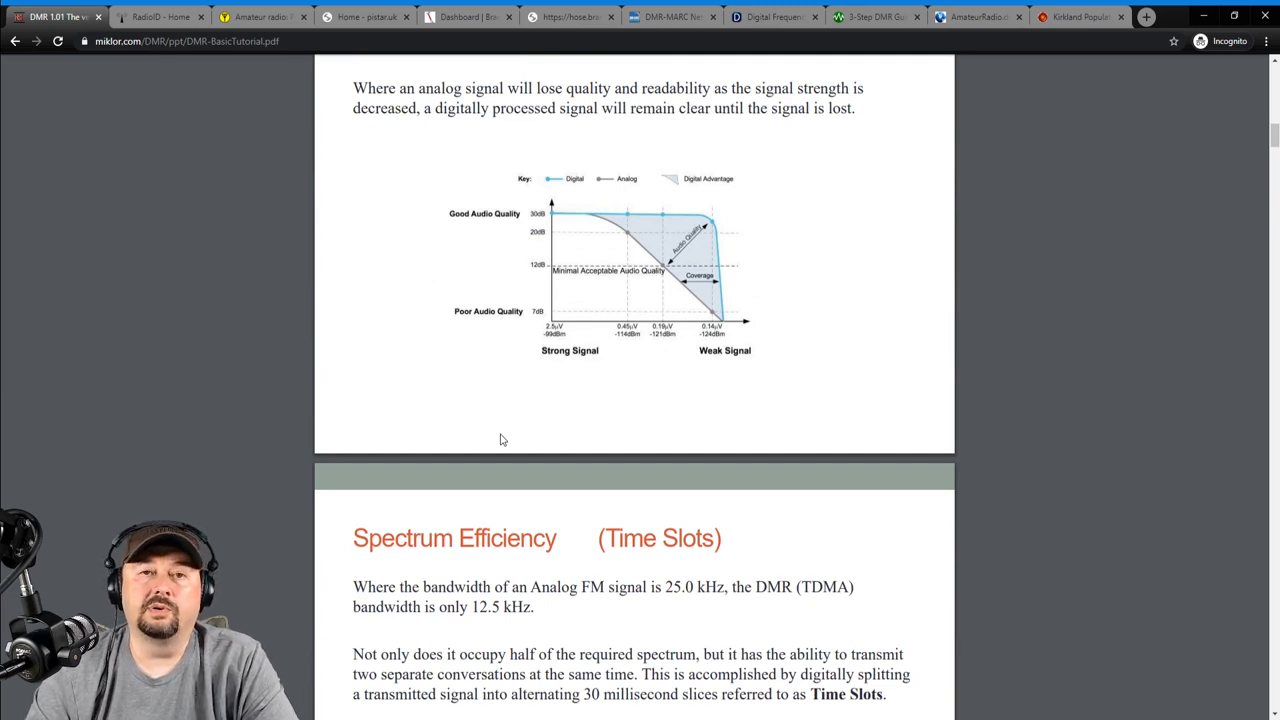
pyautogui.scroll(-3)
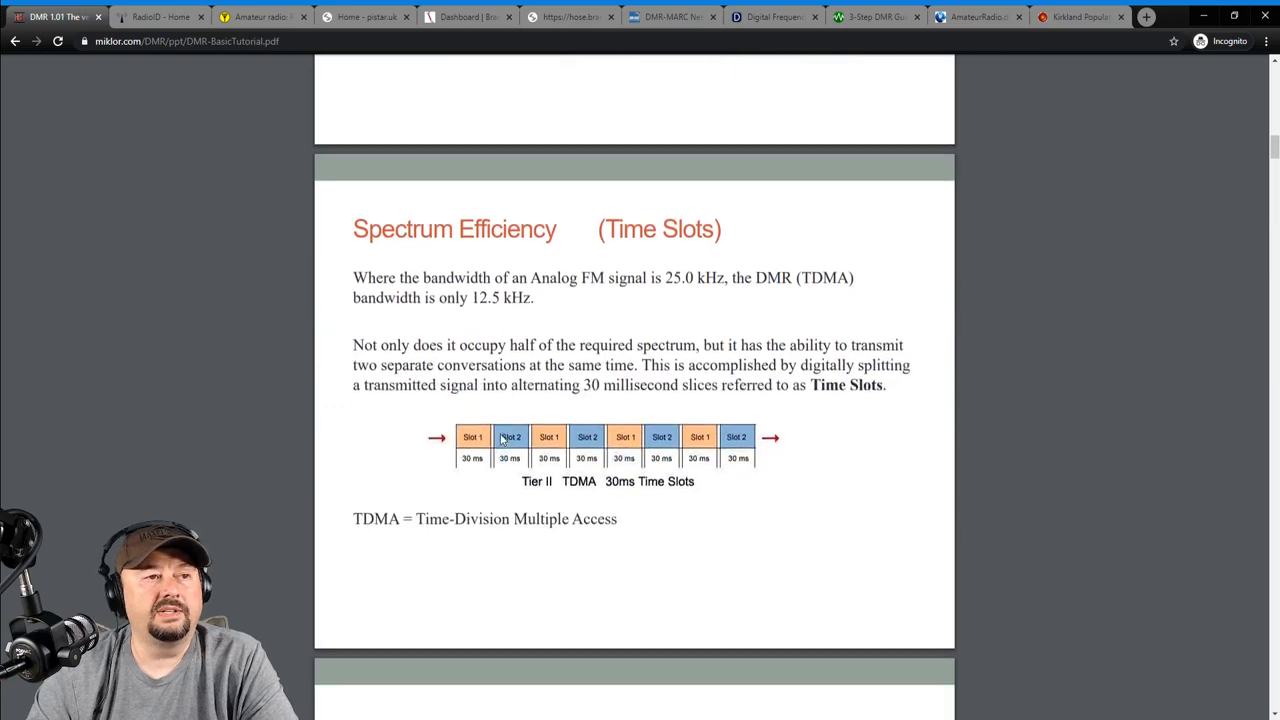
pyautogui.scroll(-3)
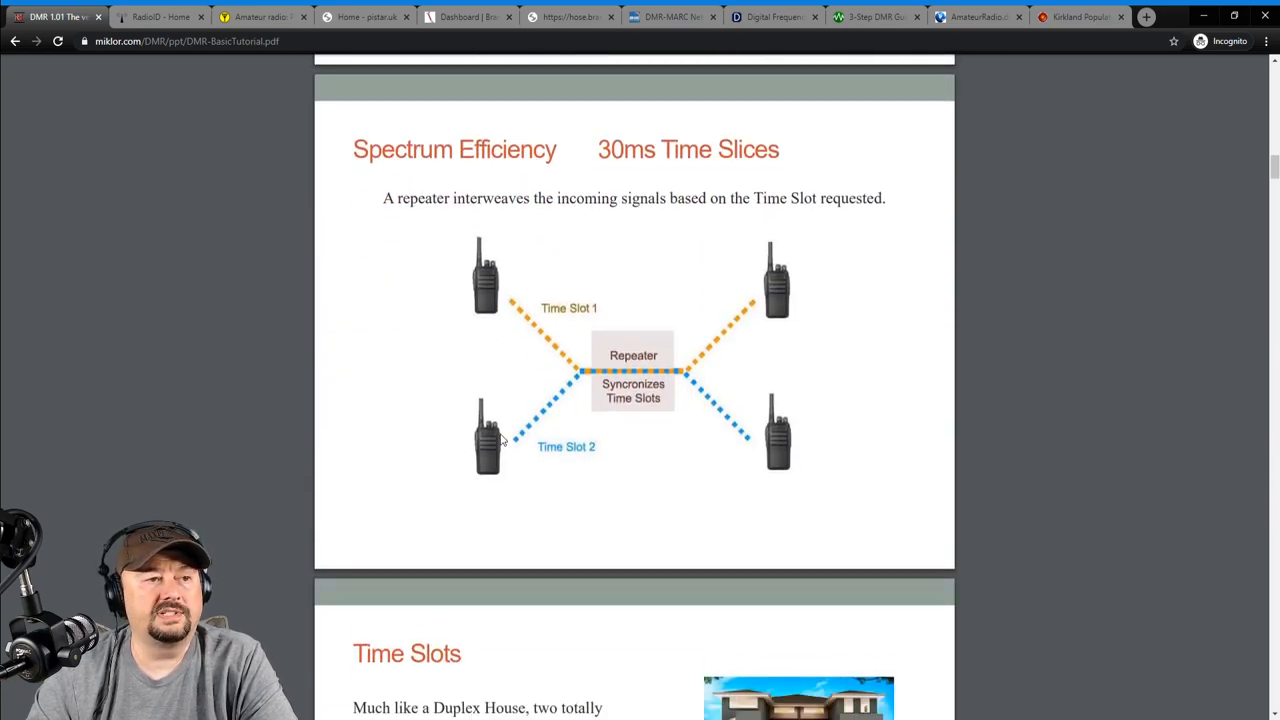
pyautogui.scroll(-3)
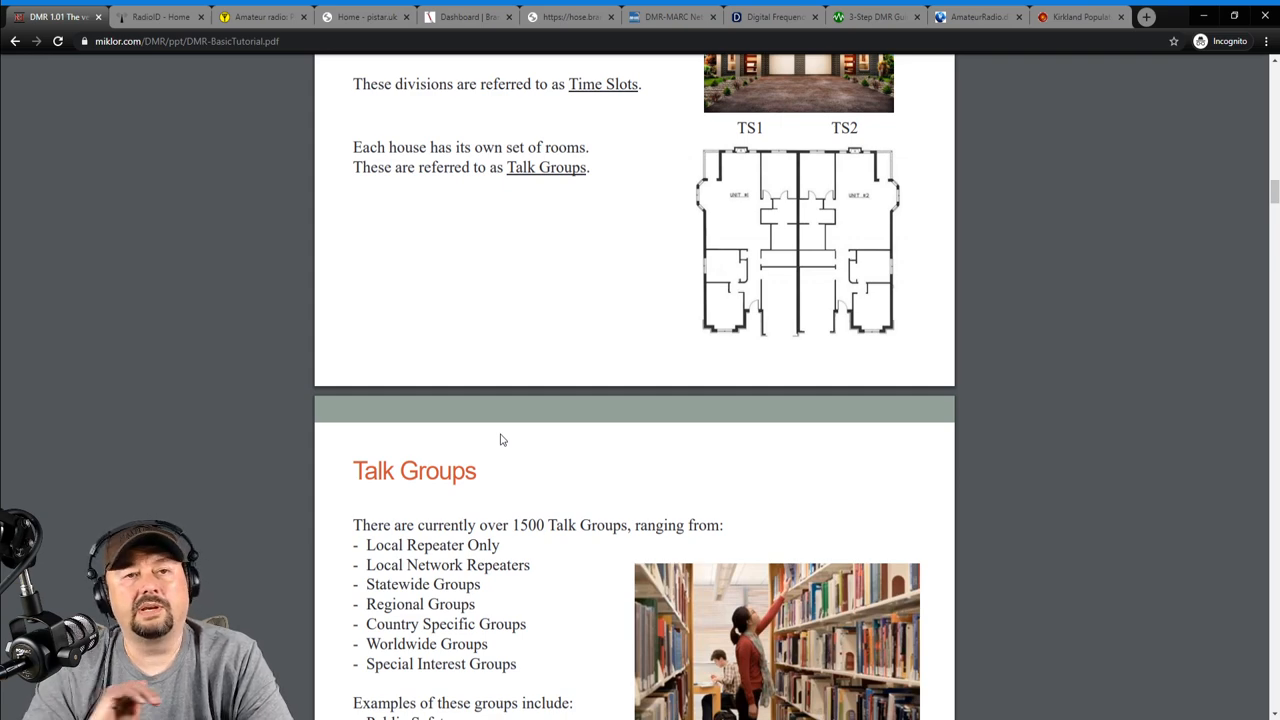
pyautogui.scroll(-3)
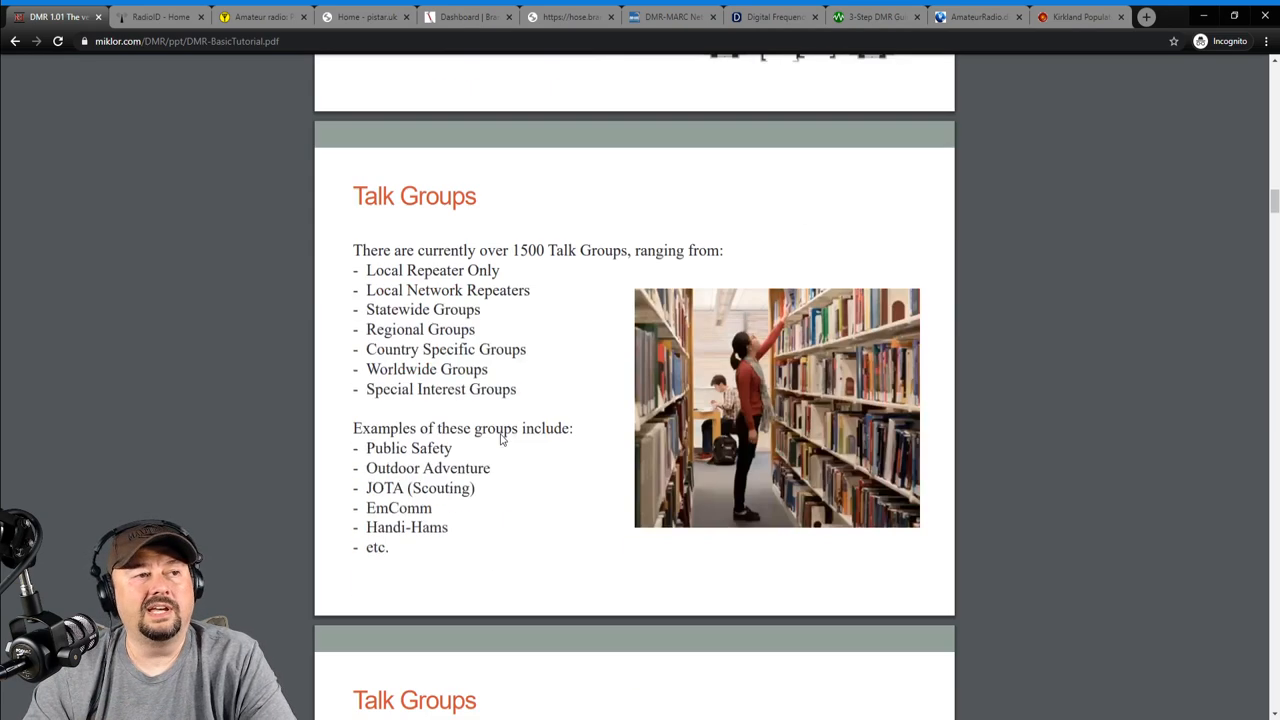
pyautogui.scroll(-3)
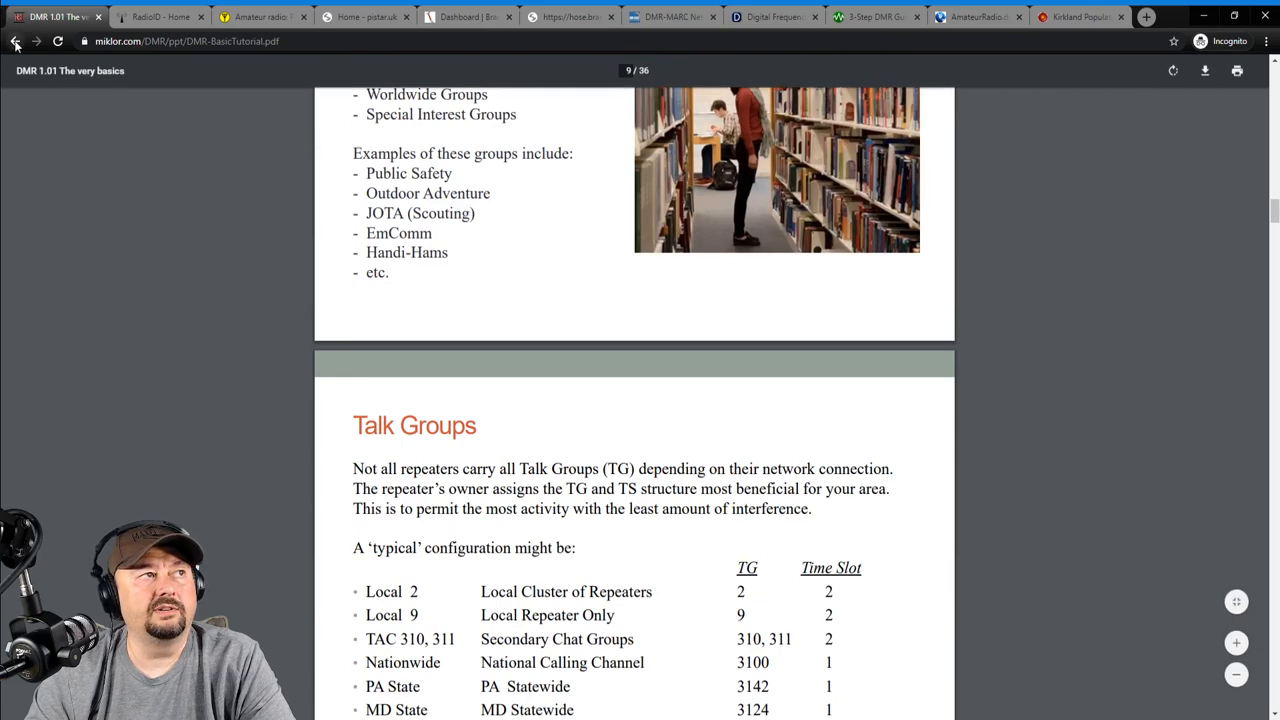
# Go back to the Miklor DMR home page.
pyautogui.click(16, 40)
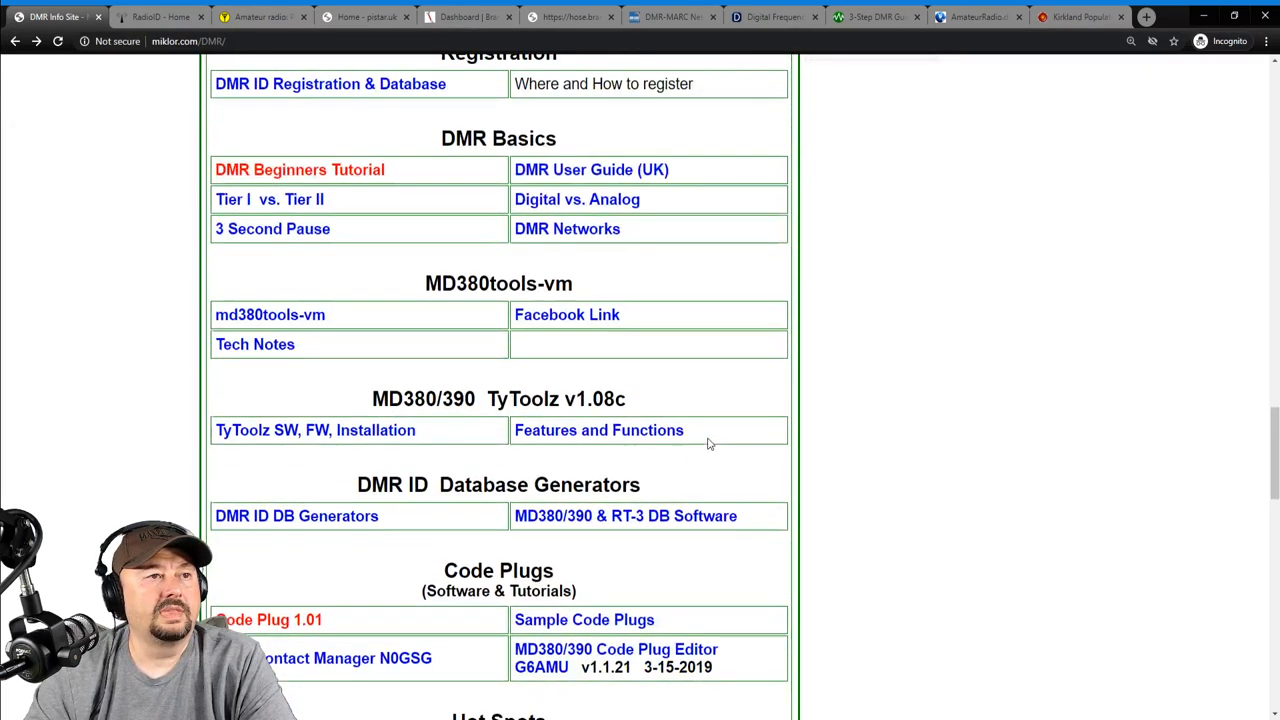
# Browse the Miklor DMR resource tables, then move to the RadioID.net home page tab.
pyautogui.scroll(-3)
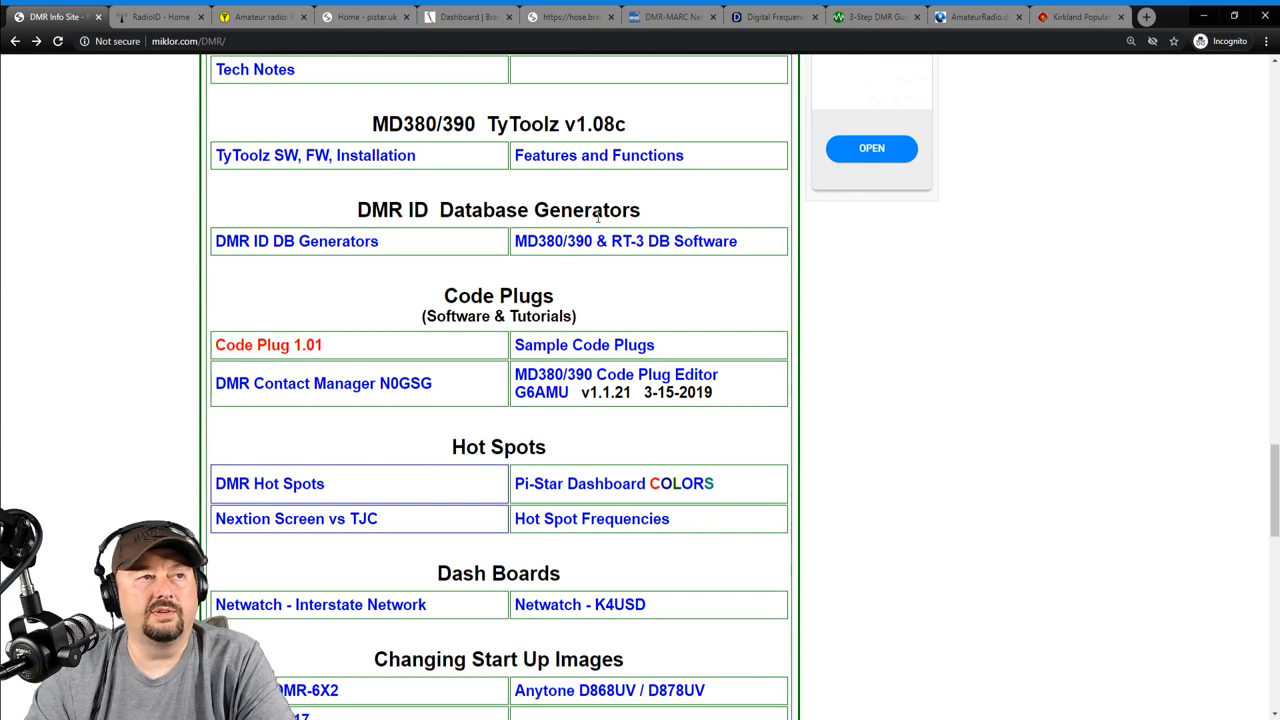
pyautogui.moveTo(378, 360)
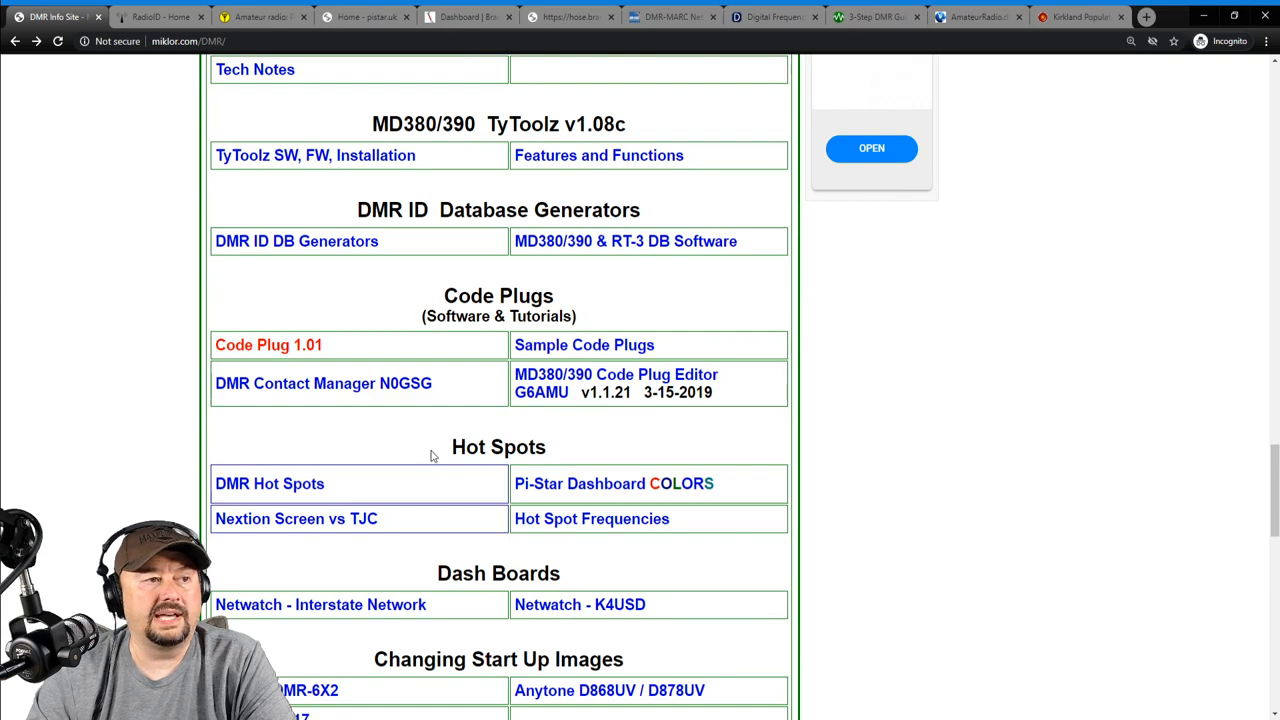
pyautogui.scroll(-3)
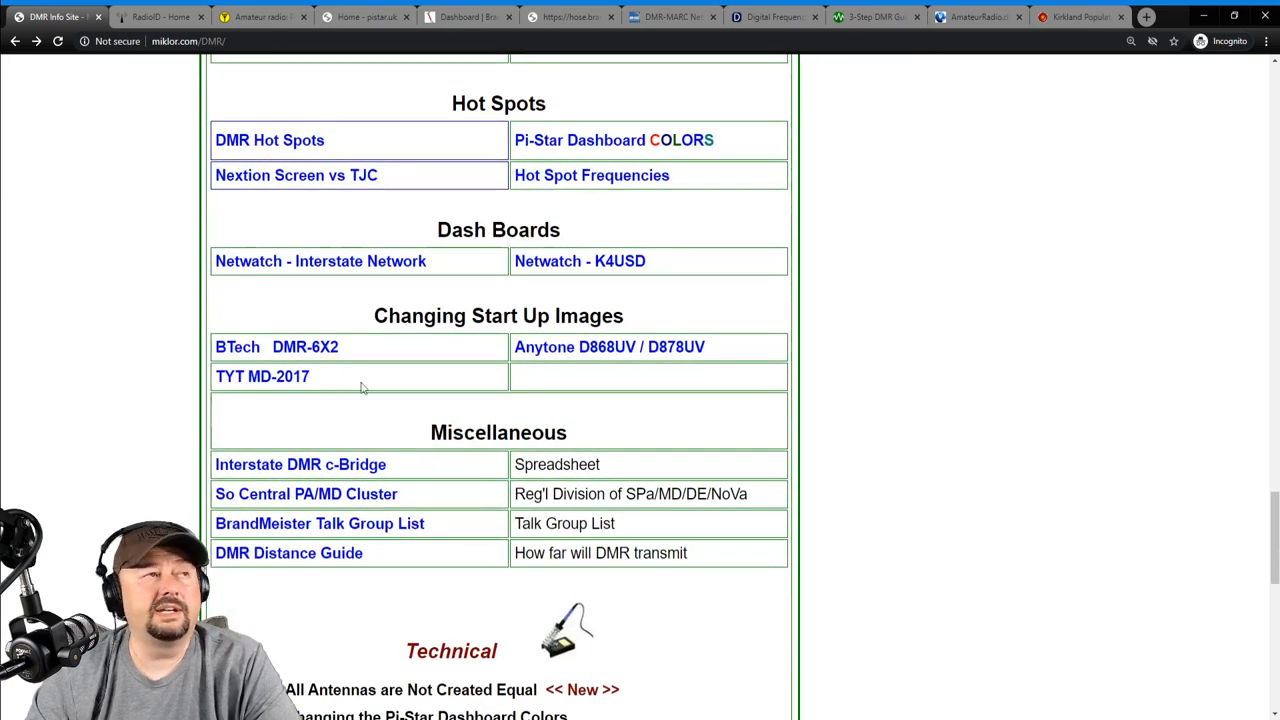
pyautogui.click(160, 16)
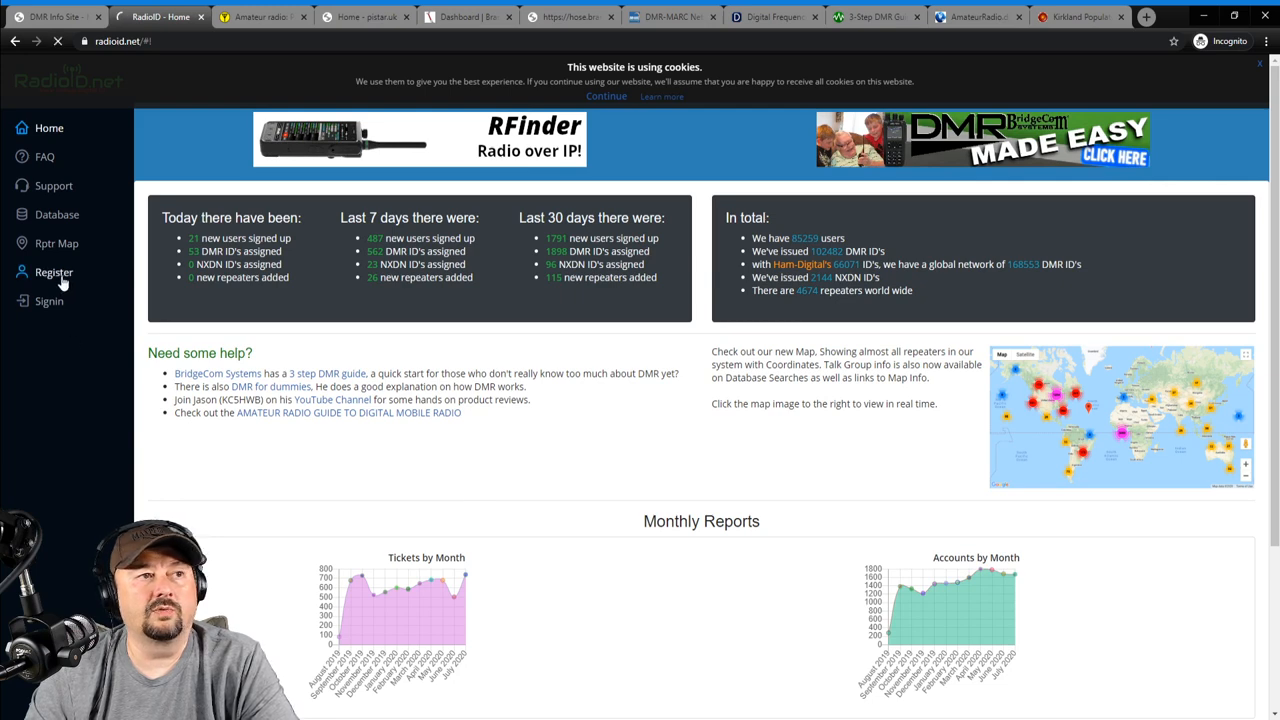
# Accept the RadioID.net registration terms to reach the Account Registration form, then move to Amateur Radio Notes.
pyautogui.click(54, 272)
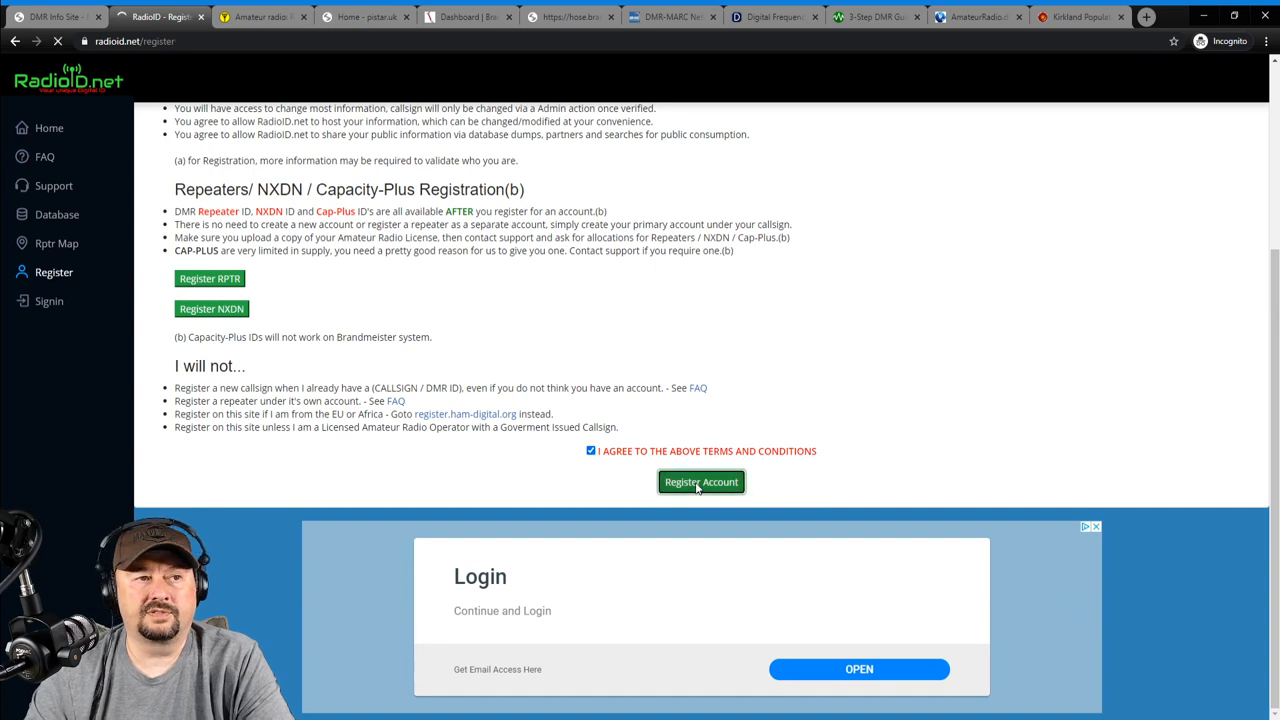
pyautogui.click(700, 480)
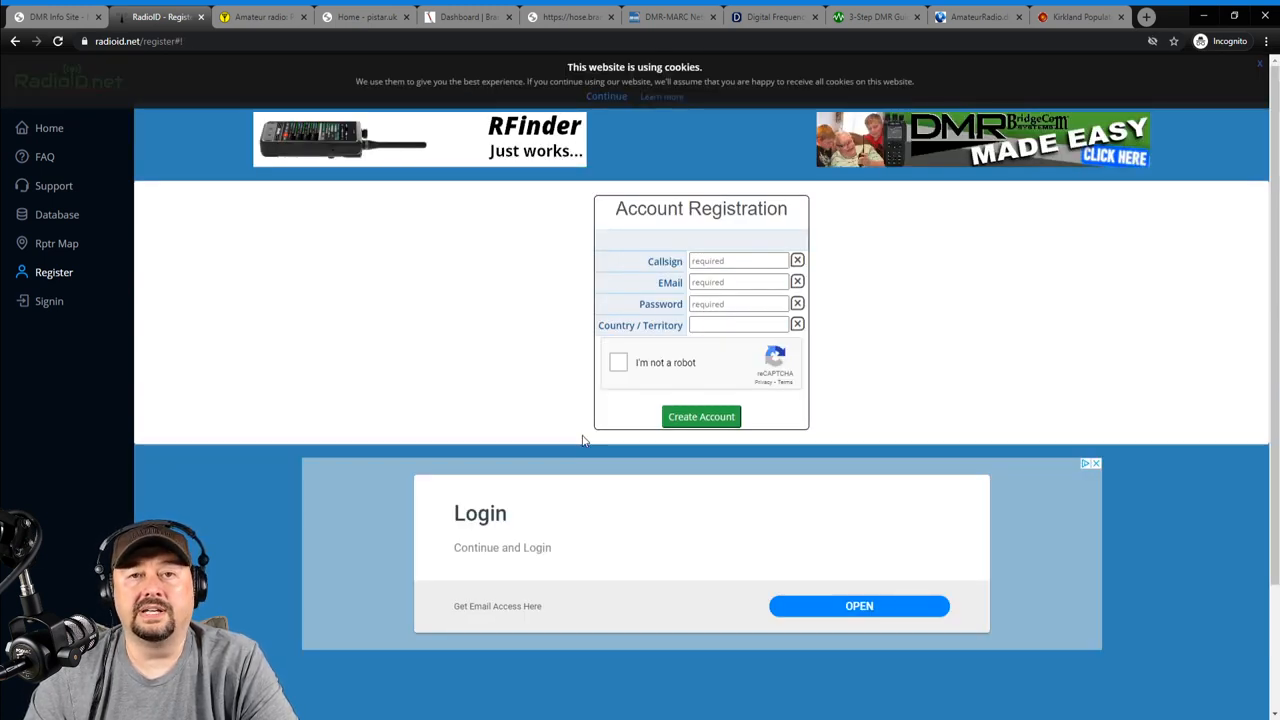
pyautogui.click(262, 16)
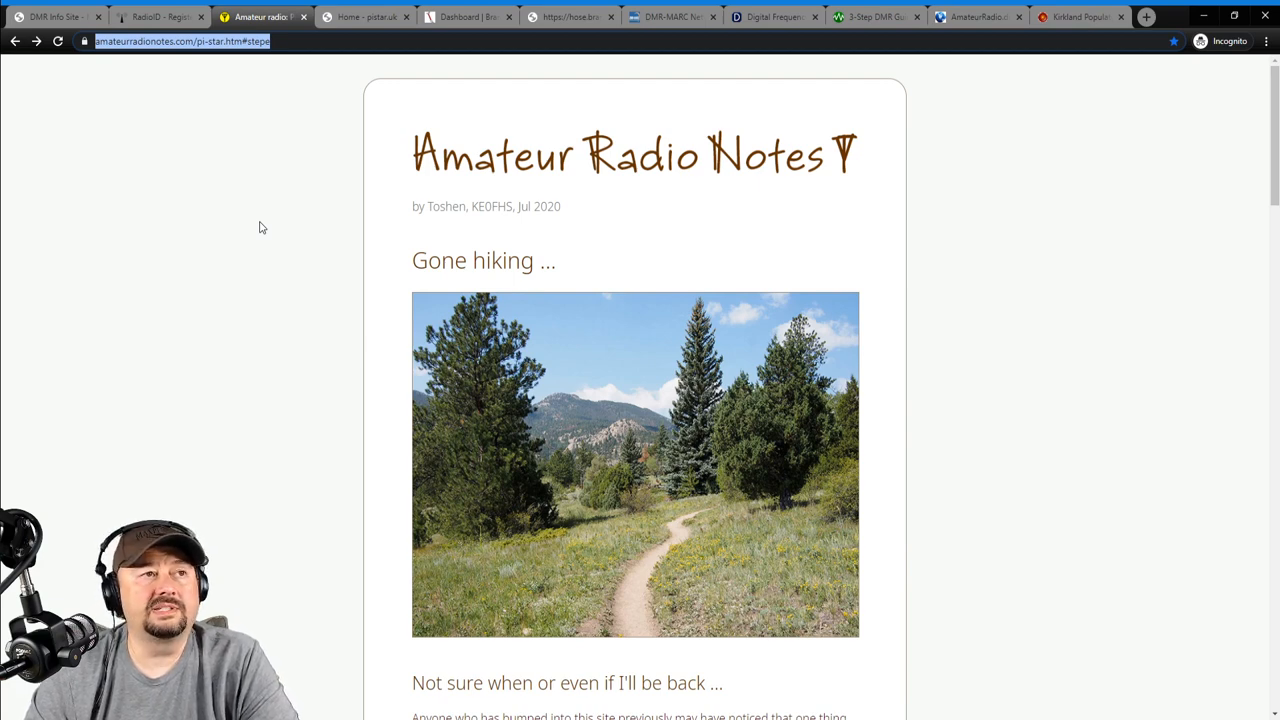
# Scroll the Pi-Star page down to its numbered list of archived Pi-Star PDF guides.
pyautogui.scroll(-3)
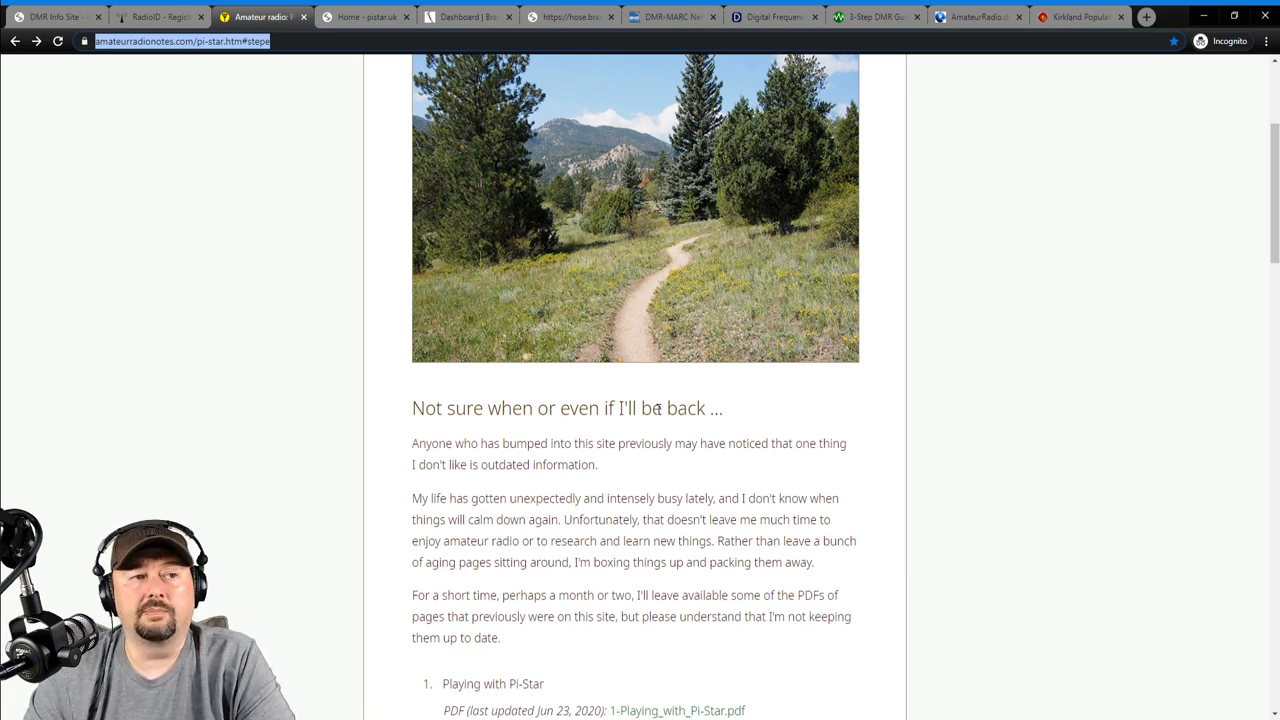
pyautogui.scroll(-3)
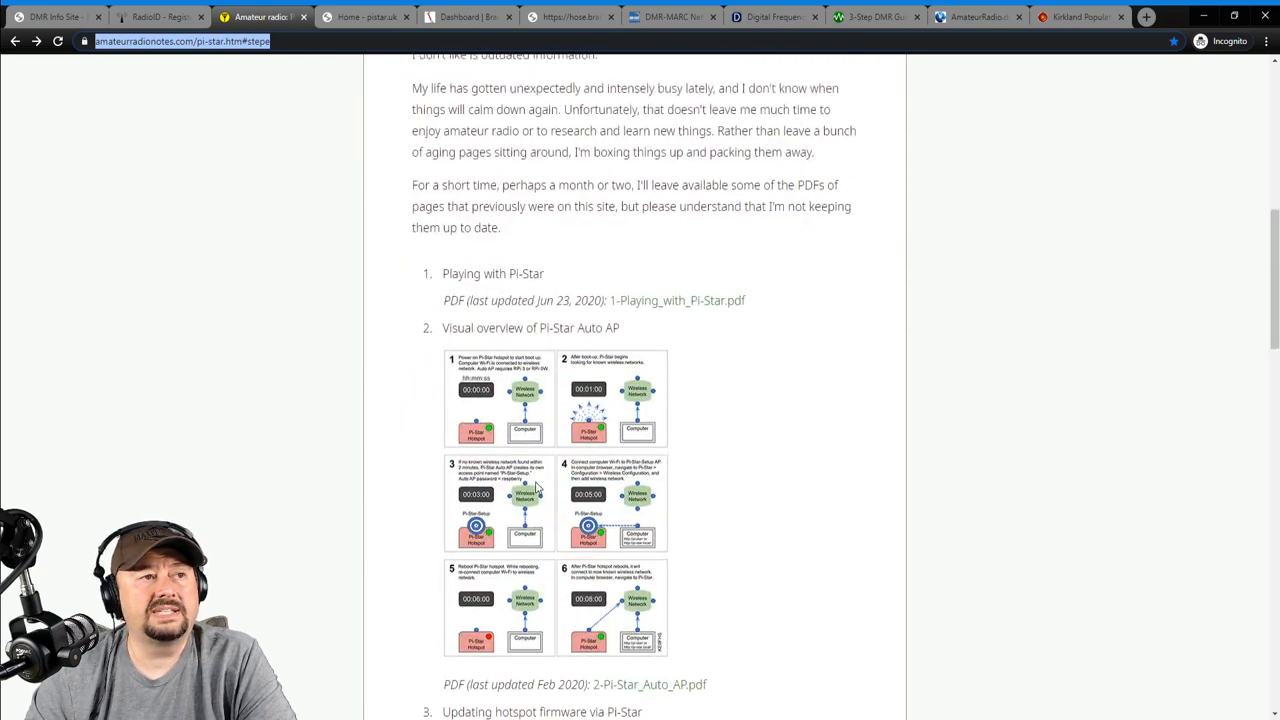
pyautogui.scroll(-3)
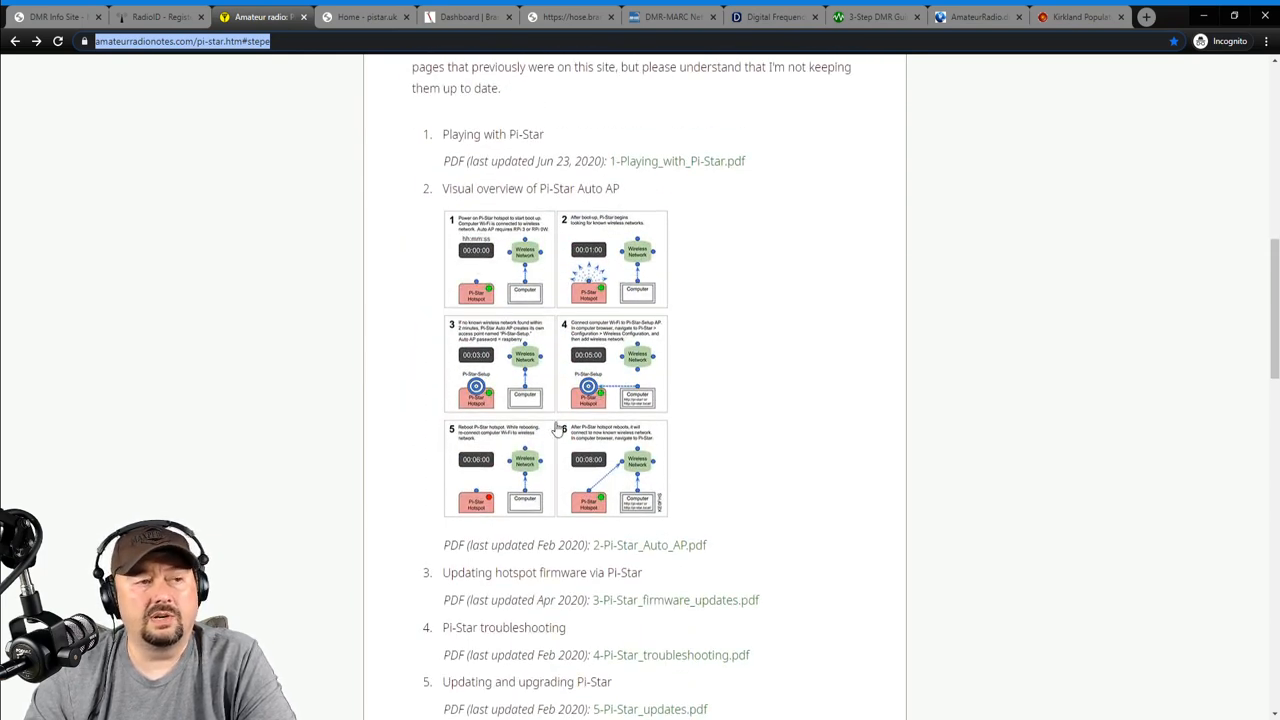
pyautogui.scroll(-3)
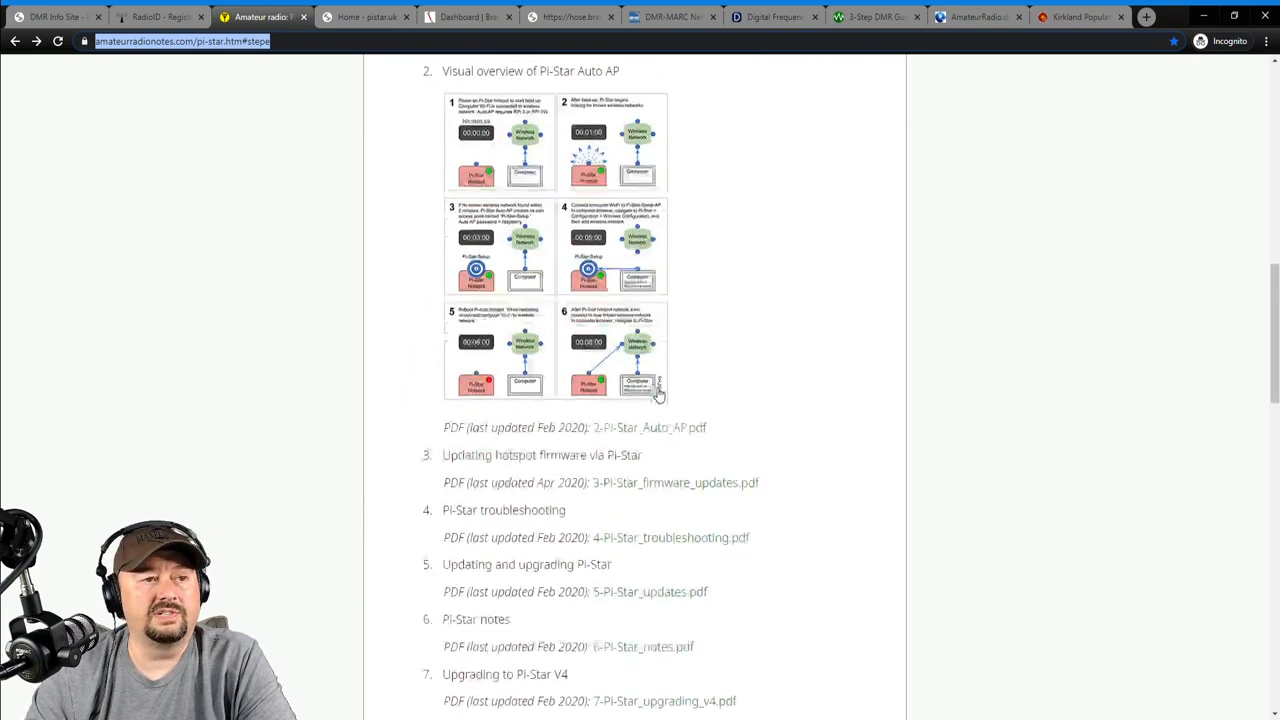
pyautogui.scroll(-3)
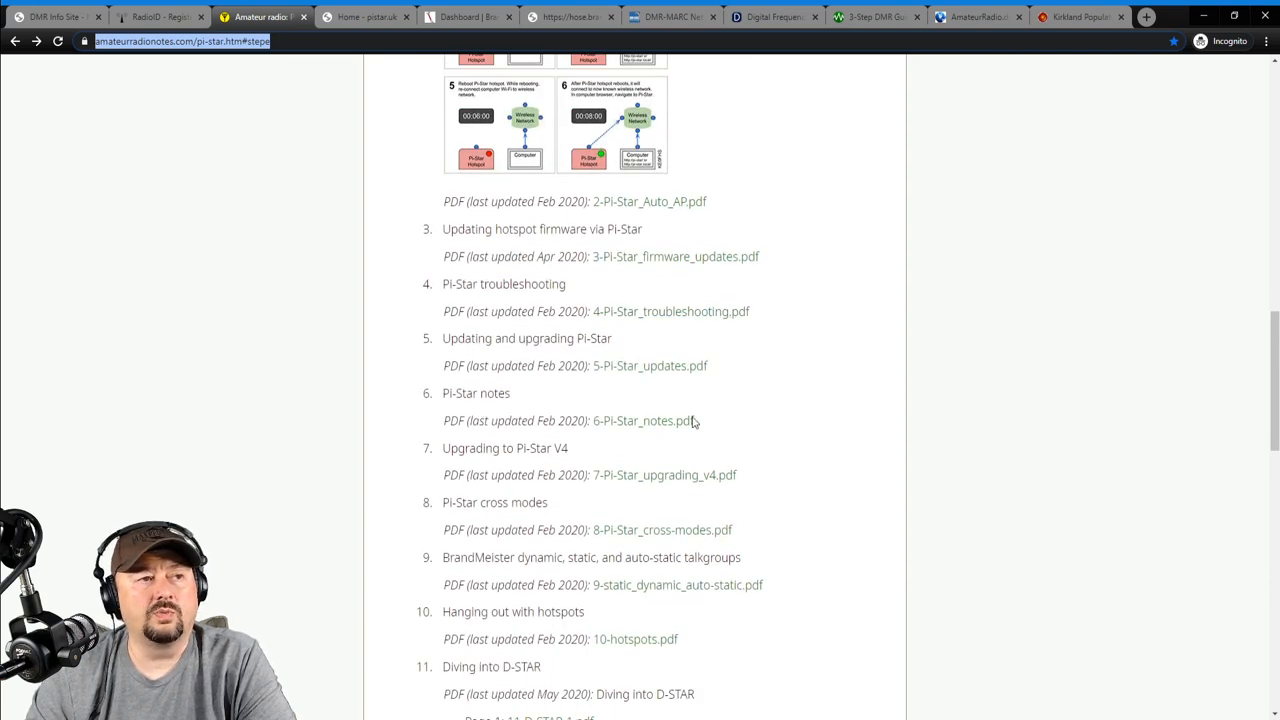
pyautogui.moveTo(710, 448)
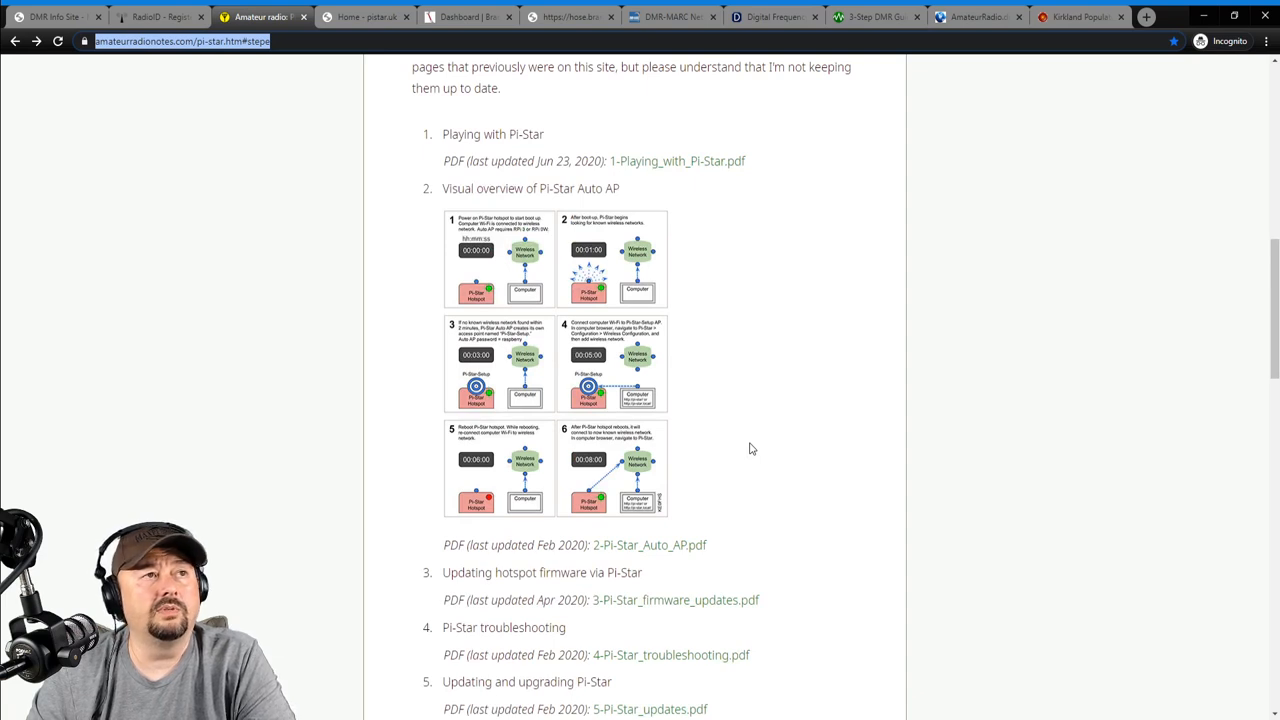
# Read 1-Playing_with_Pi-Star.pdf down to the Auto AP boot-up overview diagram.
pyautogui.click(676, 160)
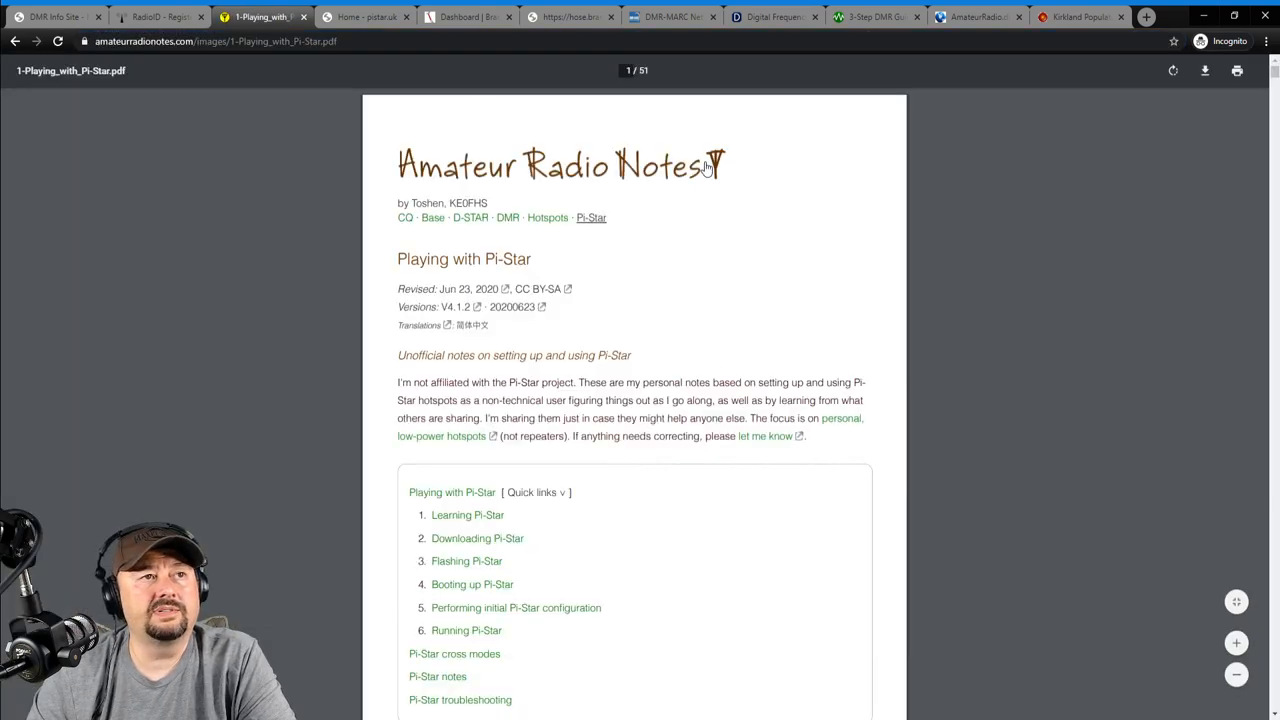
pyautogui.scroll(-3)
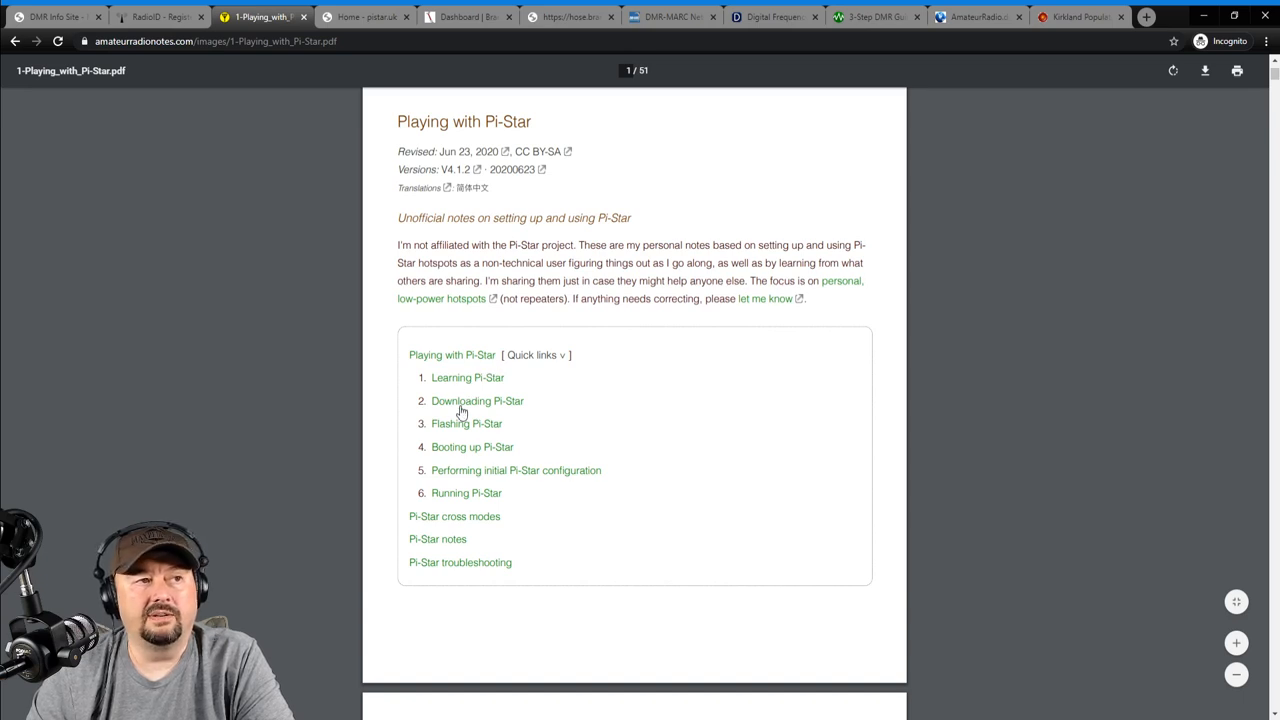
pyautogui.moveTo(462, 460)
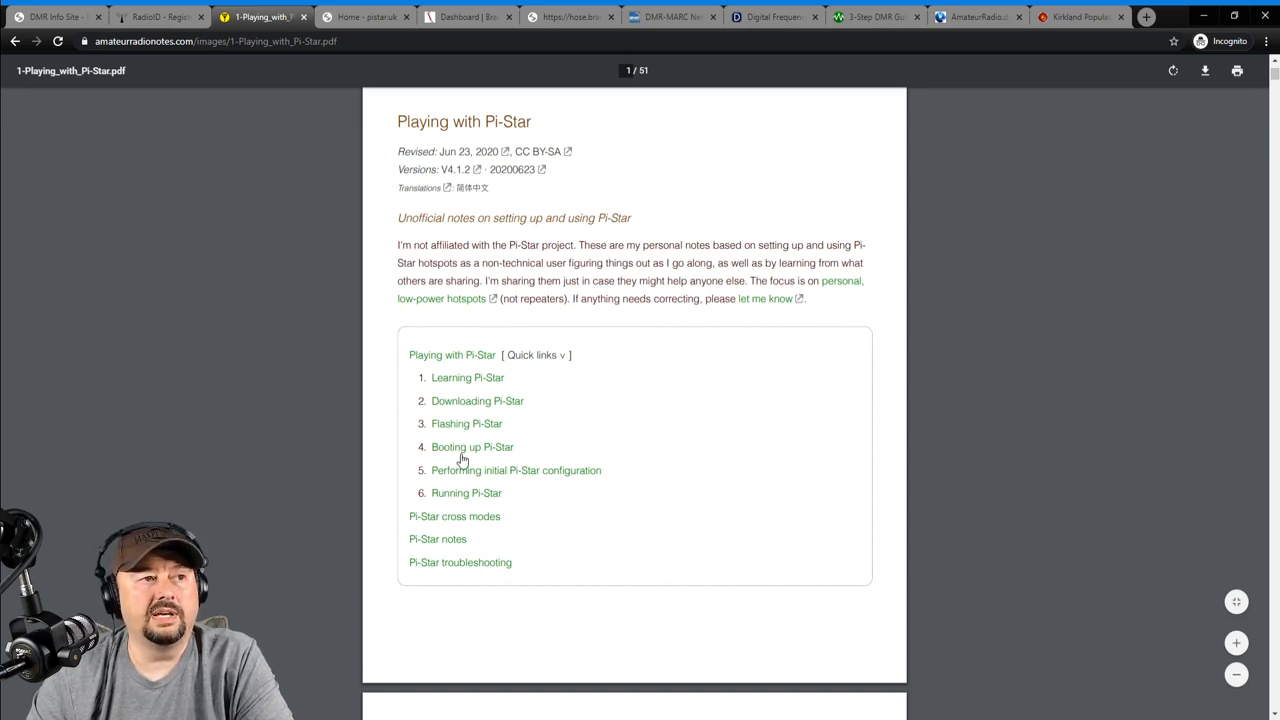
pyautogui.scroll(-3)
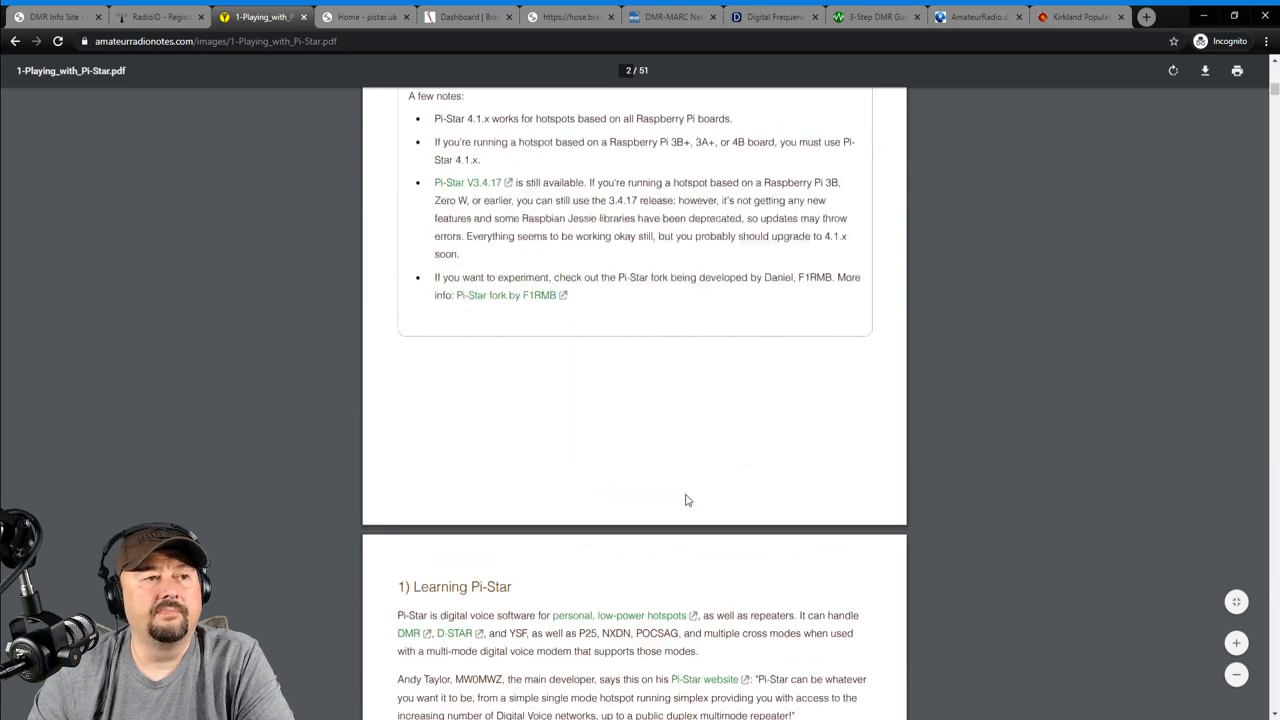
pyautogui.scroll(-3)
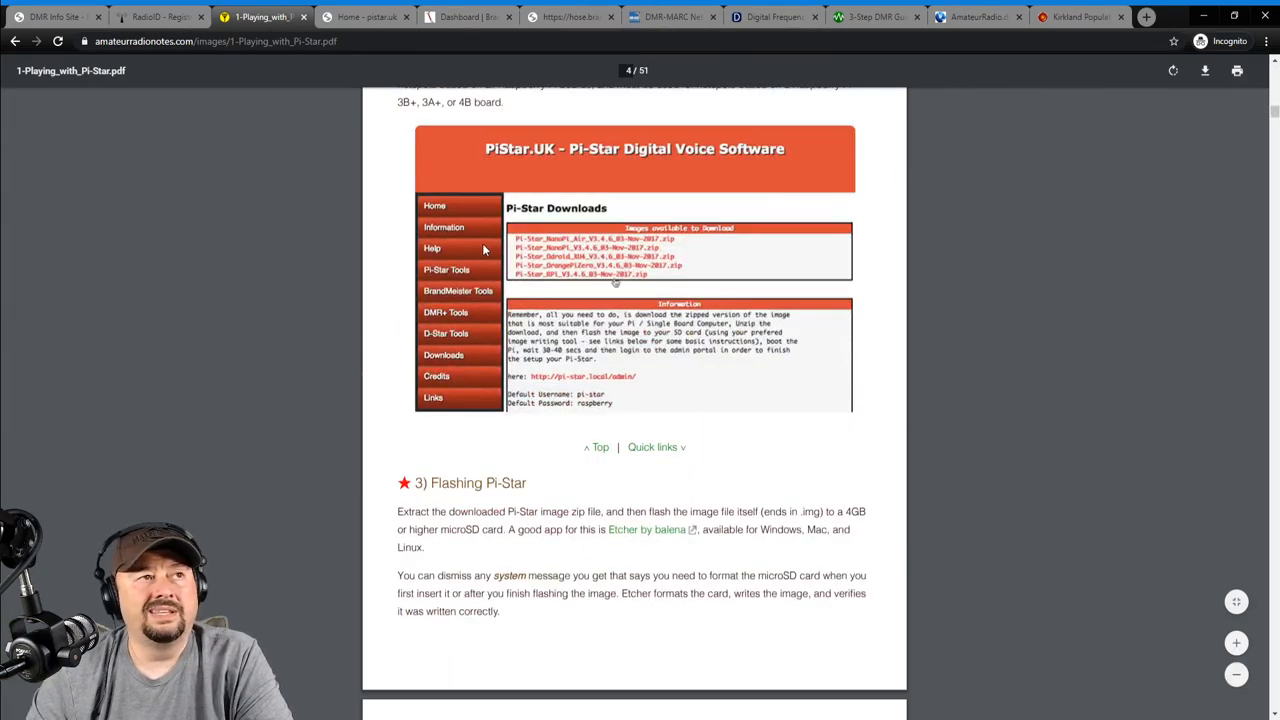
pyautogui.scroll(-3)
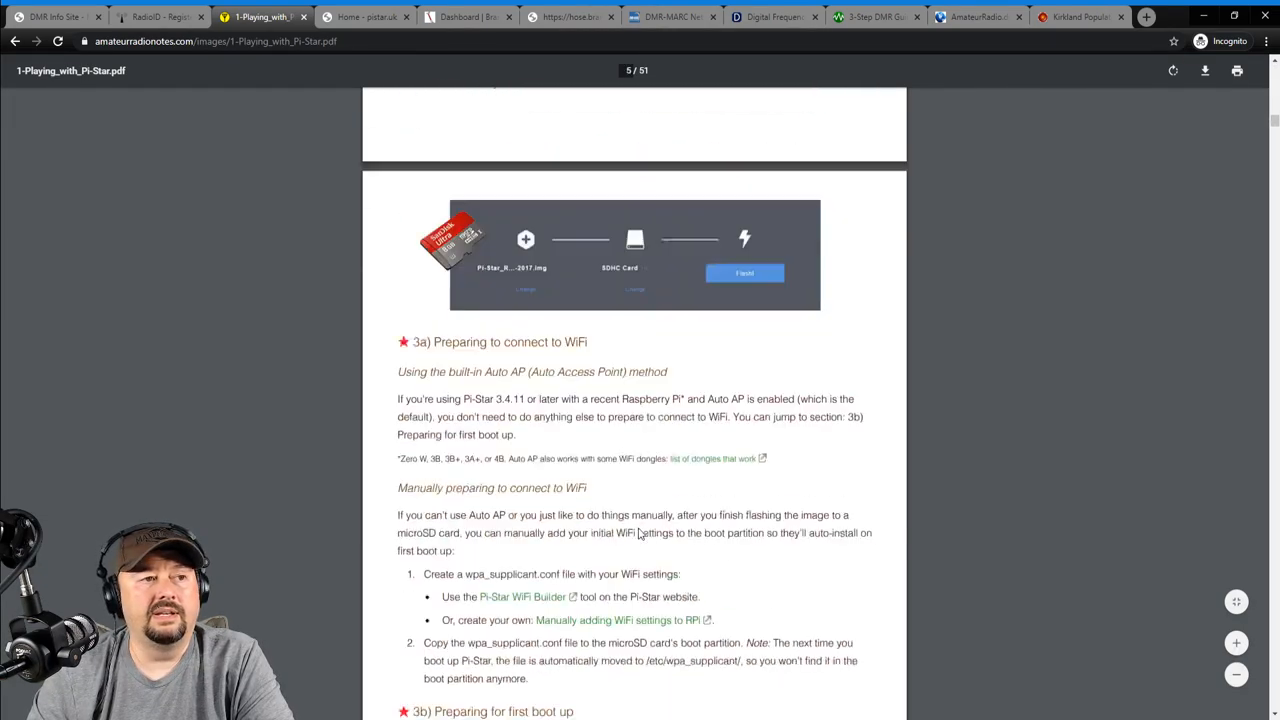
pyautogui.scroll(-3)
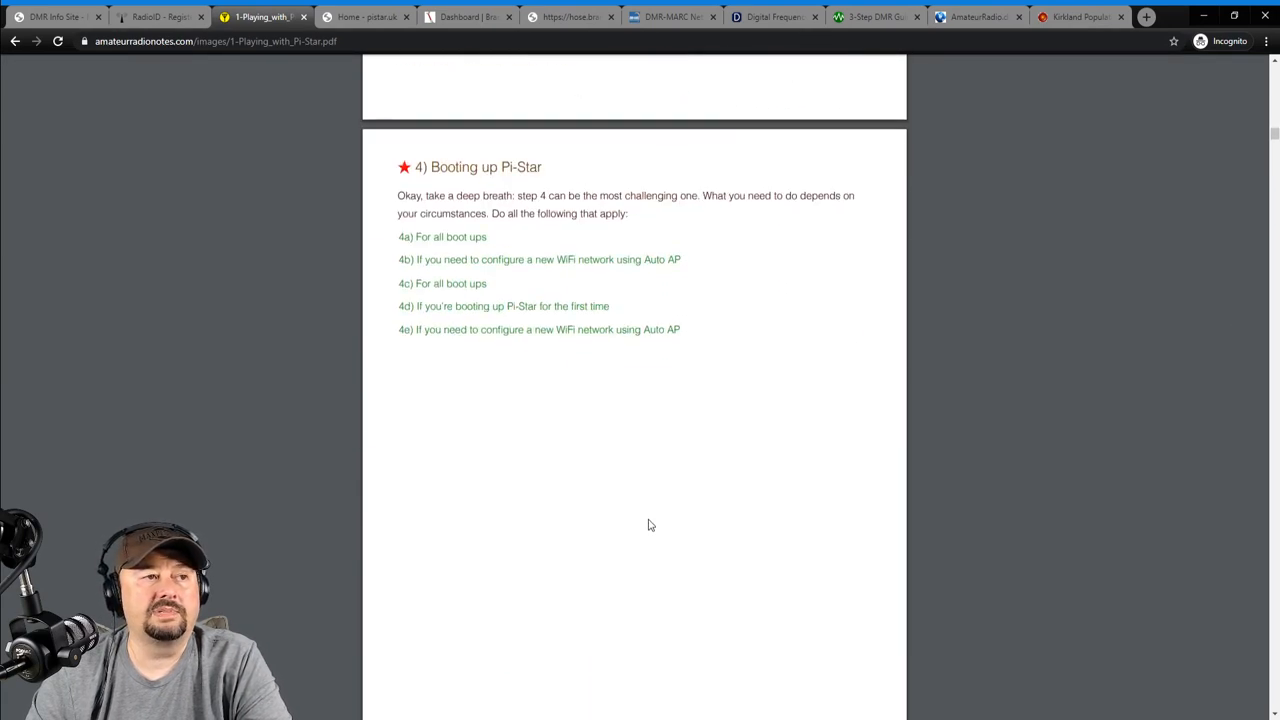
pyautogui.scroll(-3)
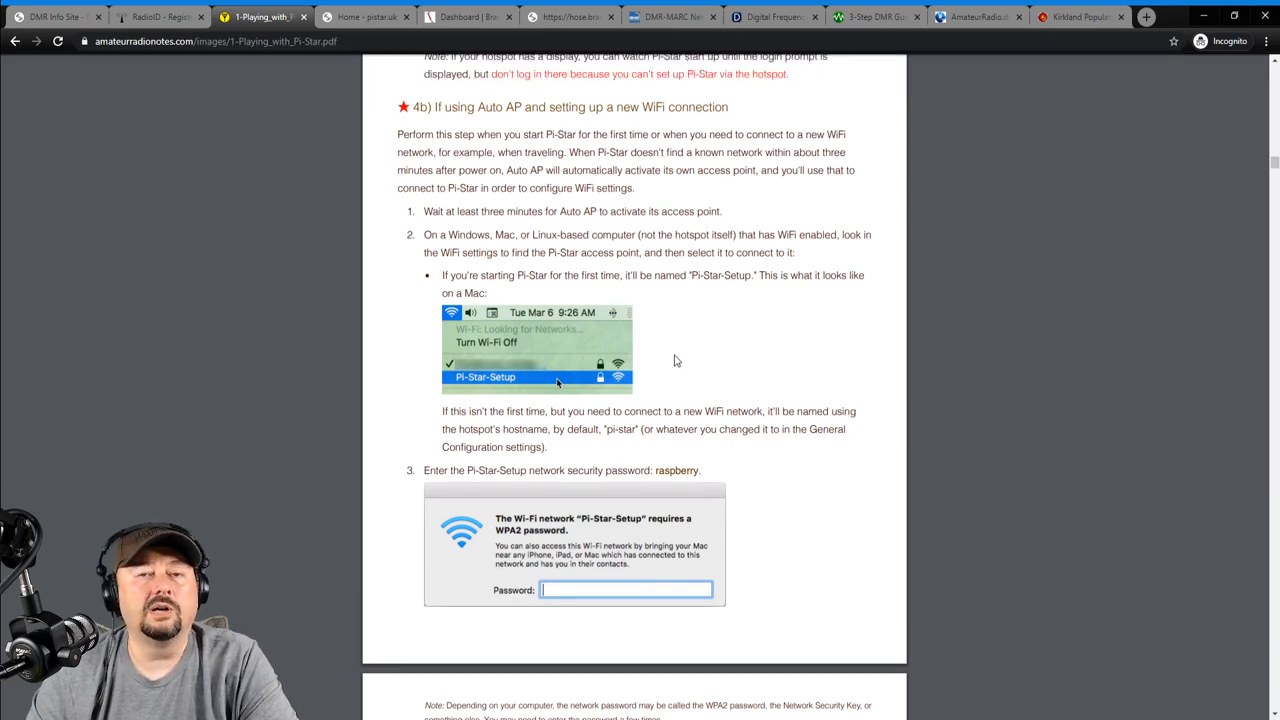
pyautogui.scroll(-3)
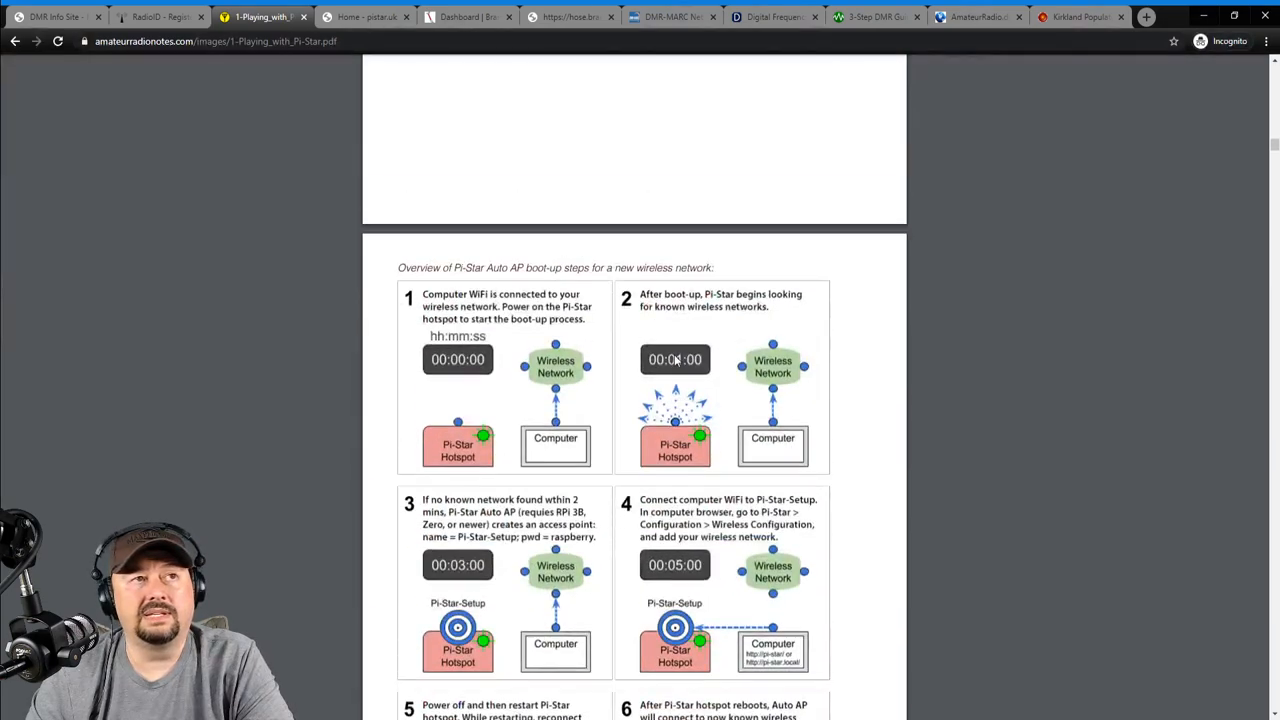
# On the pistar.uk site, go from Home to the 'What is Pi-Star?' information page.
pyautogui.click(364, 16)
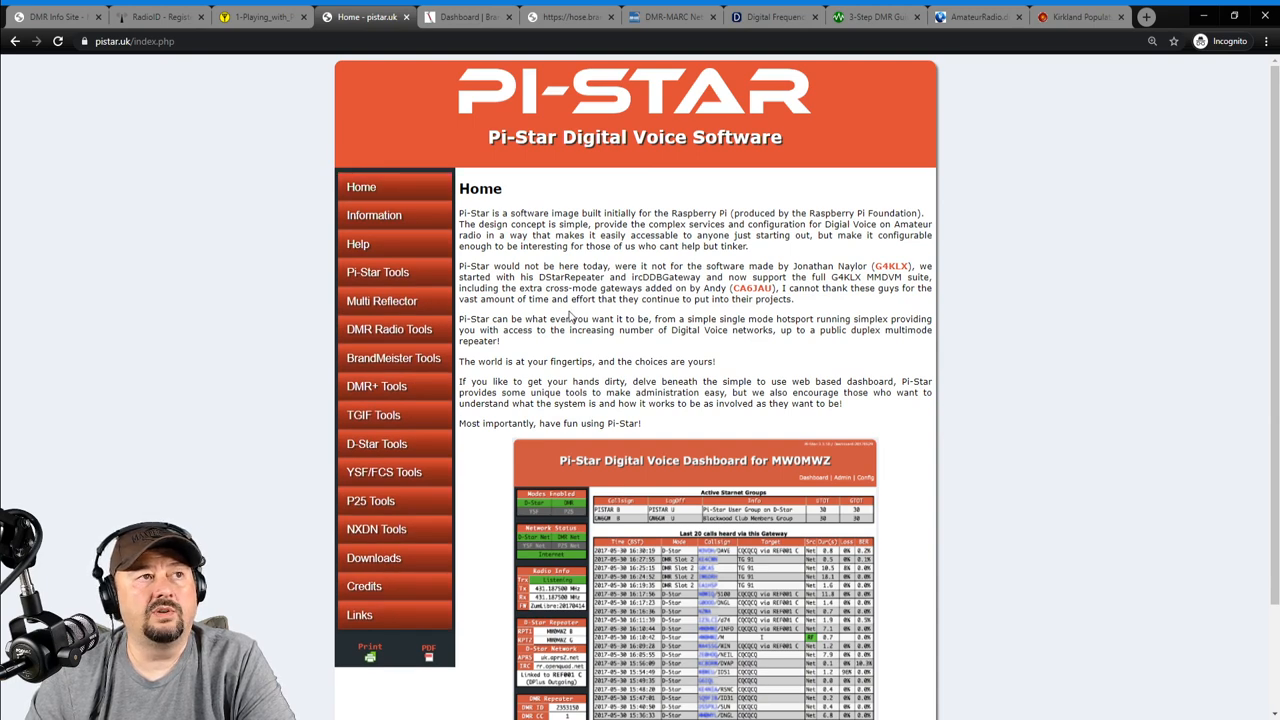
pyautogui.scroll(-3)
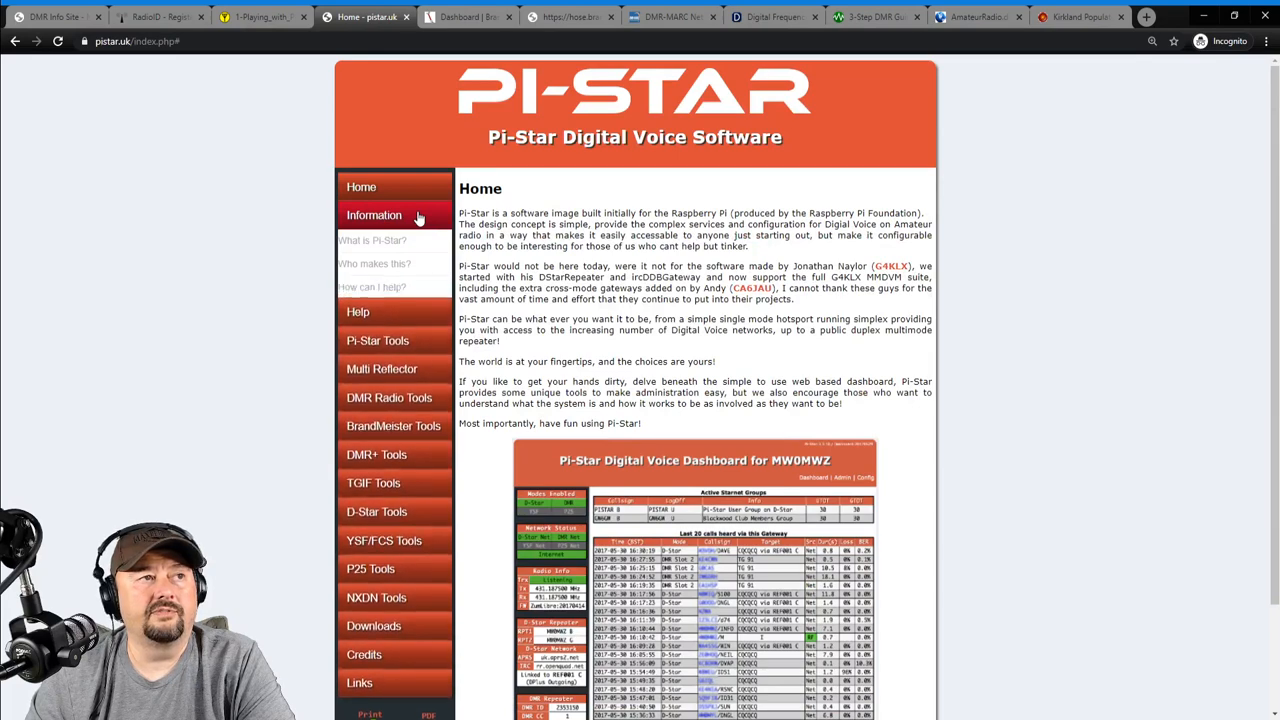
pyautogui.click(372, 240)
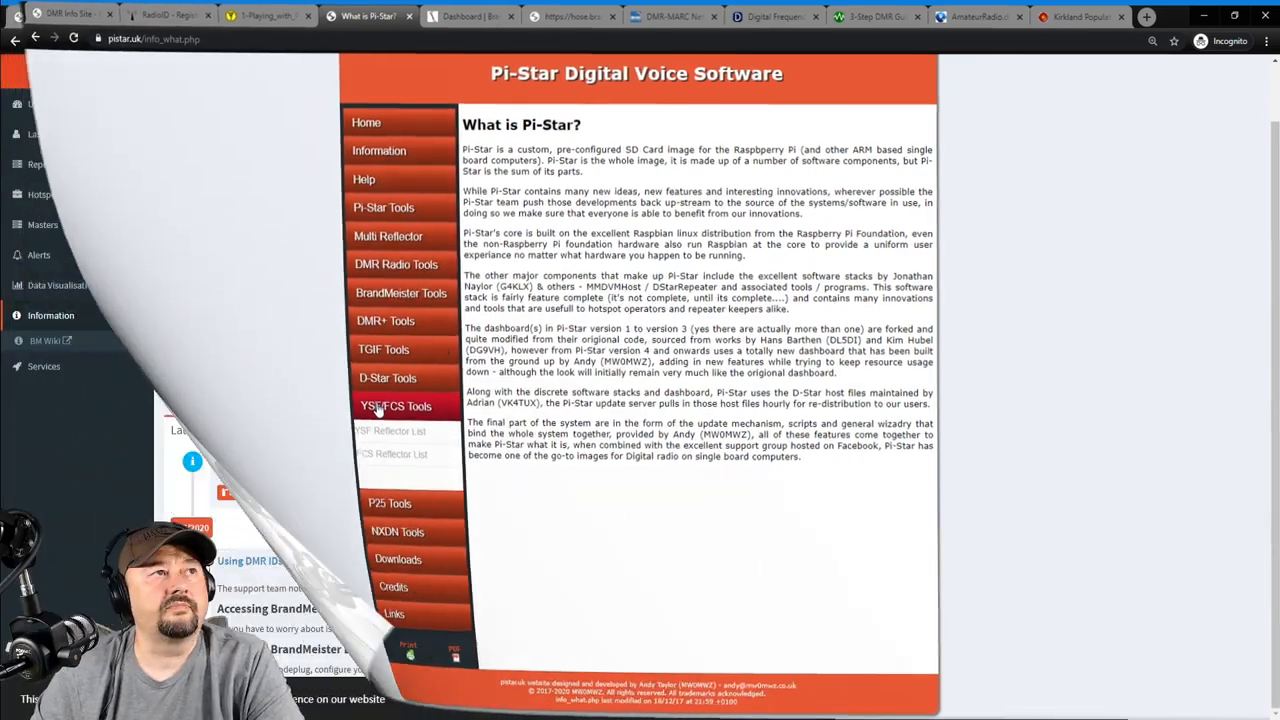
# Show the BrandMeister User Dashboard with its live network counts, world map and news.
pyautogui.click(460, 16)
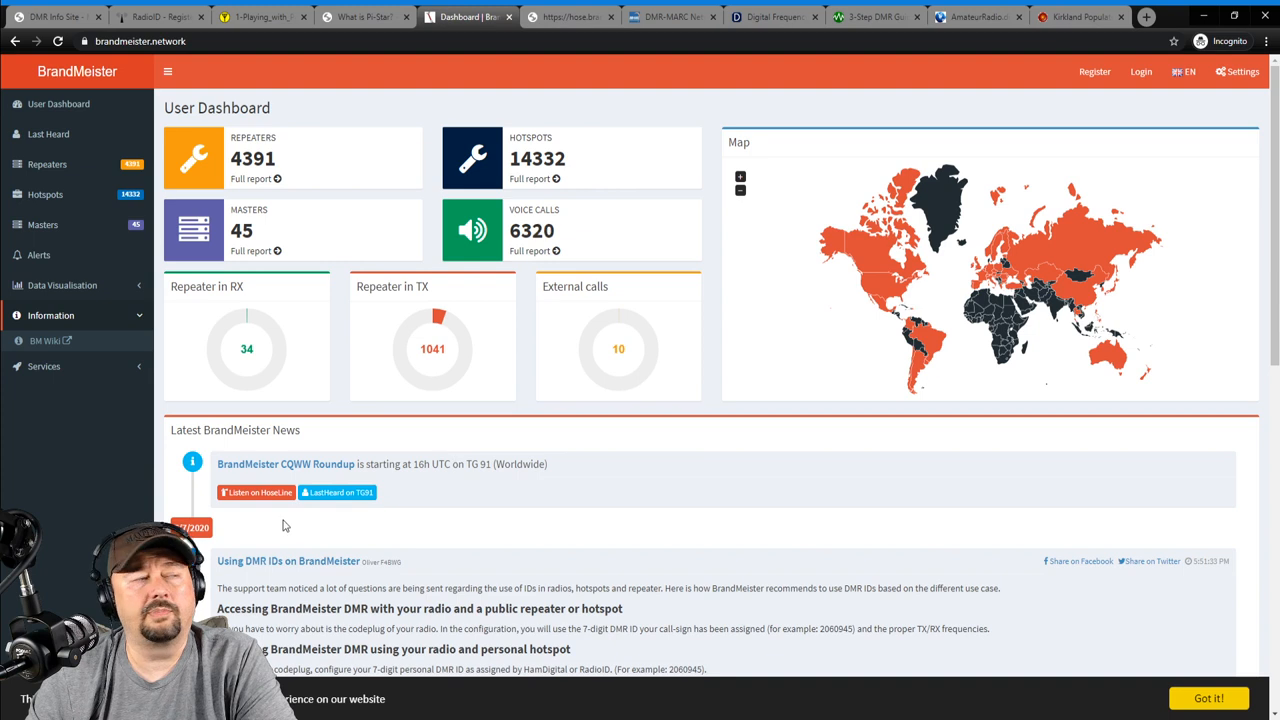
pyautogui.moveTo(146, 440)
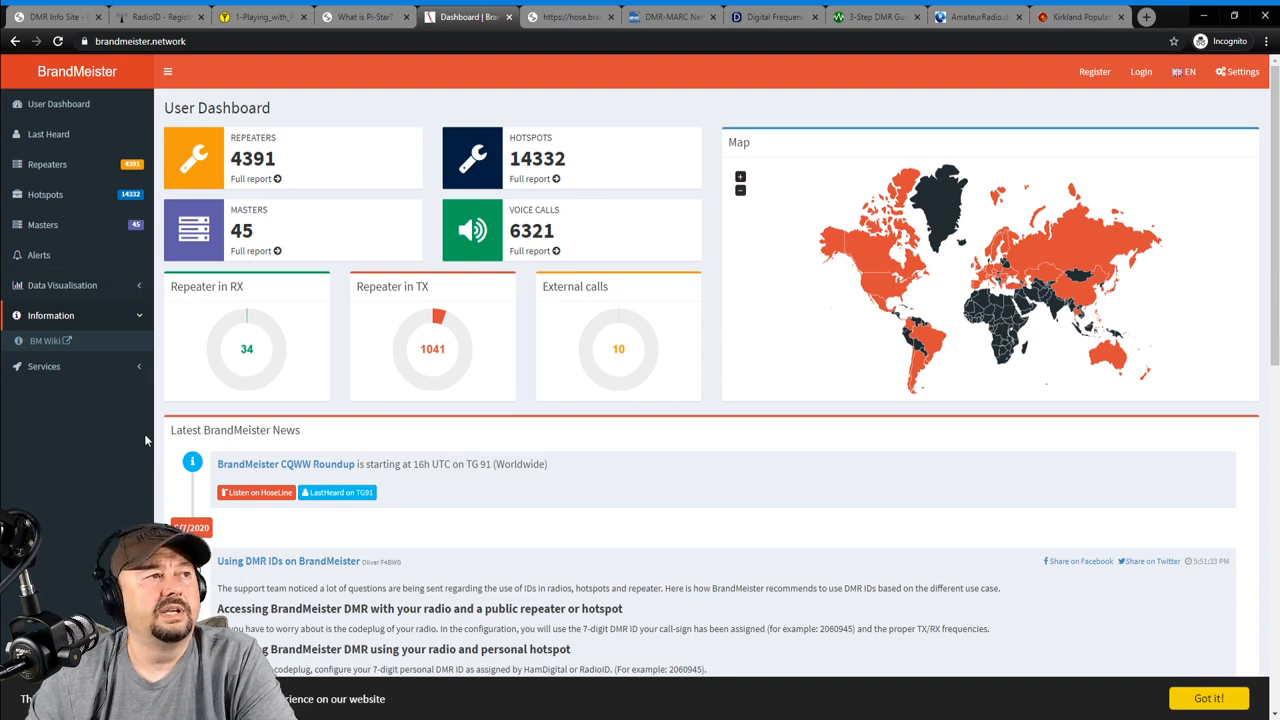
pyautogui.moveTo(96, 458)
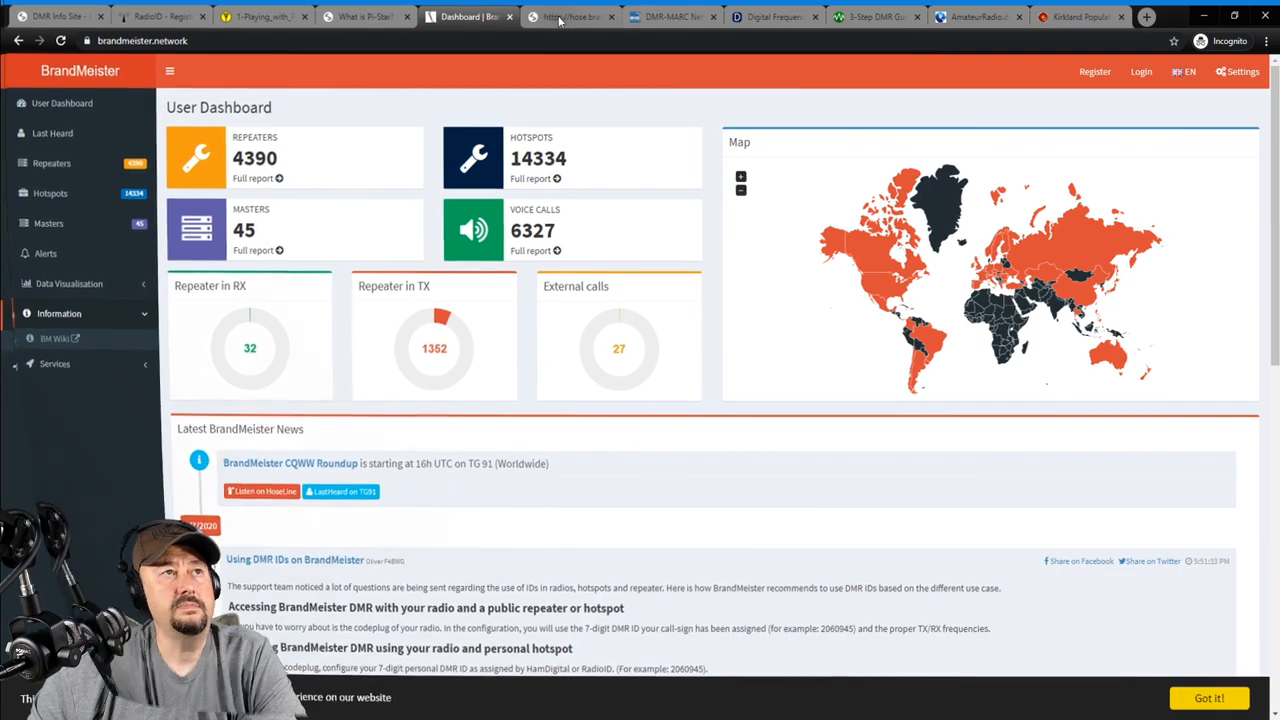
# View Group 31801 on BrandMeister Hose, then return to the Active talk groups list.
pyautogui.click(570, 16)
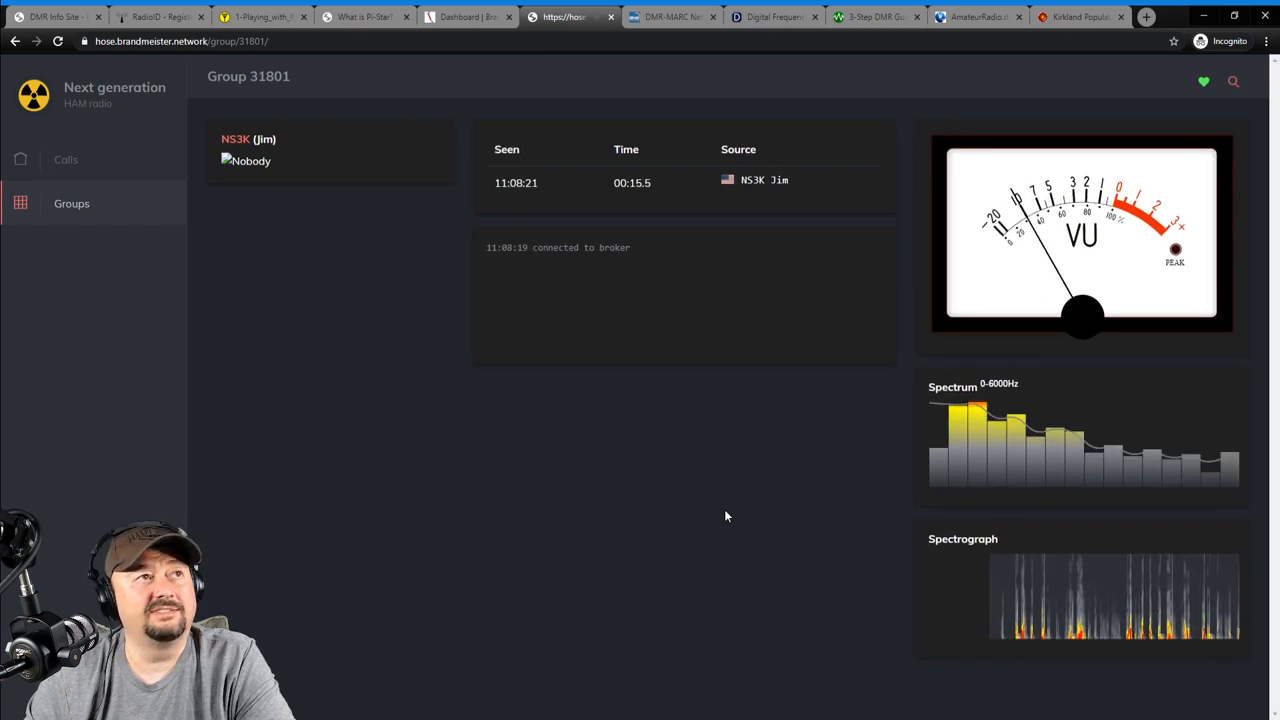
pyautogui.click(14, 40)
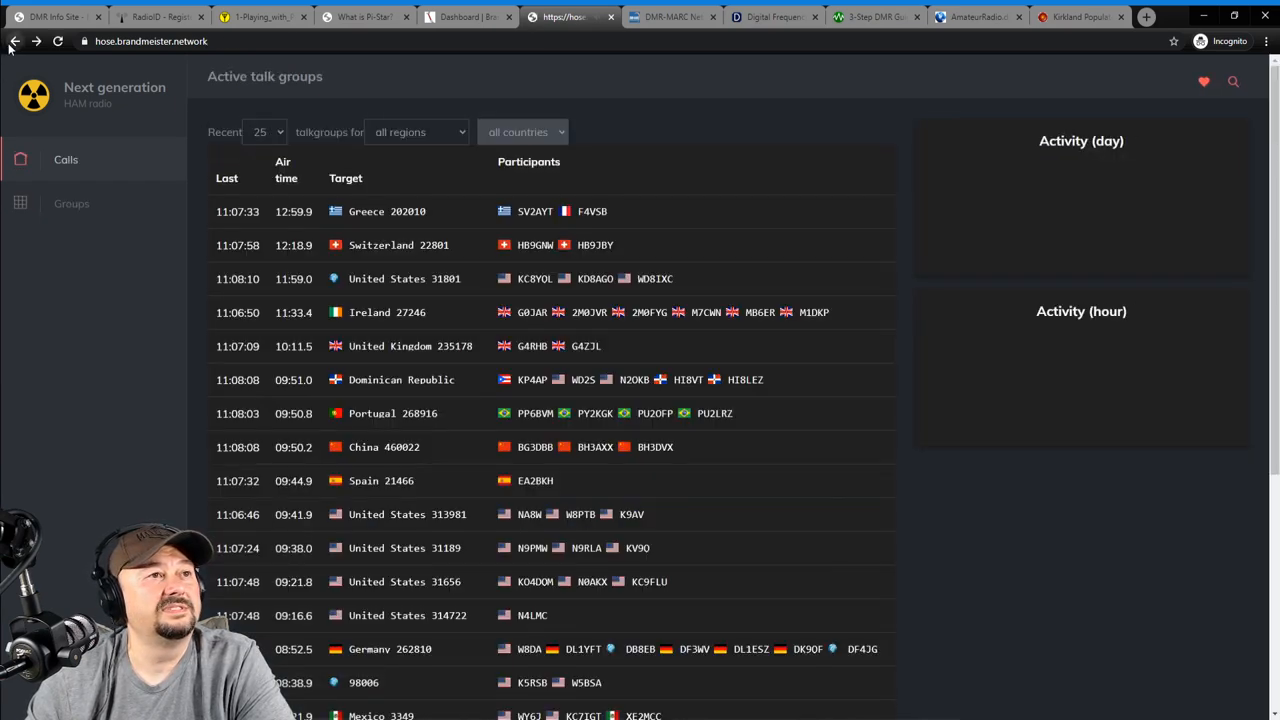
# Show the DMR-MARC Worldwide Network home page with its registration notice and toolbox links.
pyautogui.click(672, 16)
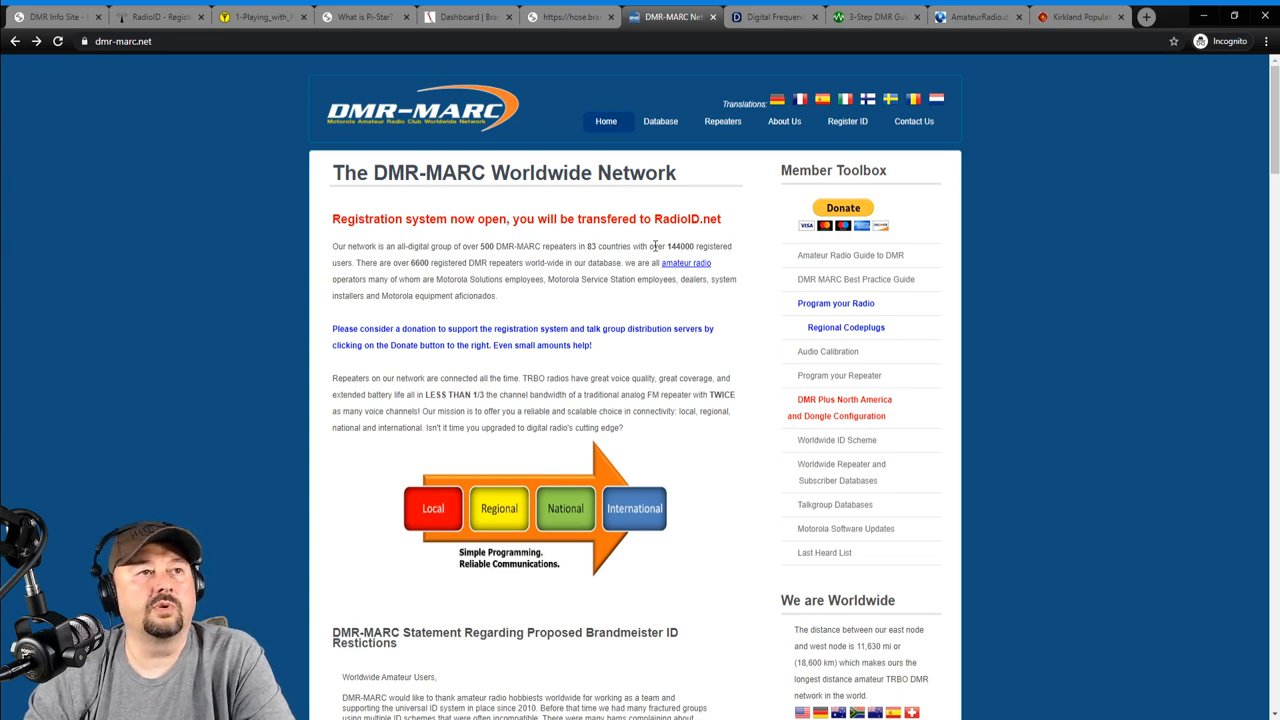
pyautogui.moveTo(630, 372)
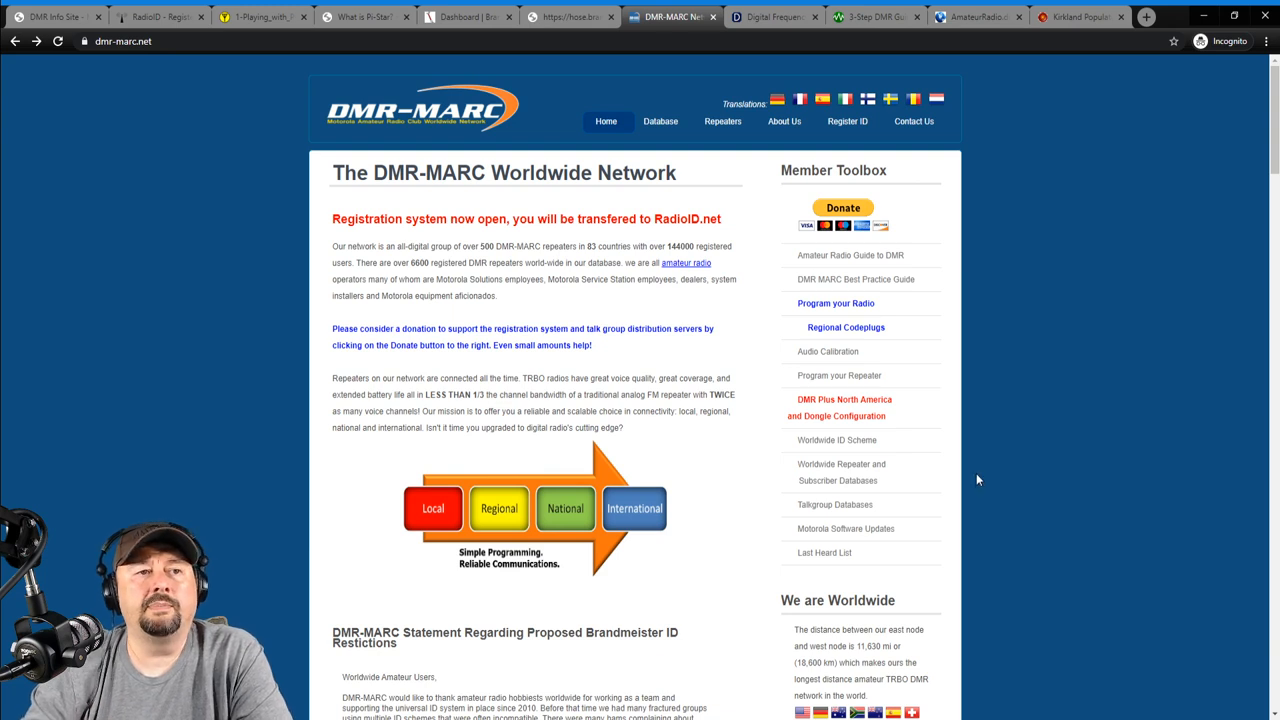
pyautogui.moveTo(904, 536)
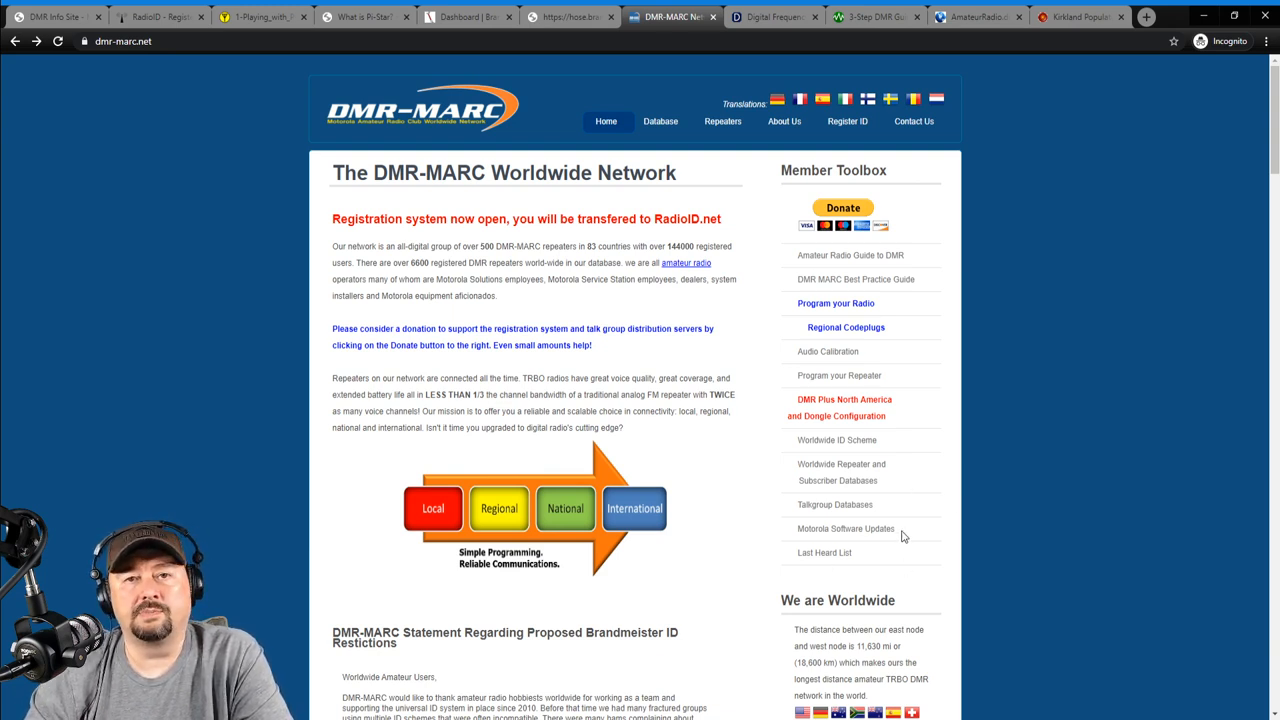
pyautogui.moveTo(836, 504)
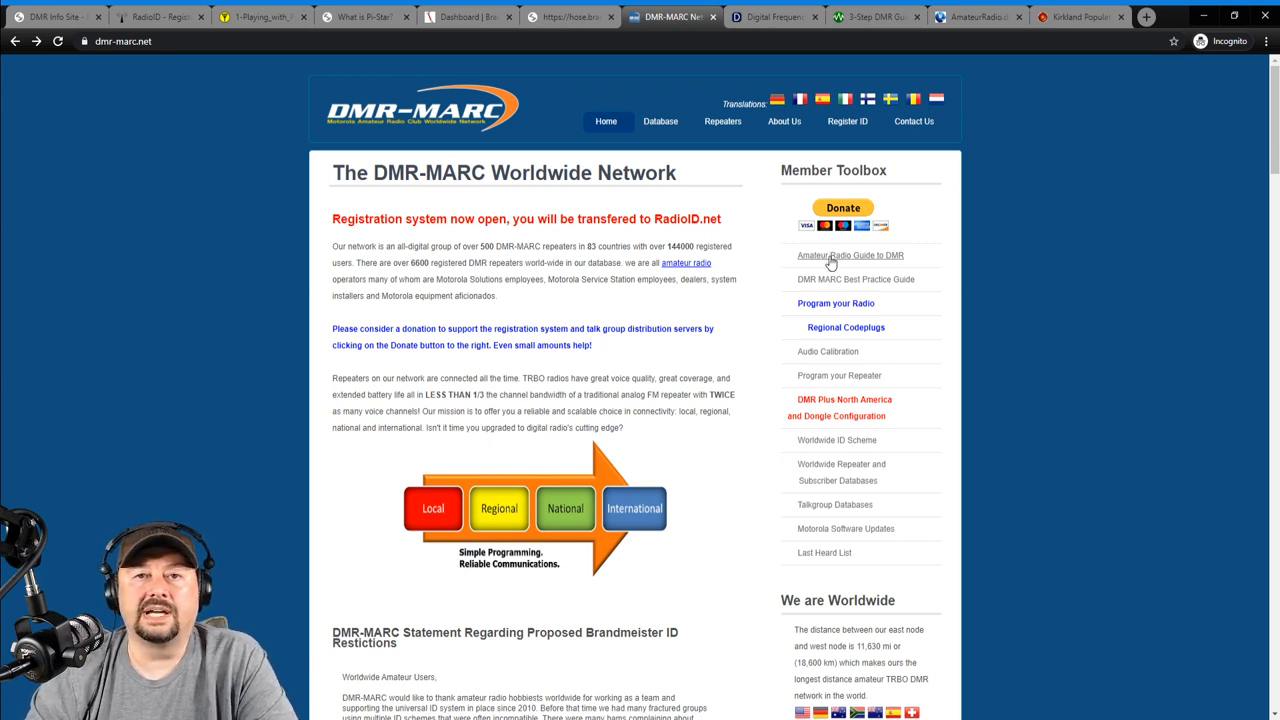
# Read through the first half of DMR-MARC's Amateur Radio Guide to DMR PDF.
pyautogui.click(850, 256)
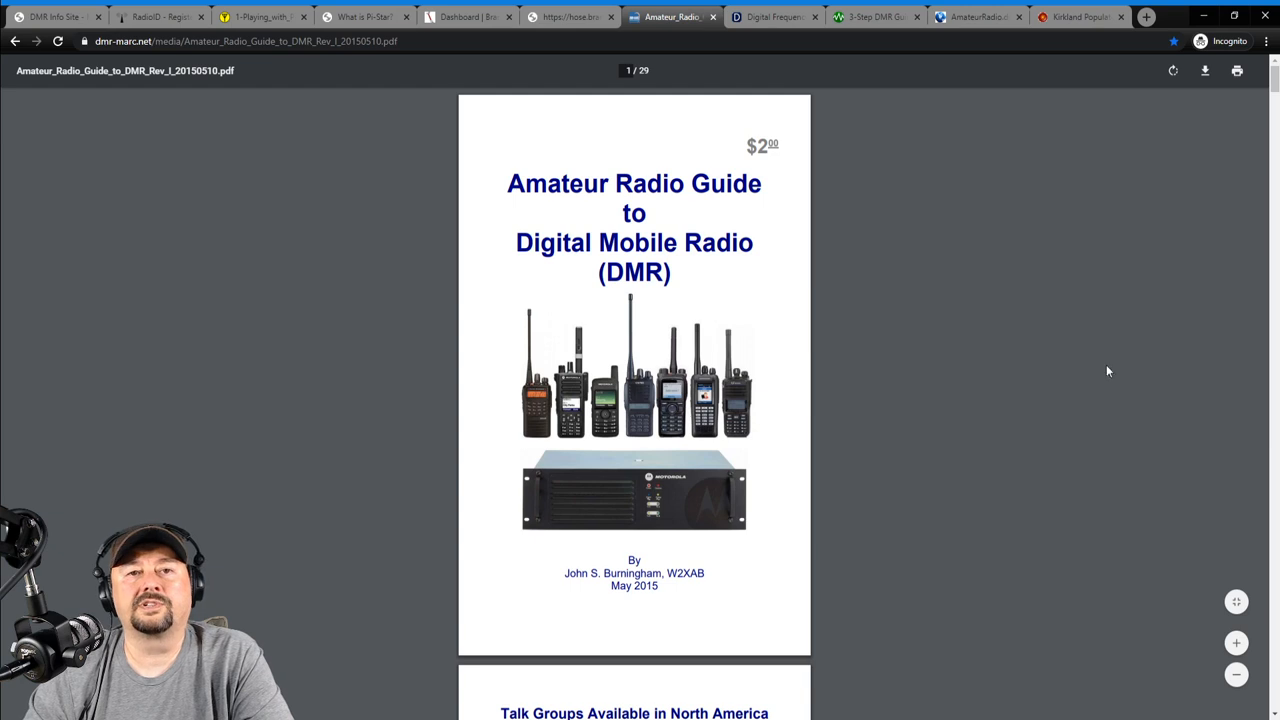
pyautogui.click(1236, 644)
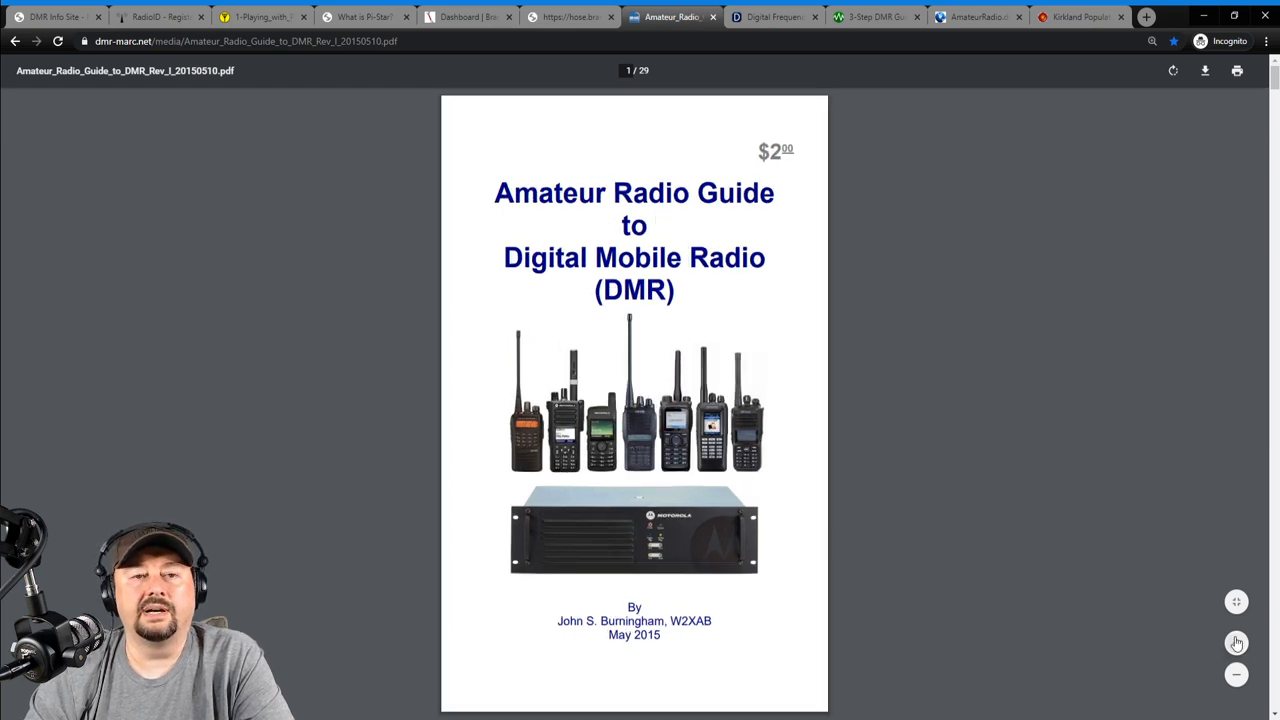
pyautogui.scroll(-3)
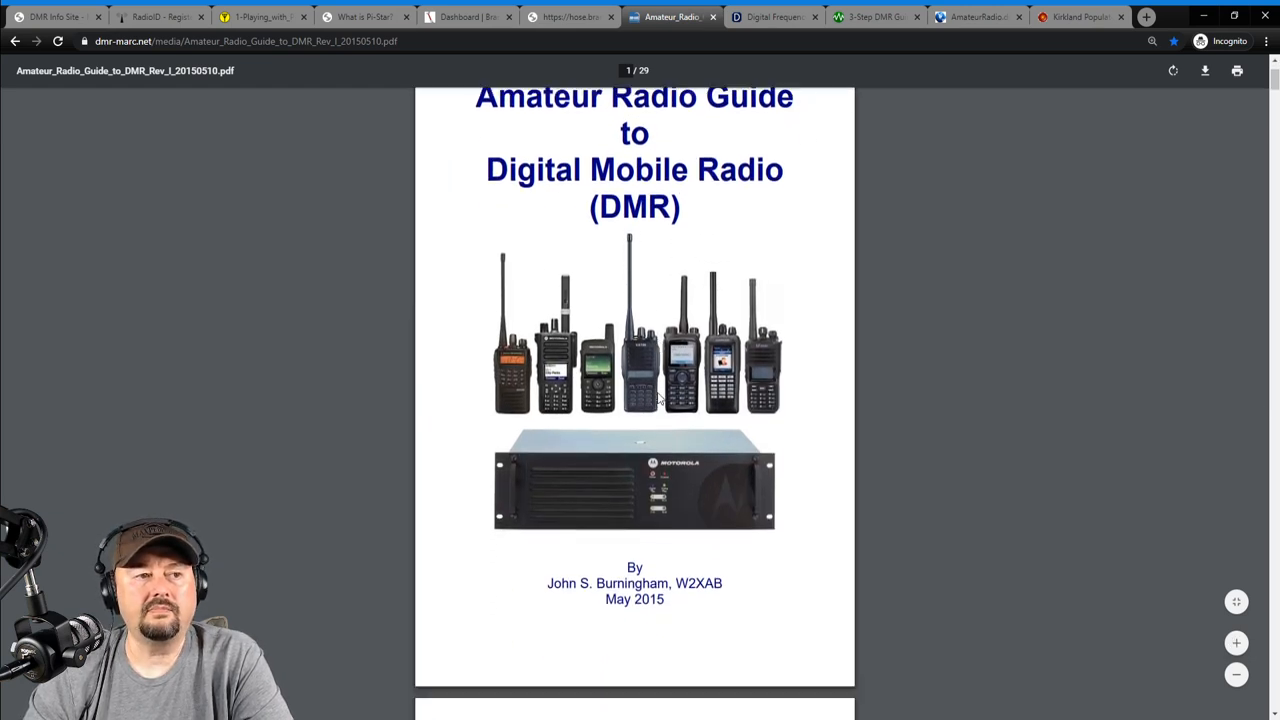
pyautogui.scroll(-3)
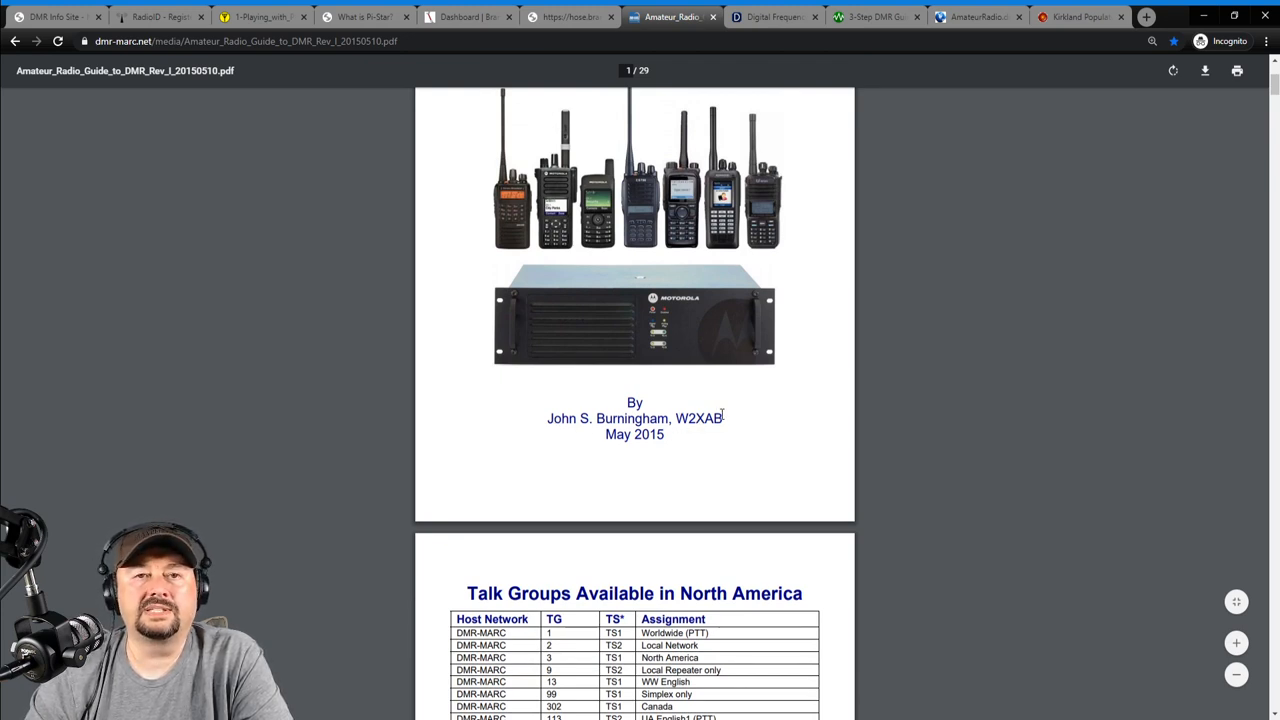
pyautogui.moveTo(700, 322)
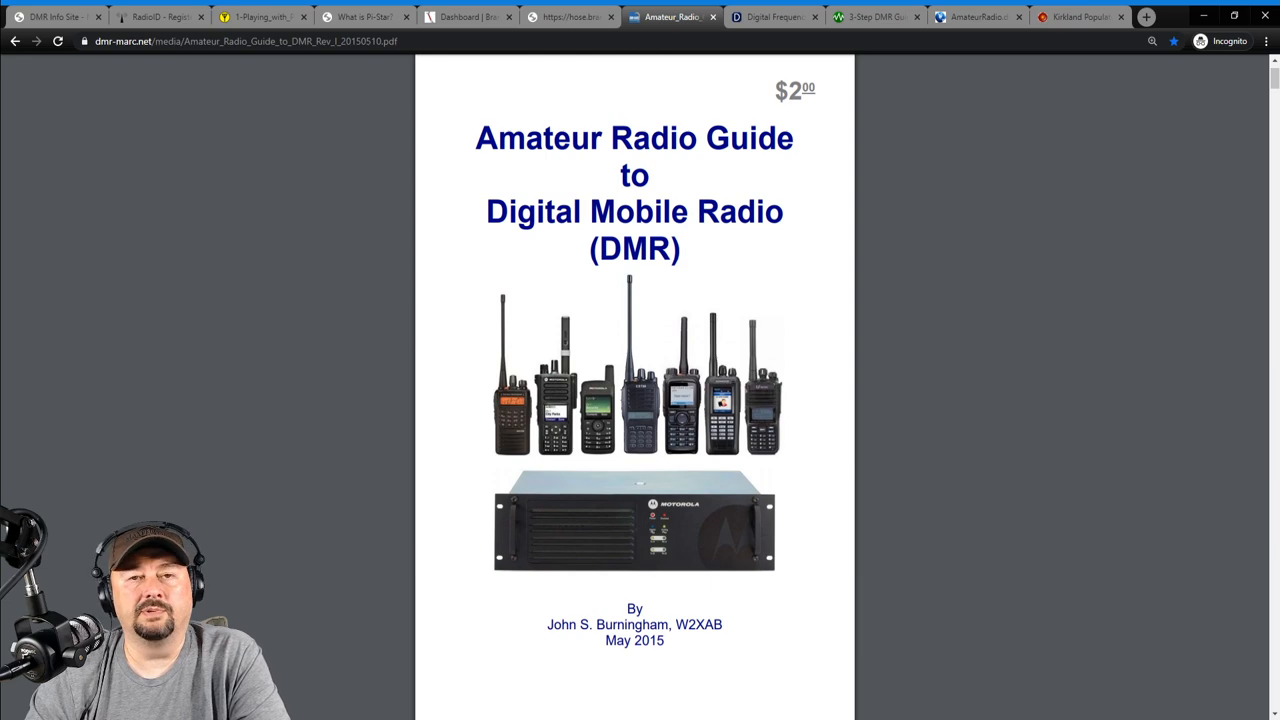
pyautogui.scroll(-3)
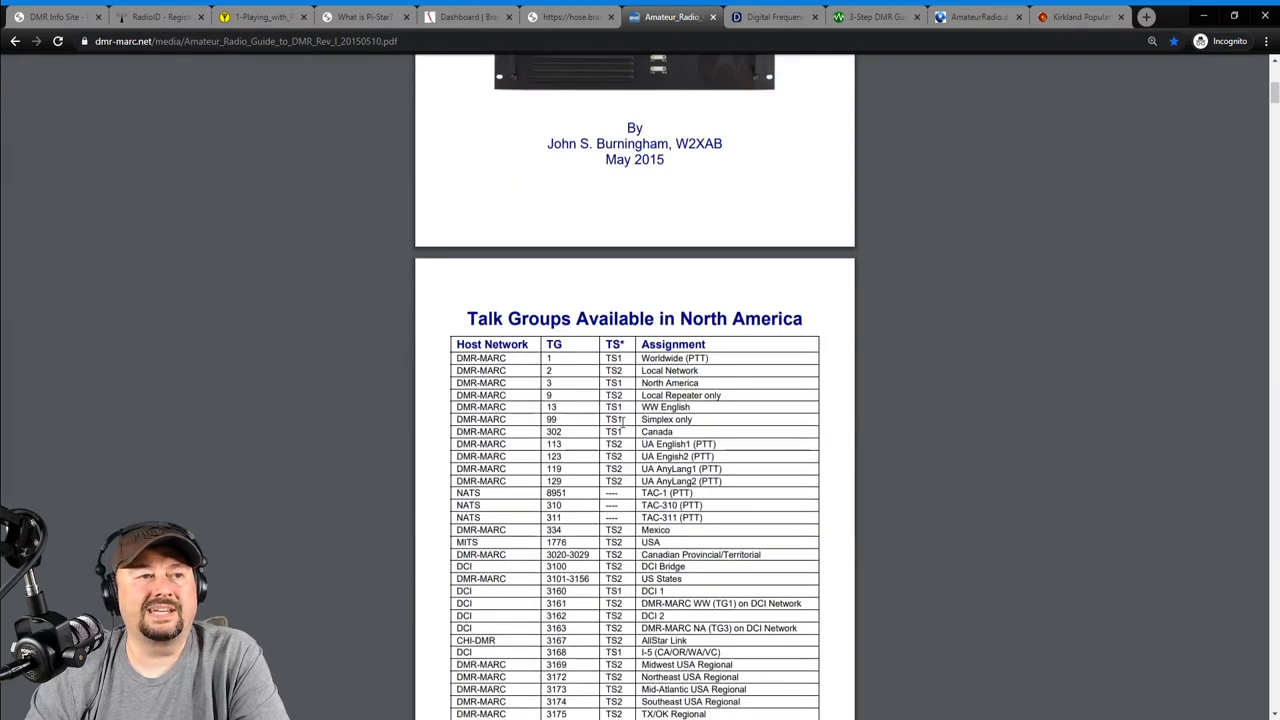
pyautogui.scroll(-3)
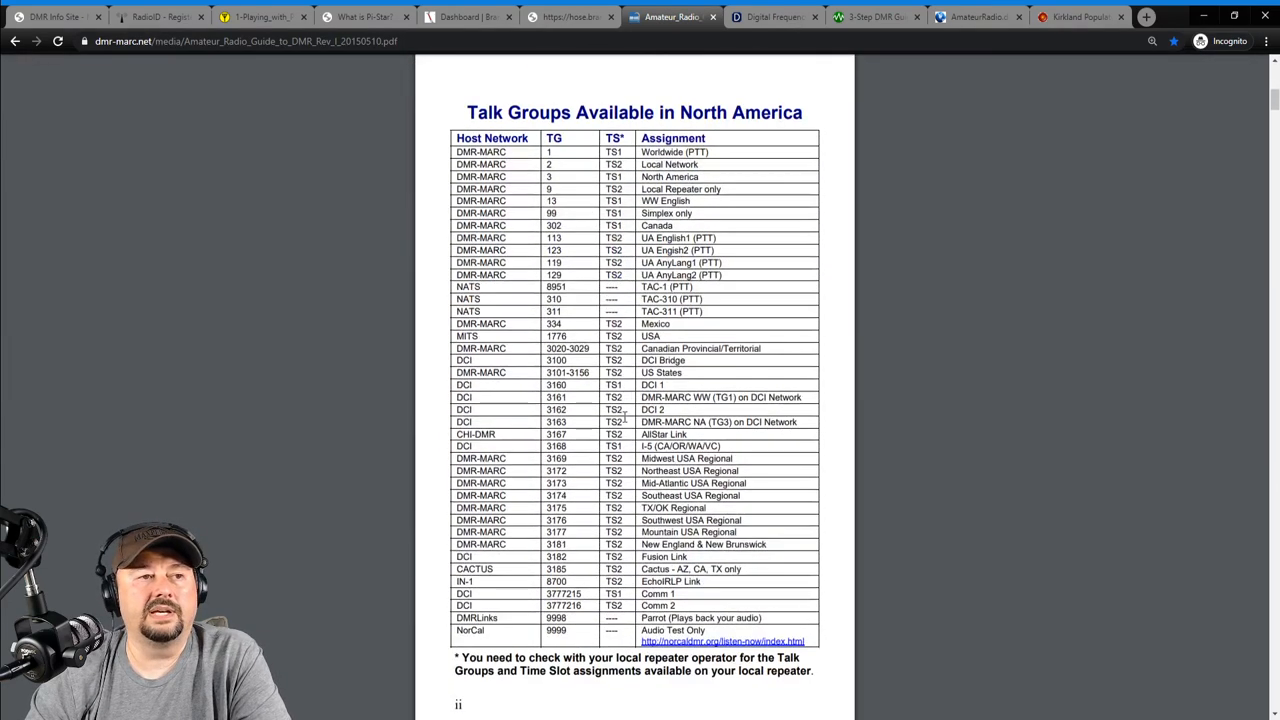
pyautogui.scroll(-3)
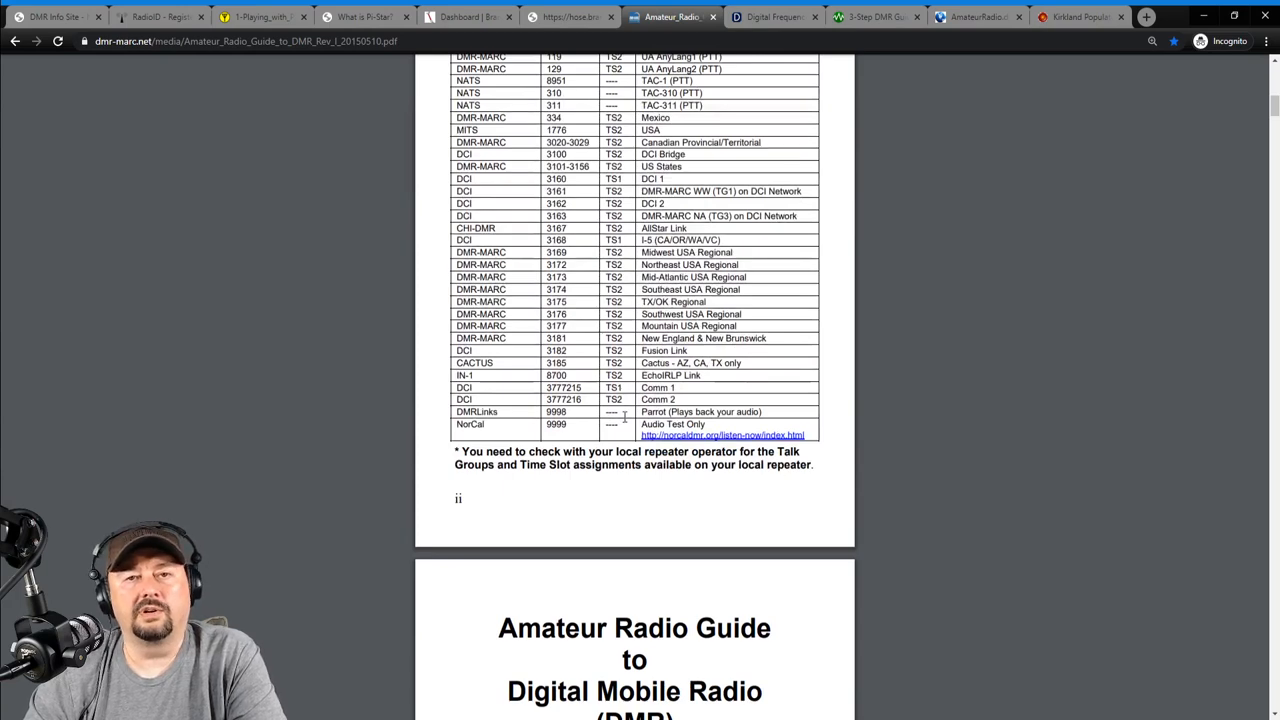
pyautogui.scroll(-3)
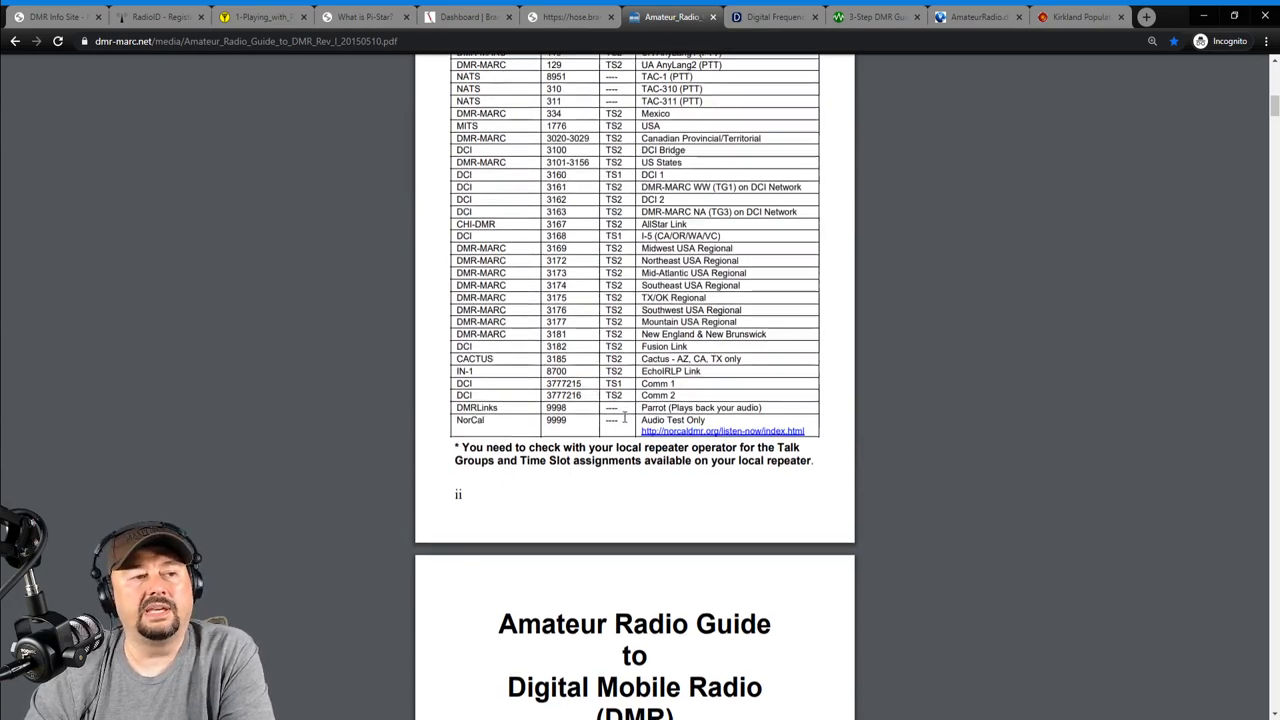
pyautogui.scroll(-3)
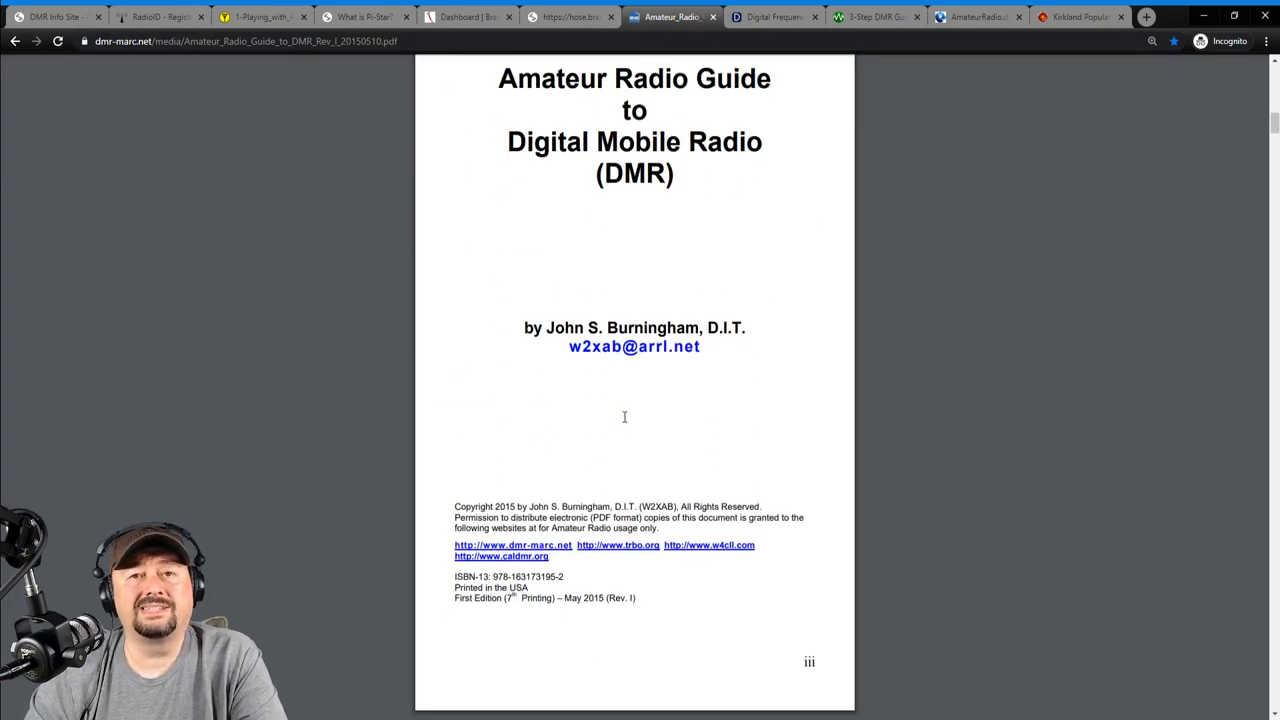
pyautogui.scroll(-3)
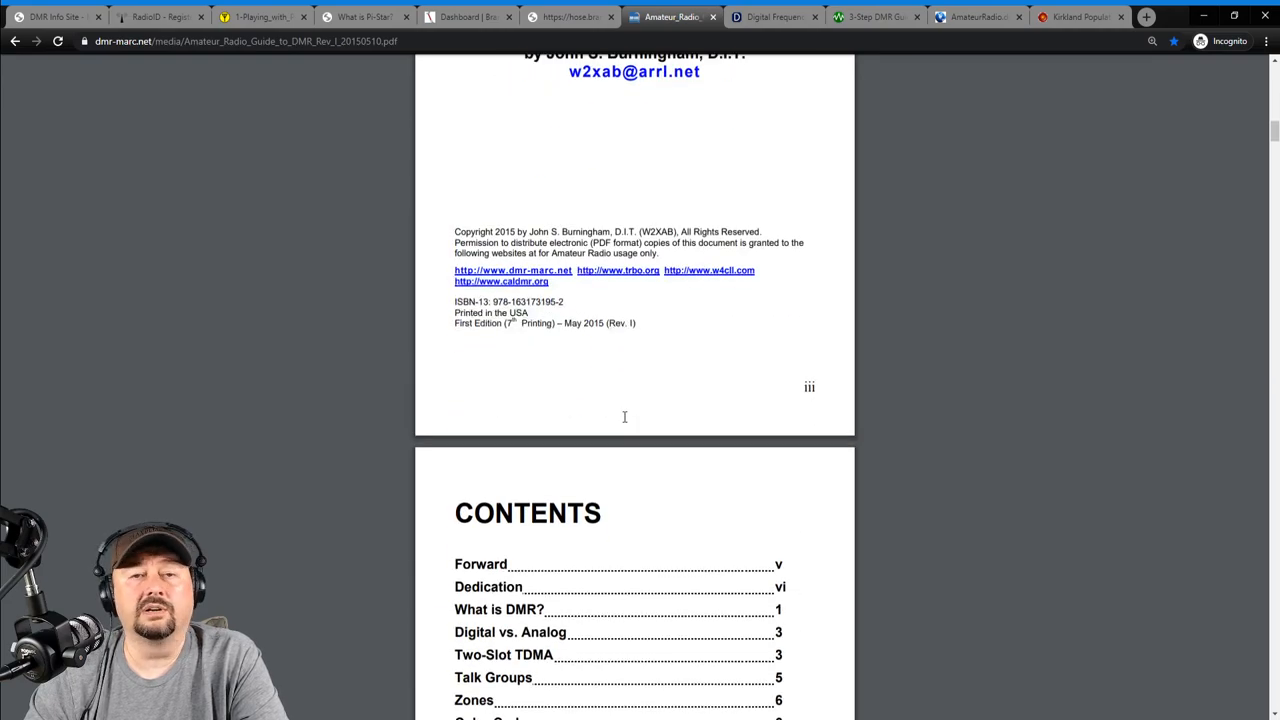
# Finish reading the guide's pages on roaming, then switch to the Digital Frequency Search site.
pyautogui.scroll(-3)
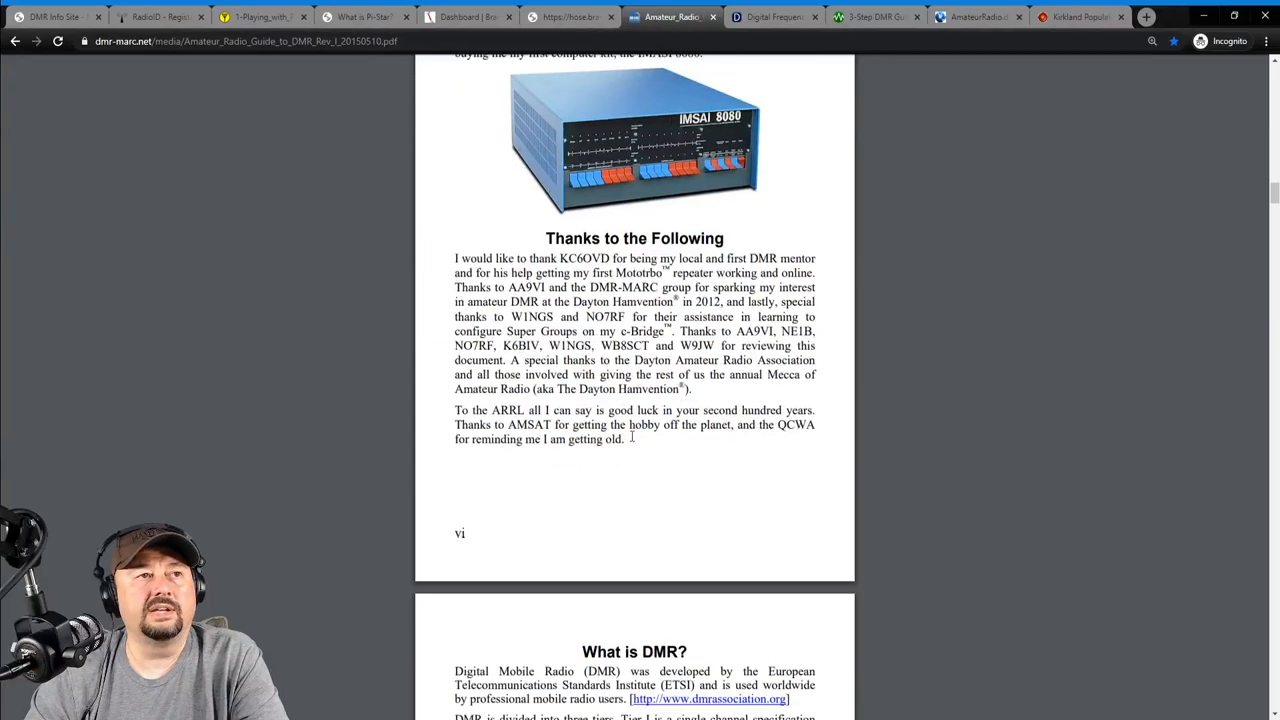
pyautogui.scroll(-3)
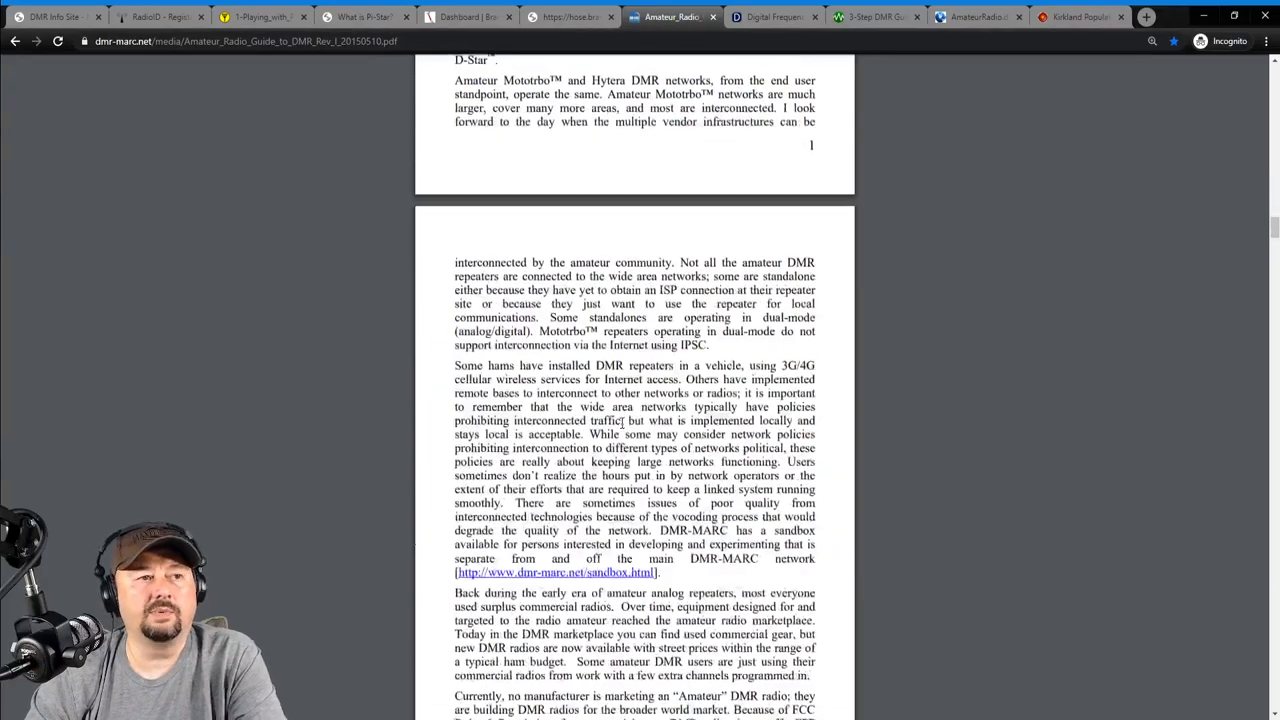
pyautogui.scroll(-3)
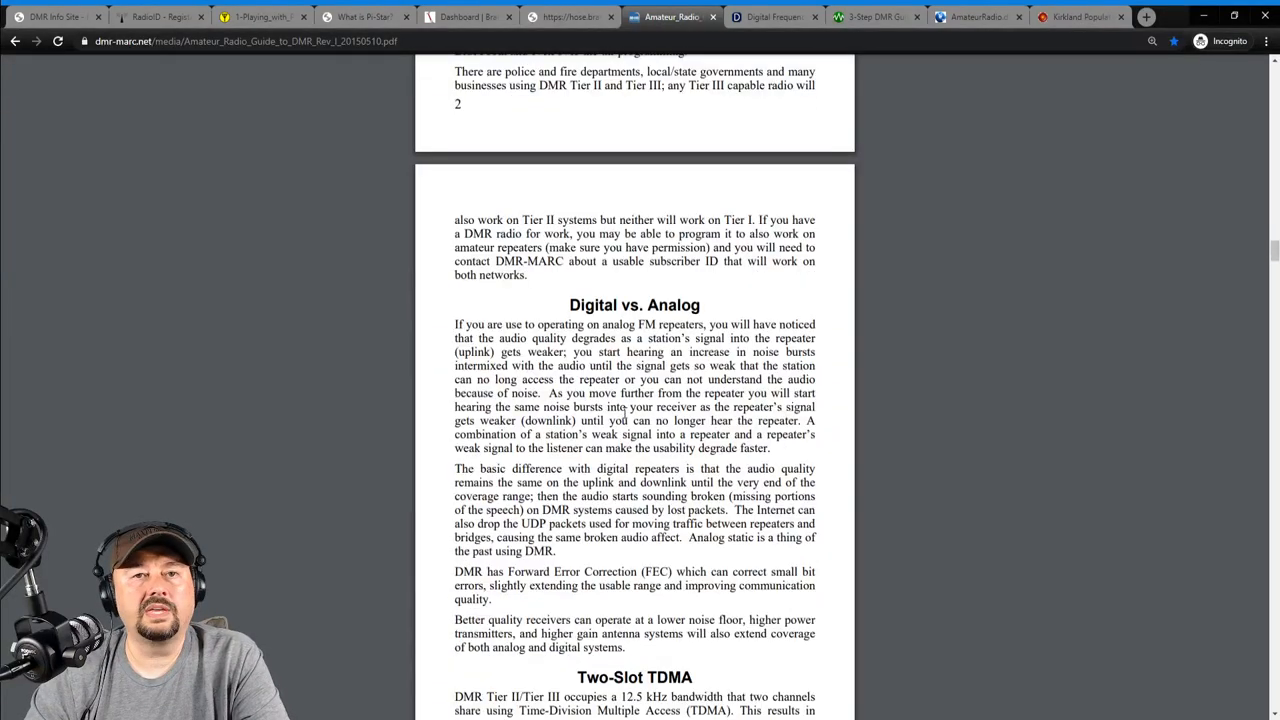
pyautogui.scroll(-3)
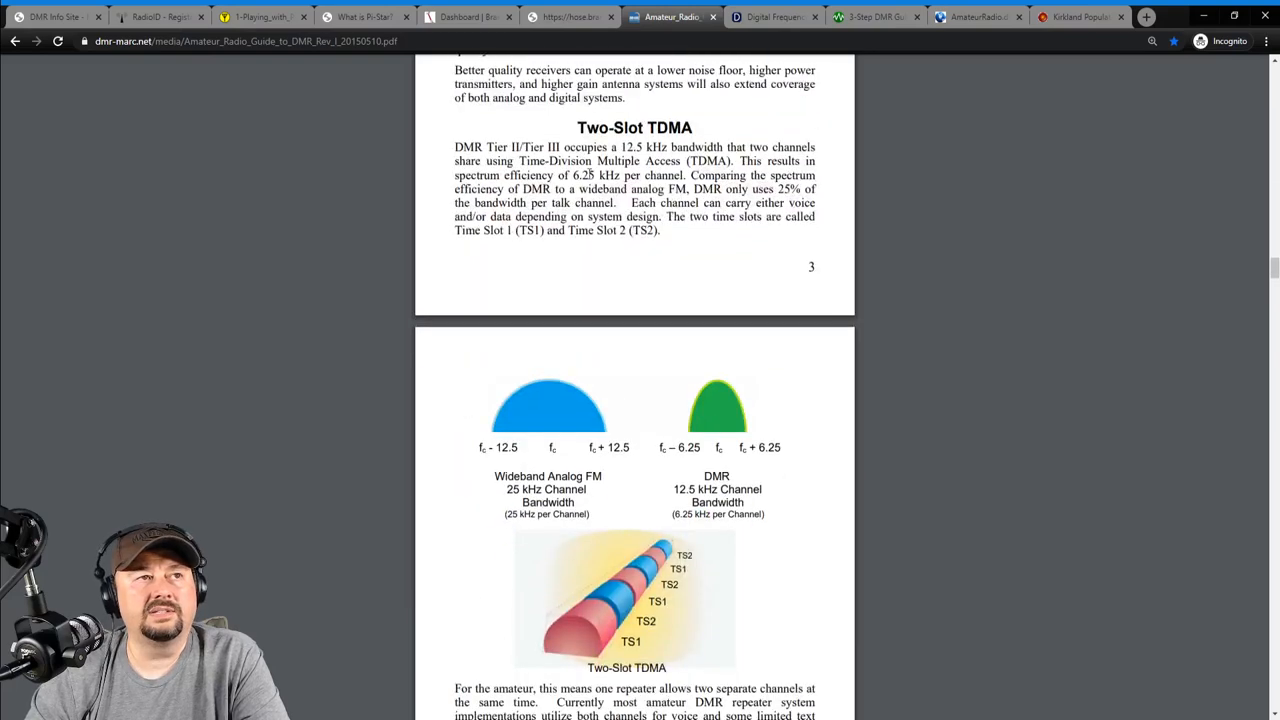
pyautogui.moveTo(568, 272)
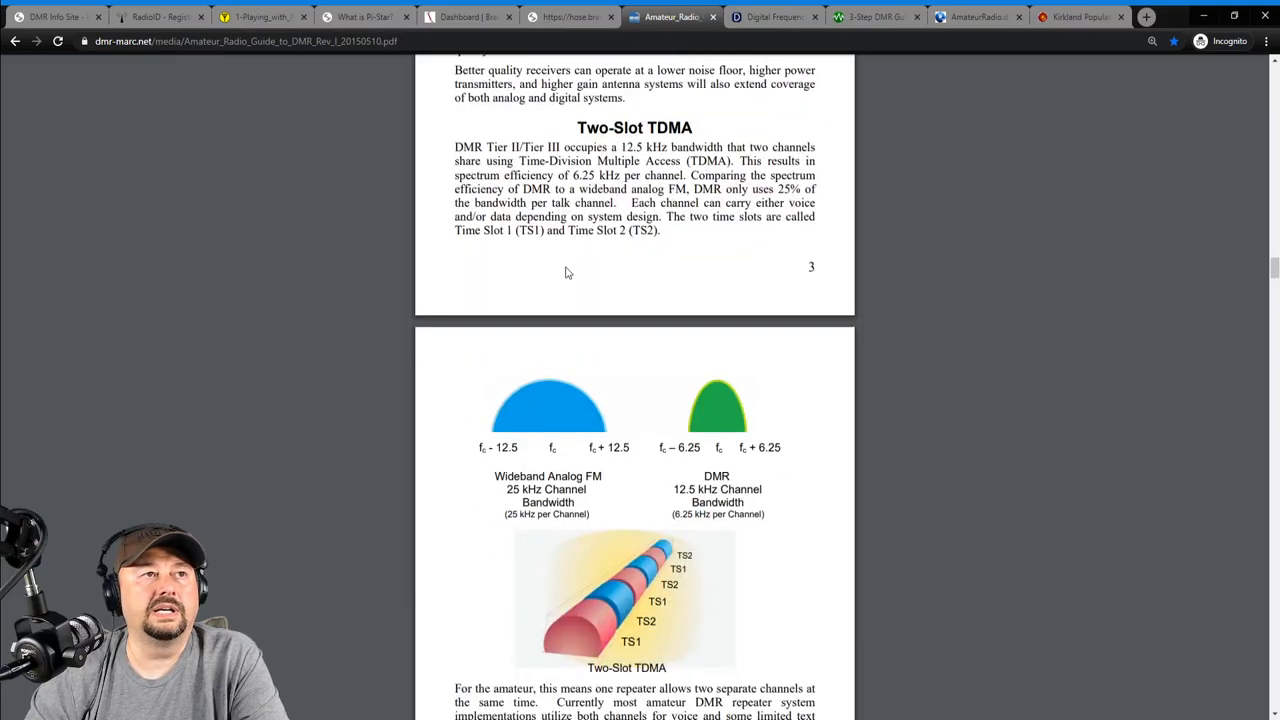
pyautogui.scroll(-3)
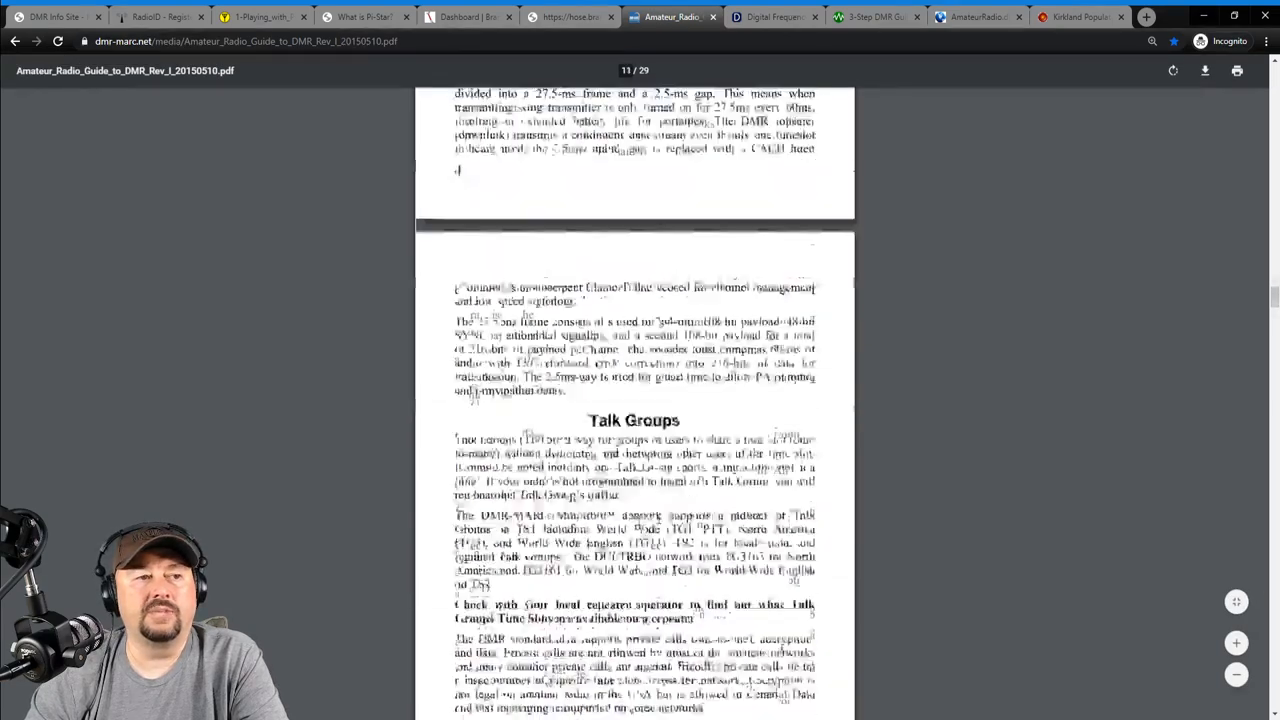
pyautogui.scroll(-3)
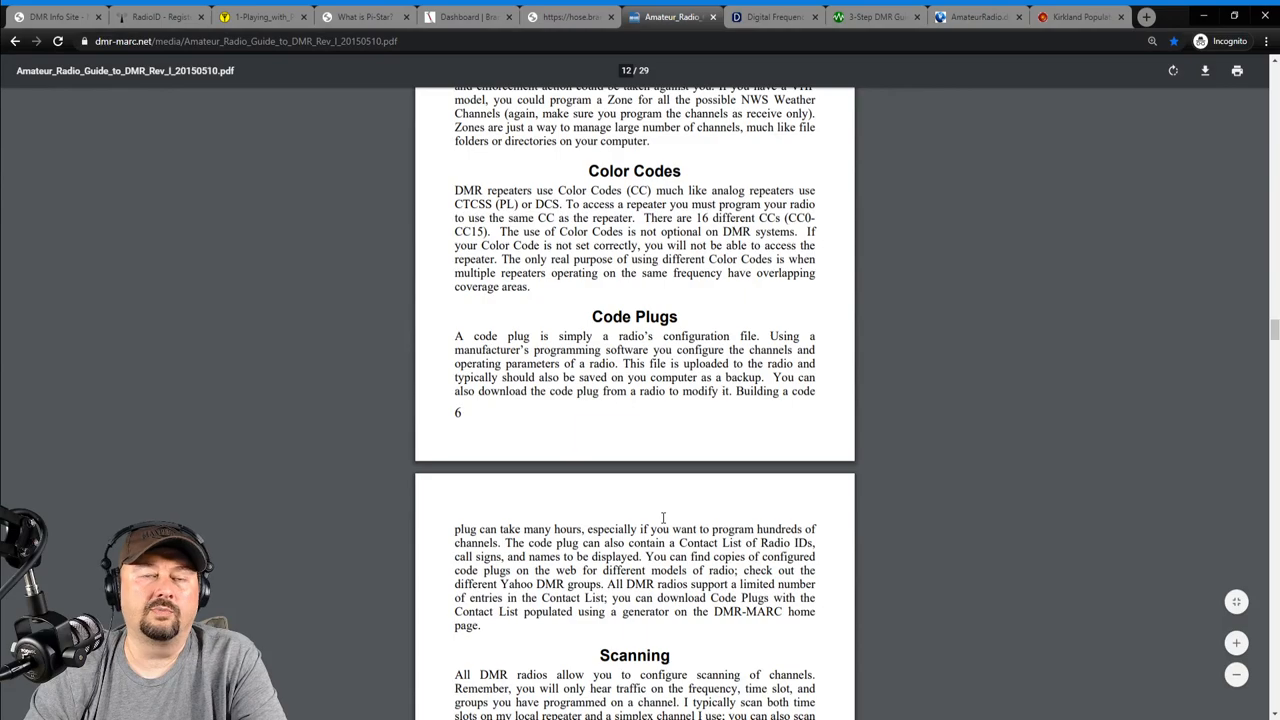
pyautogui.scroll(-3)
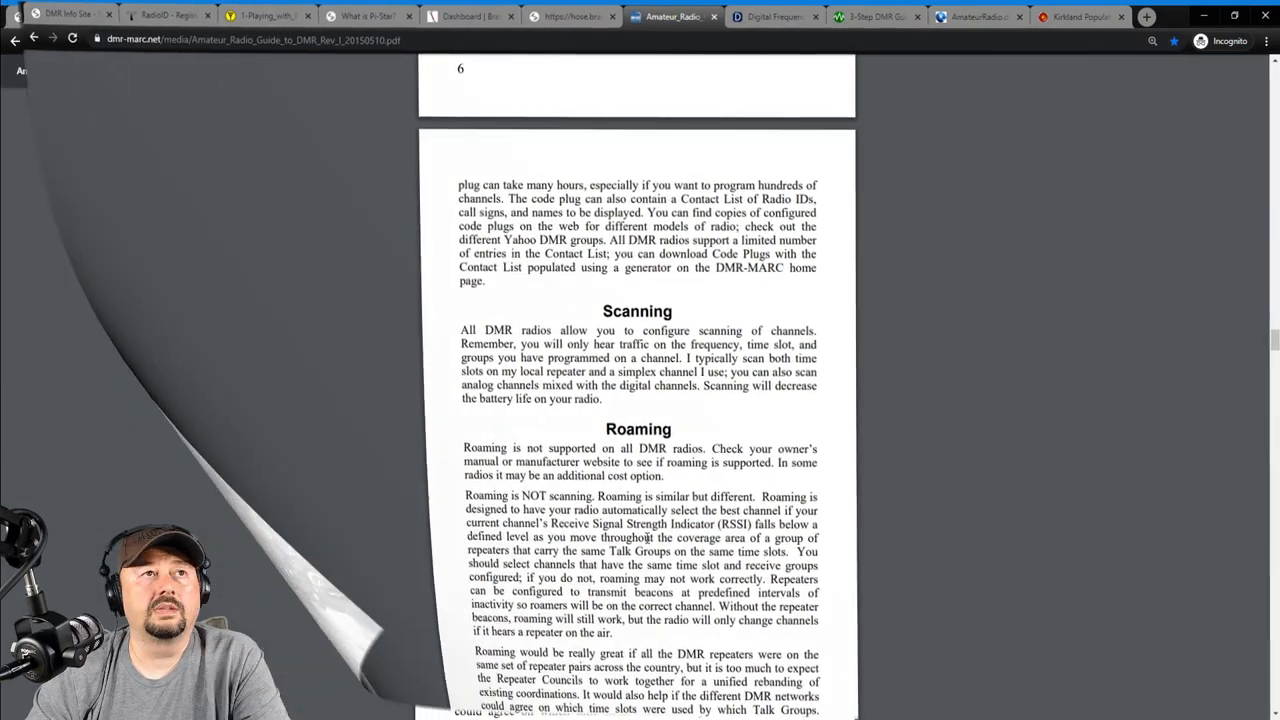
pyautogui.click(772, 16)
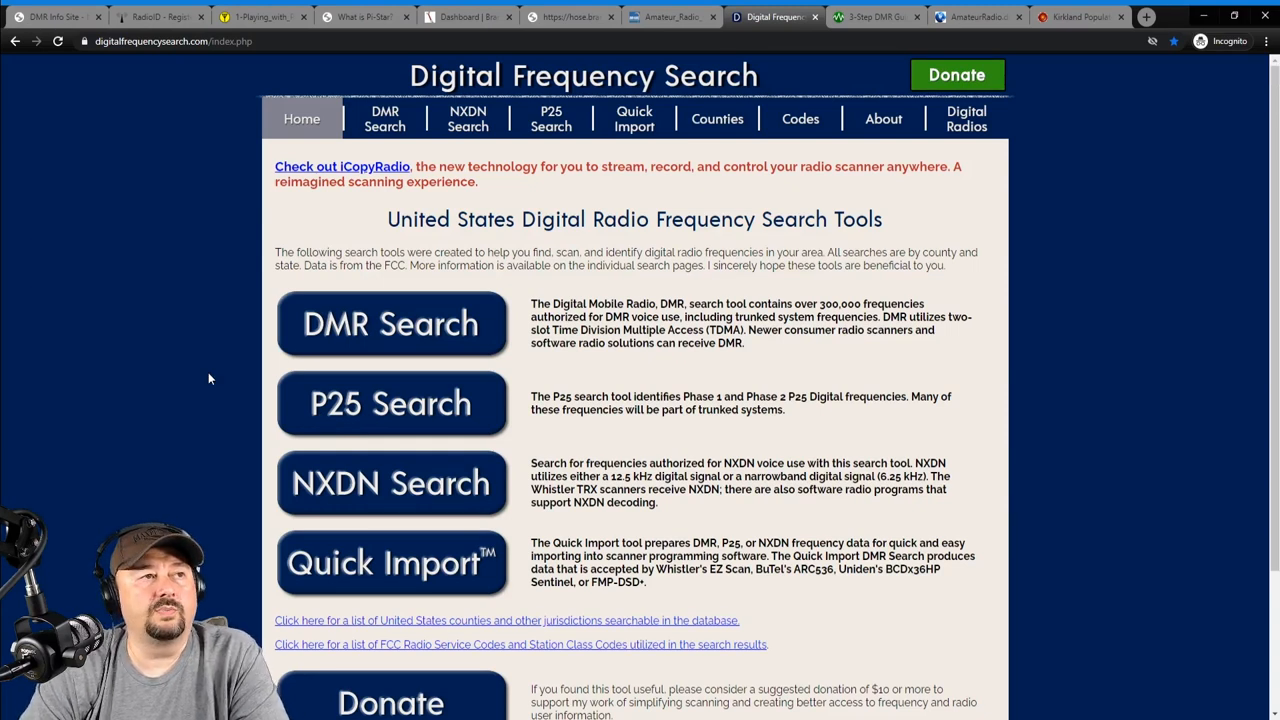
pyautogui.moveTo(398, 234)
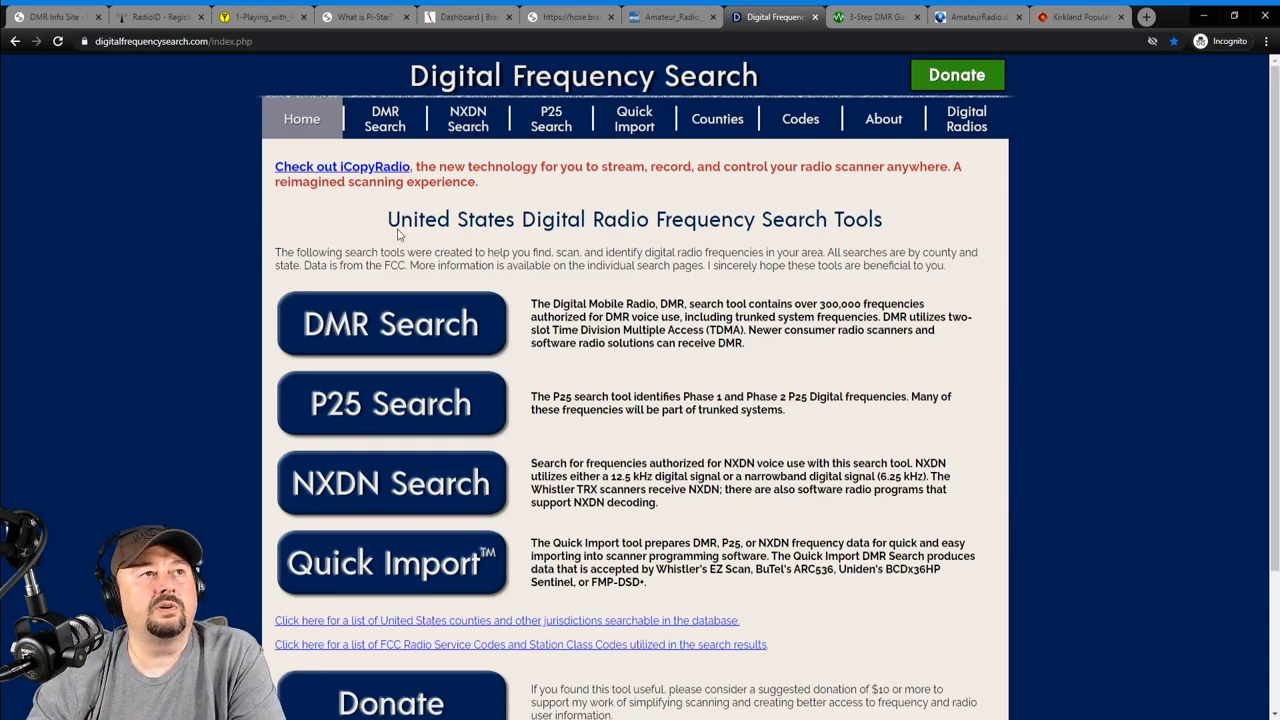
pyautogui.moveTo(378, 238)
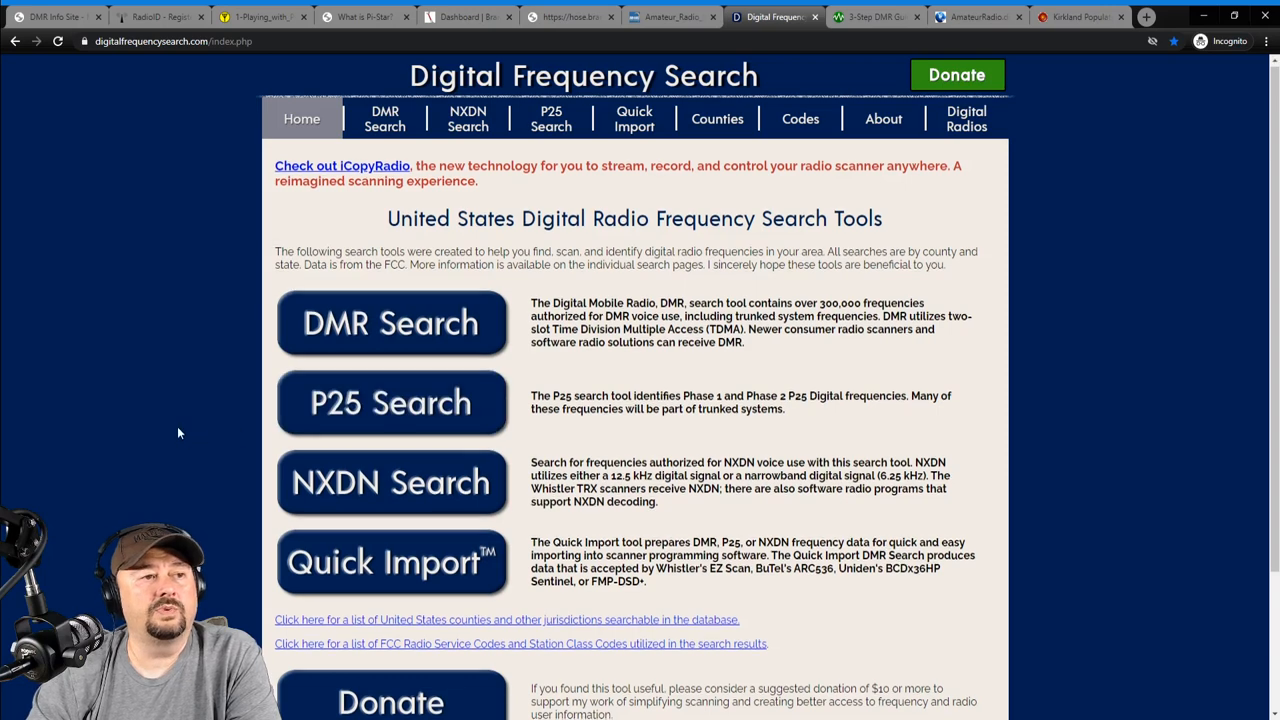
# Browse down the Digital Frequency Search home page's DMR, P25, NXDN and Quick Import tools.
pyautogui.scroll(-3)
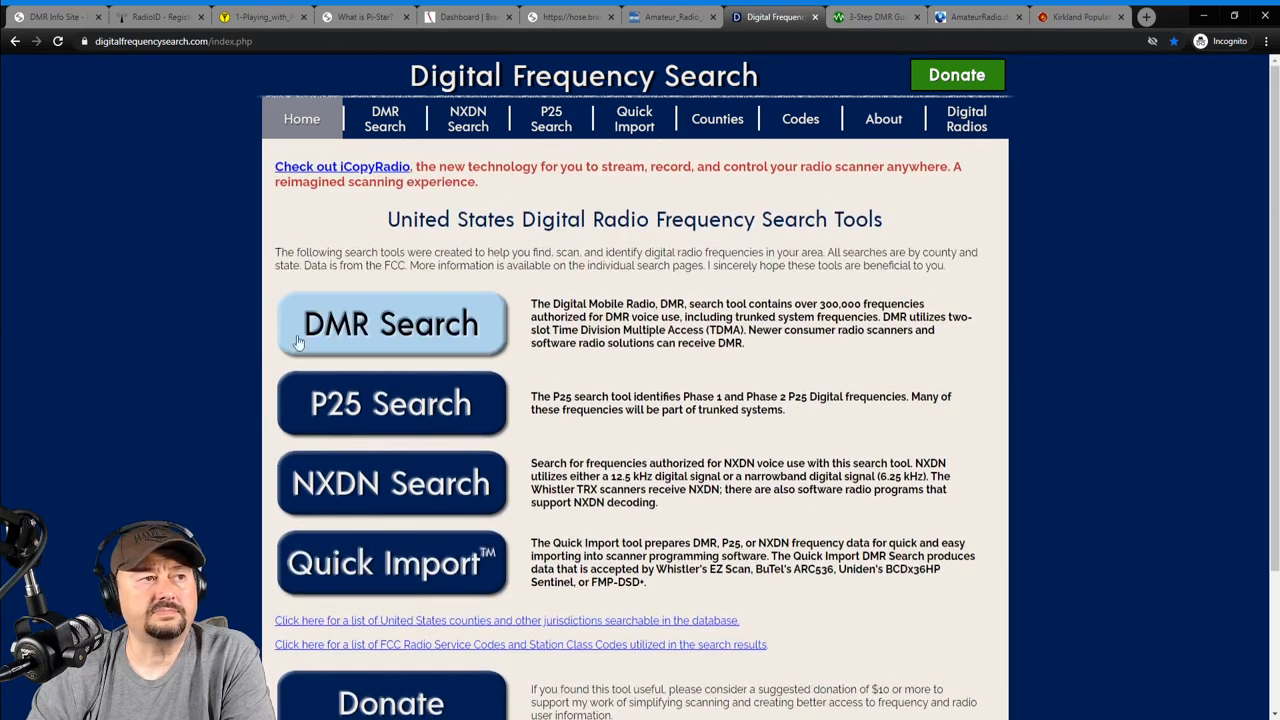
# Search DMR frequencies for Escambia County, AL (113 results) and open the WQSL750 license record.
pyautogui.click(392, 324)
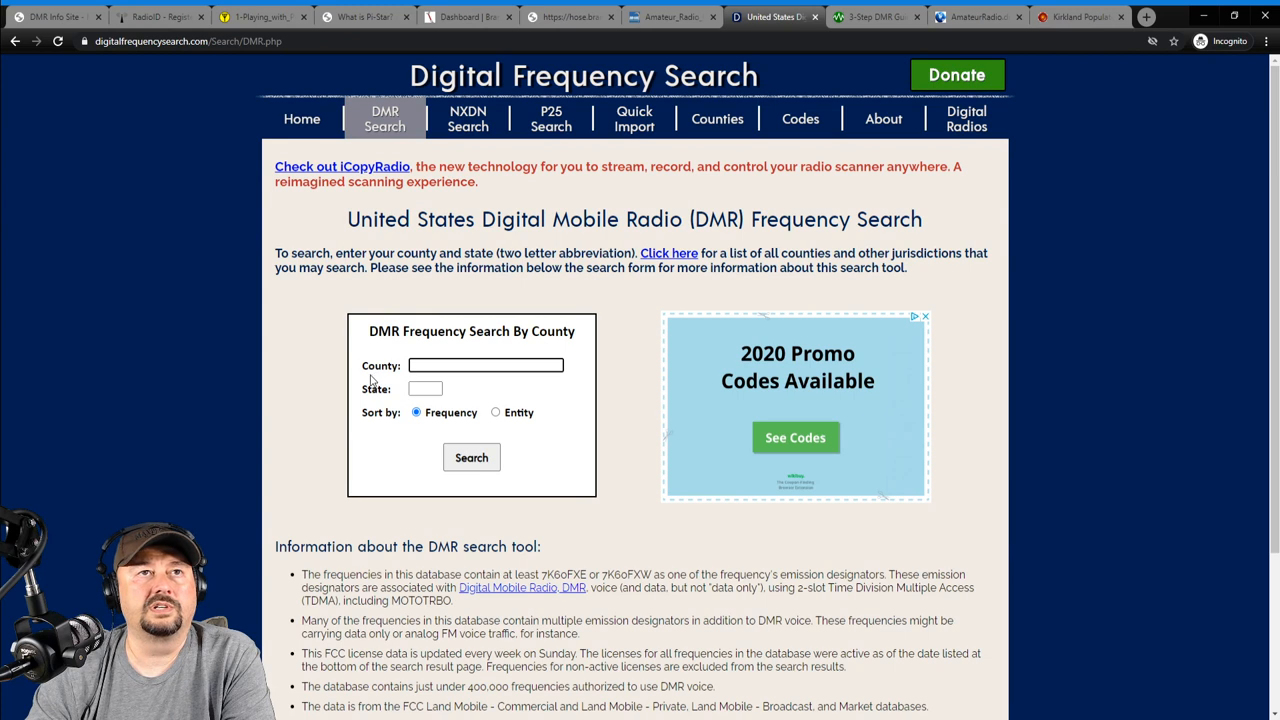
pyautogui.write('Escambia')
pyautogui.click(424, 388)
pyautogui.write('AL')
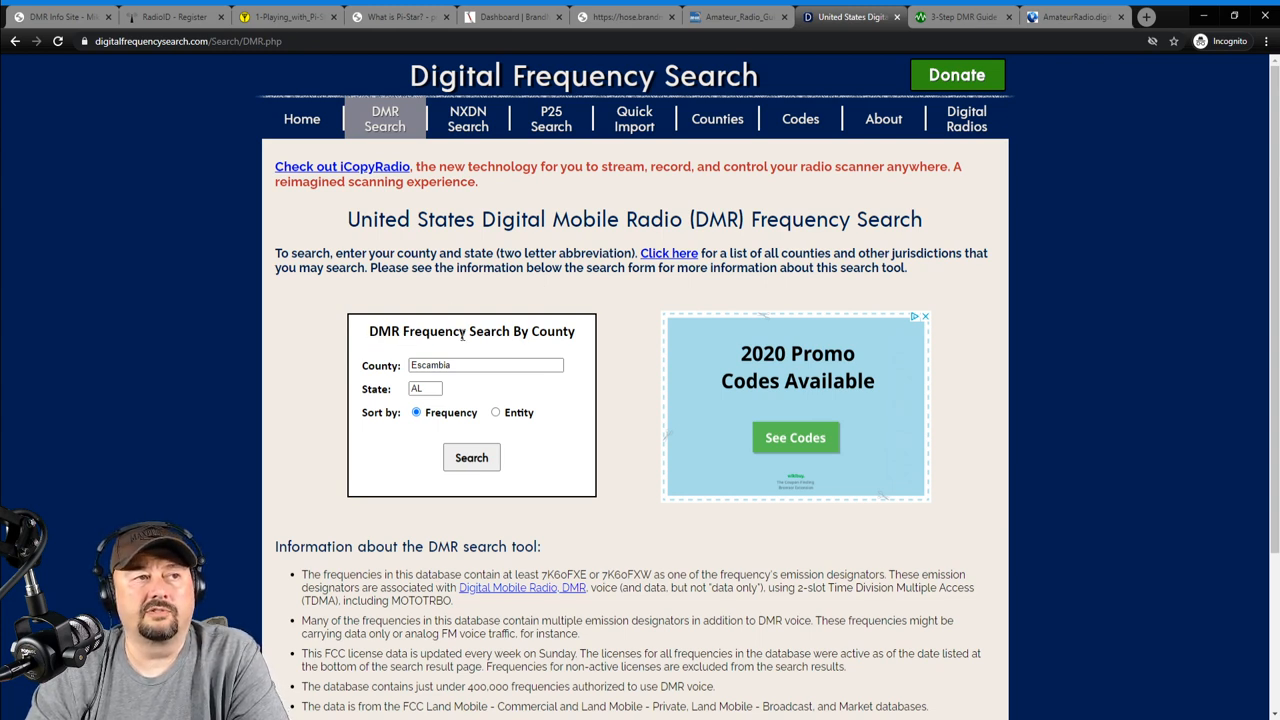
pyautogui.moveTo(336, 410)
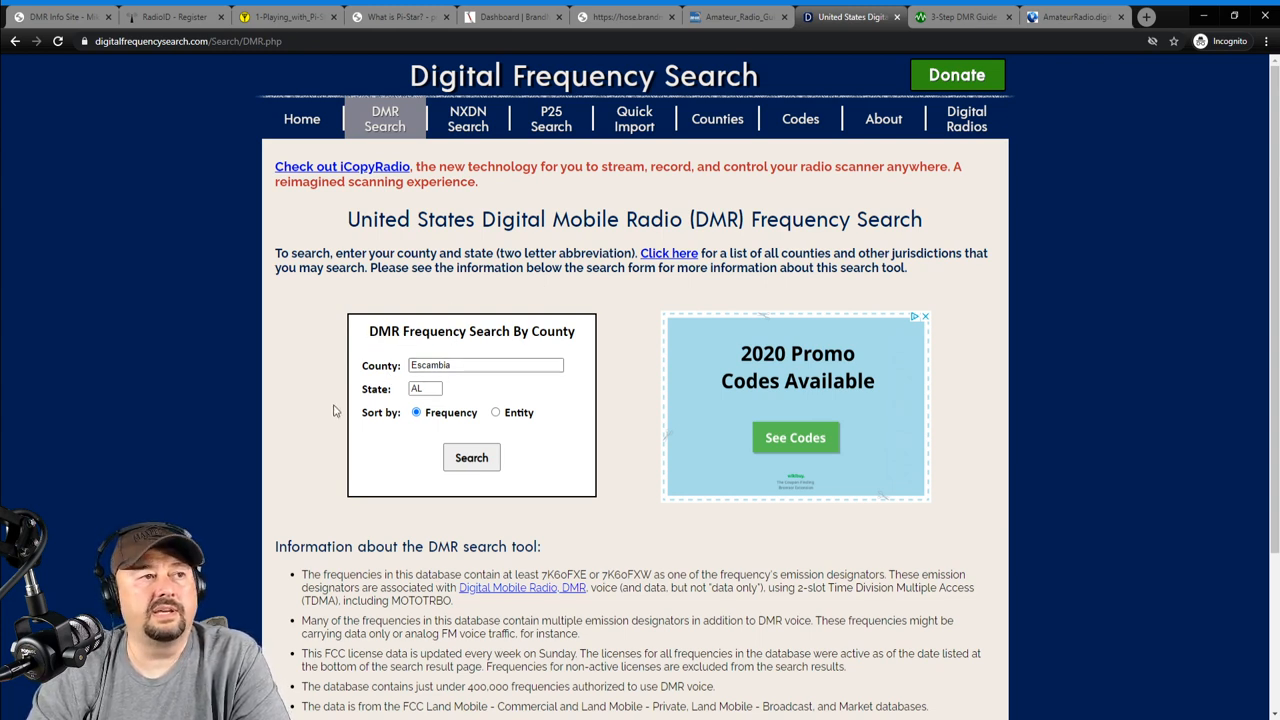
pyautogui.click(472, 456)
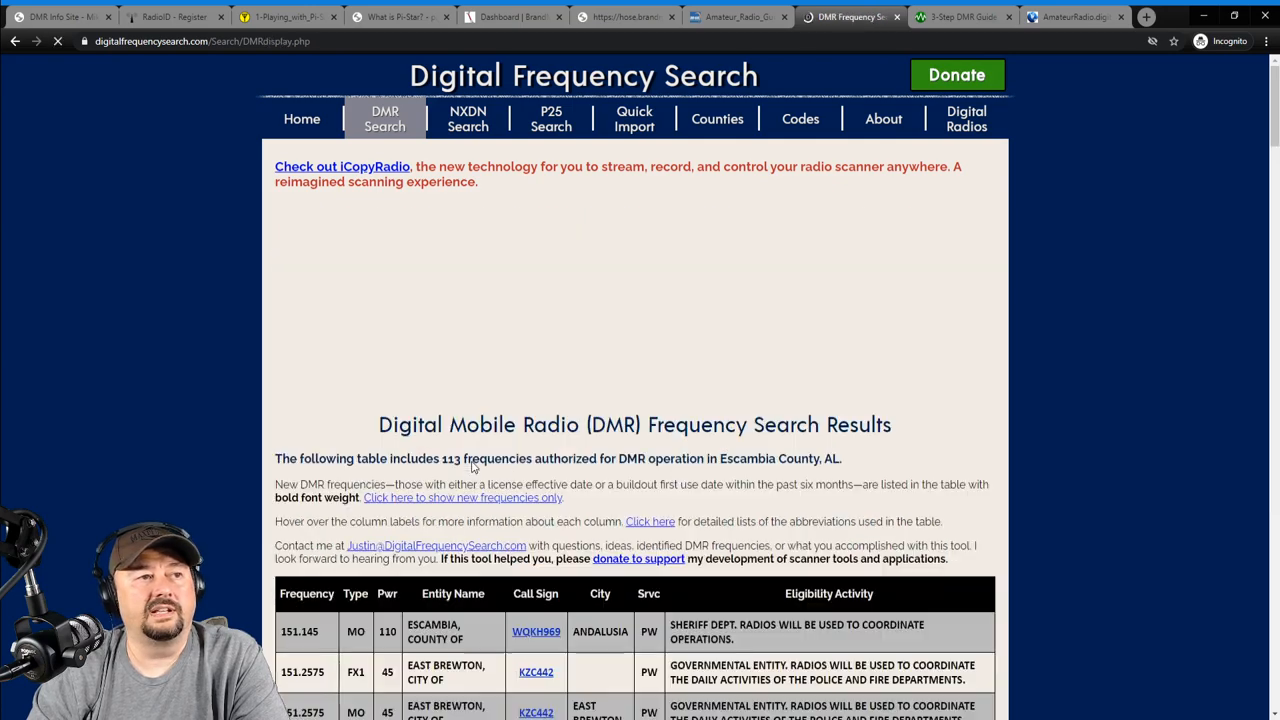
pyautogui.scroll(-3)
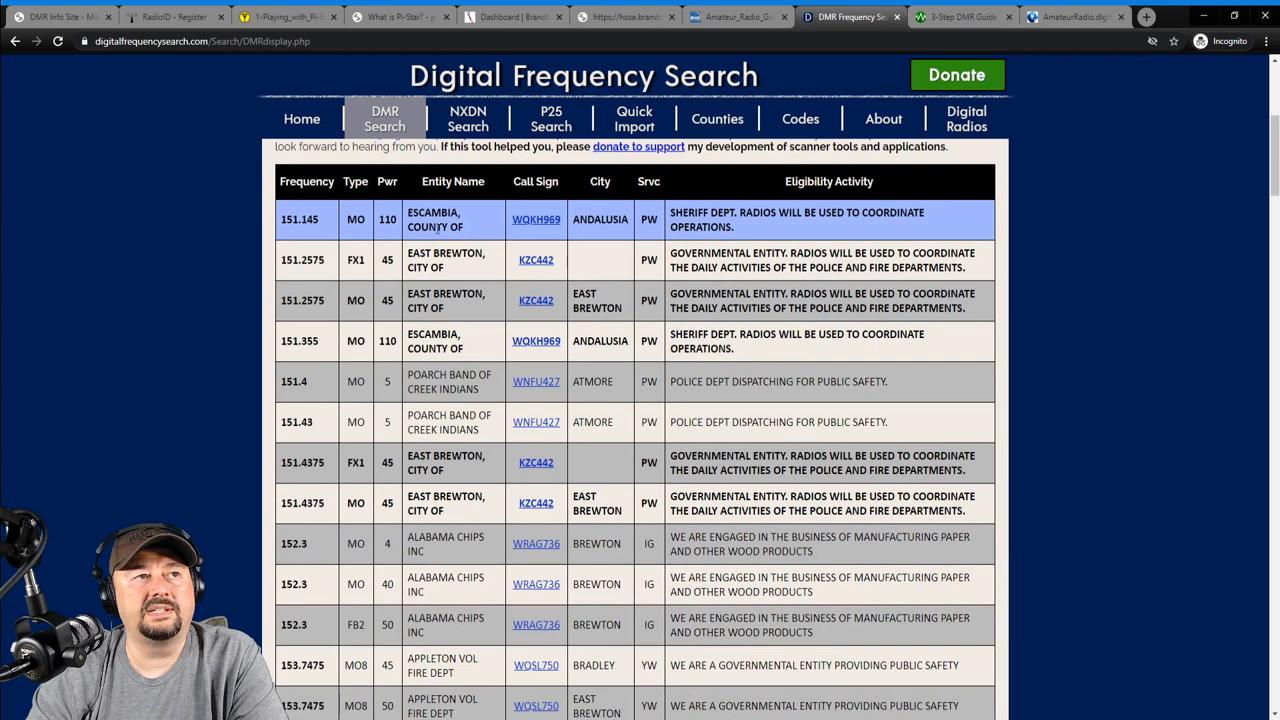
pyautogui.moveTo(828, 180)
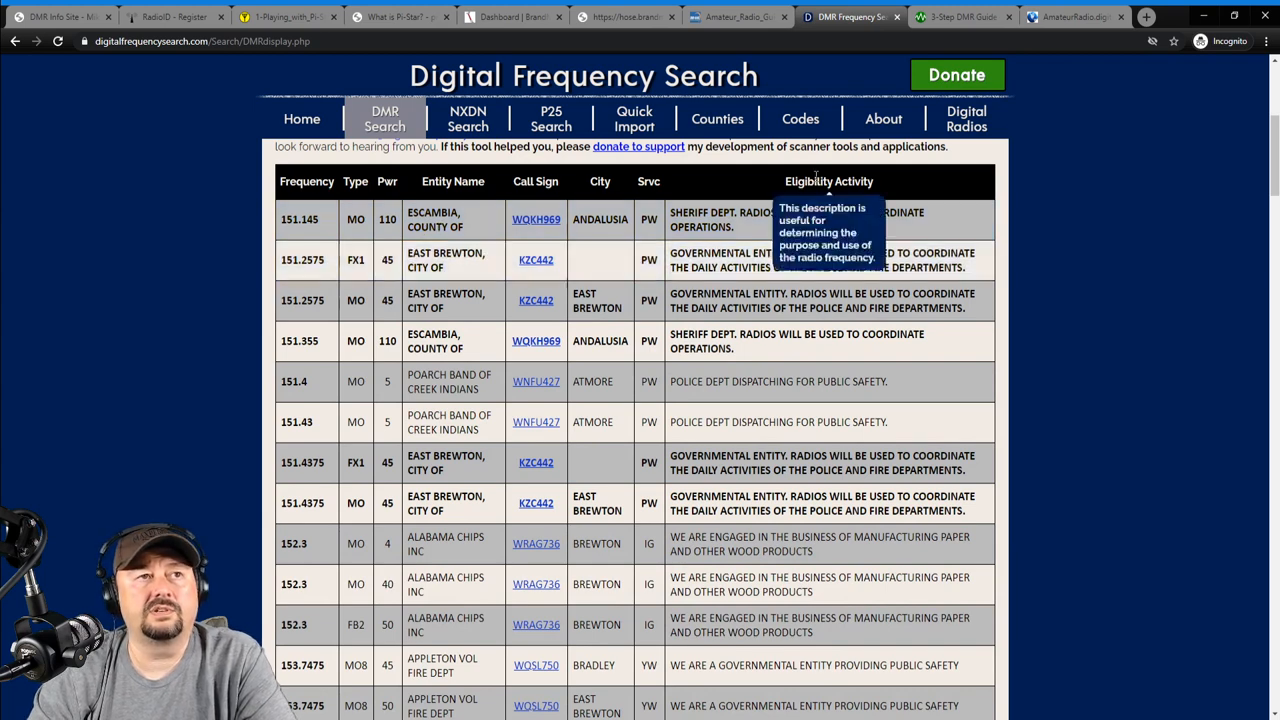
pyautogui.moveTo(536, 196)
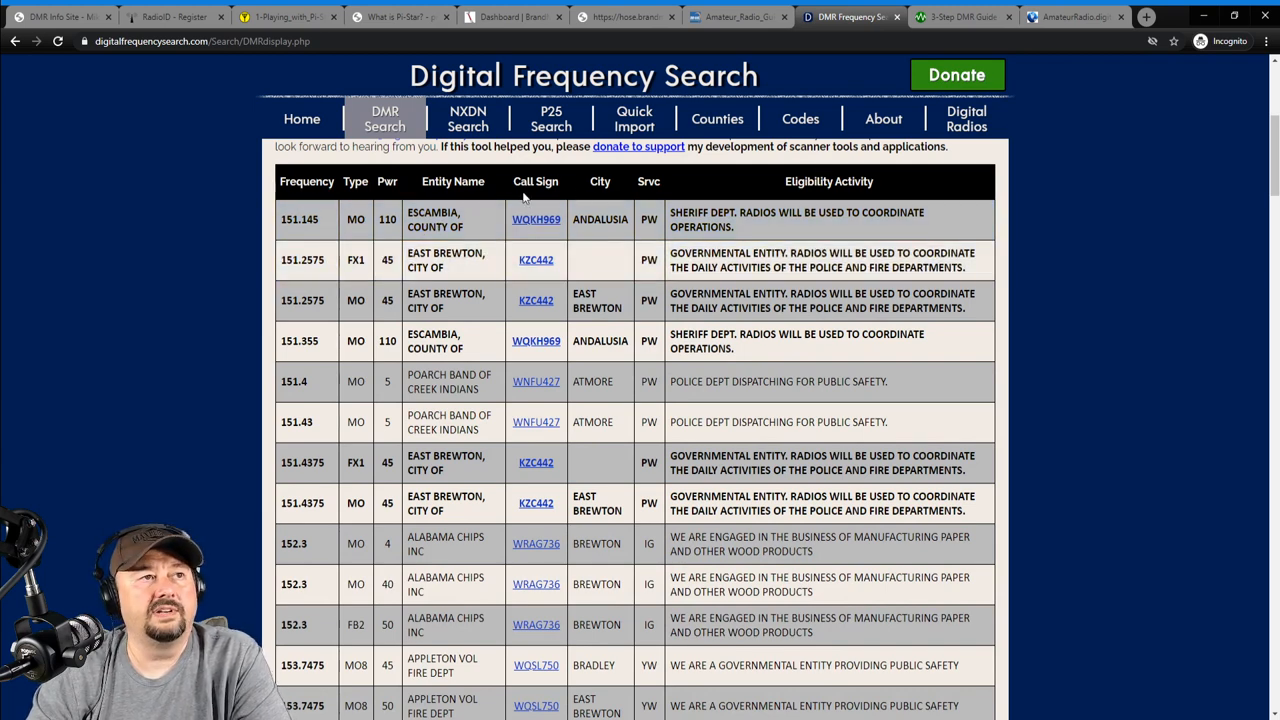
pyautogui.scroll(-3)
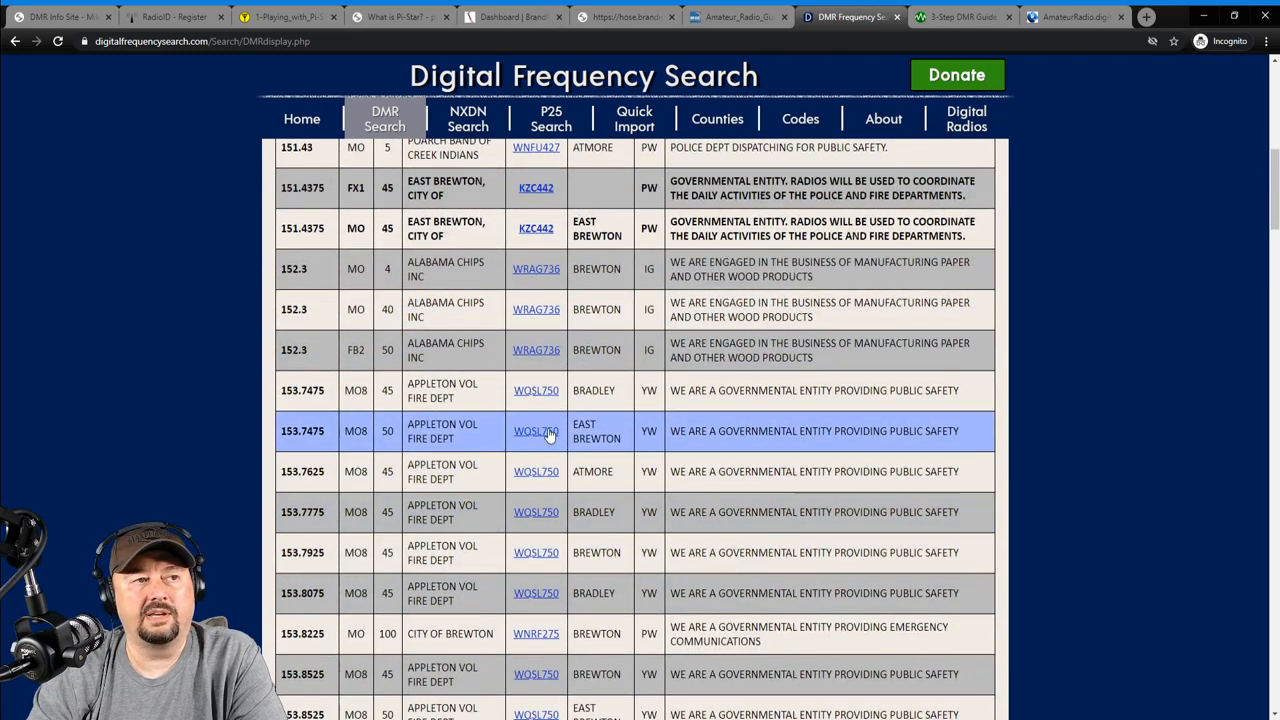
pyautogui.click(536, 432)
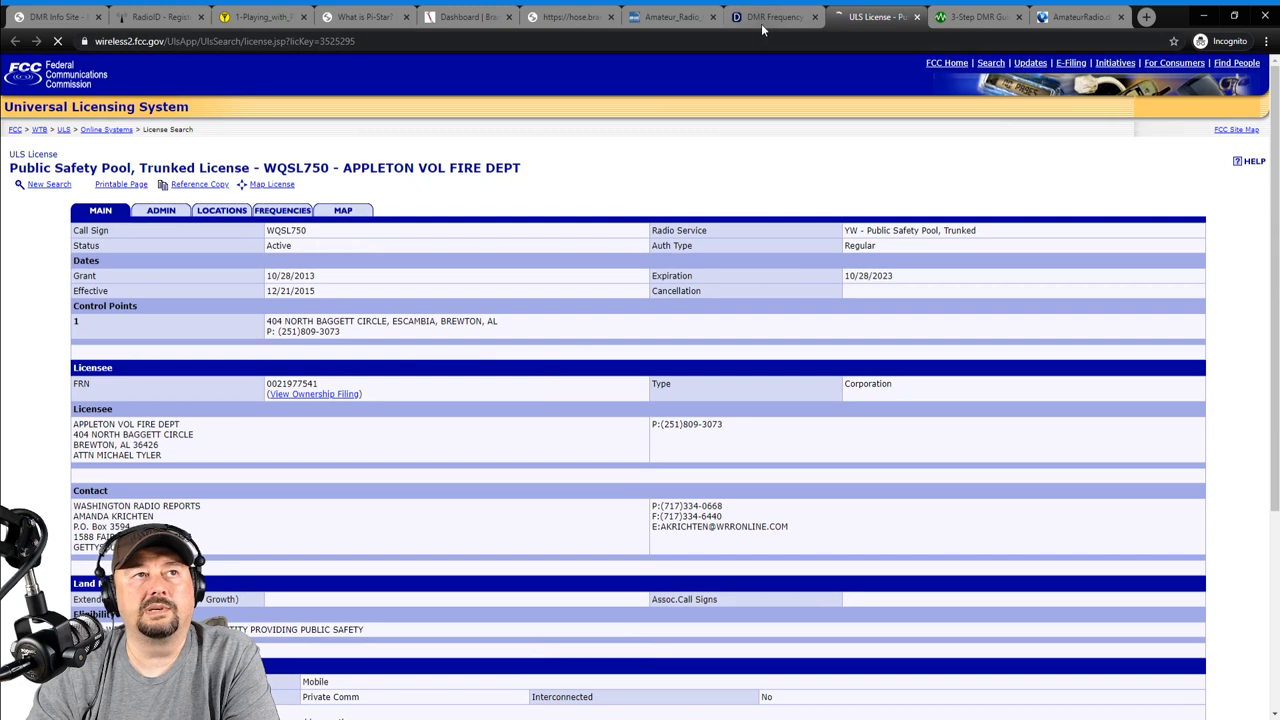
# Return from the FCC ULS license for WQSL750 to the DMR frequency search results.
pyautogui.click(772, 16)
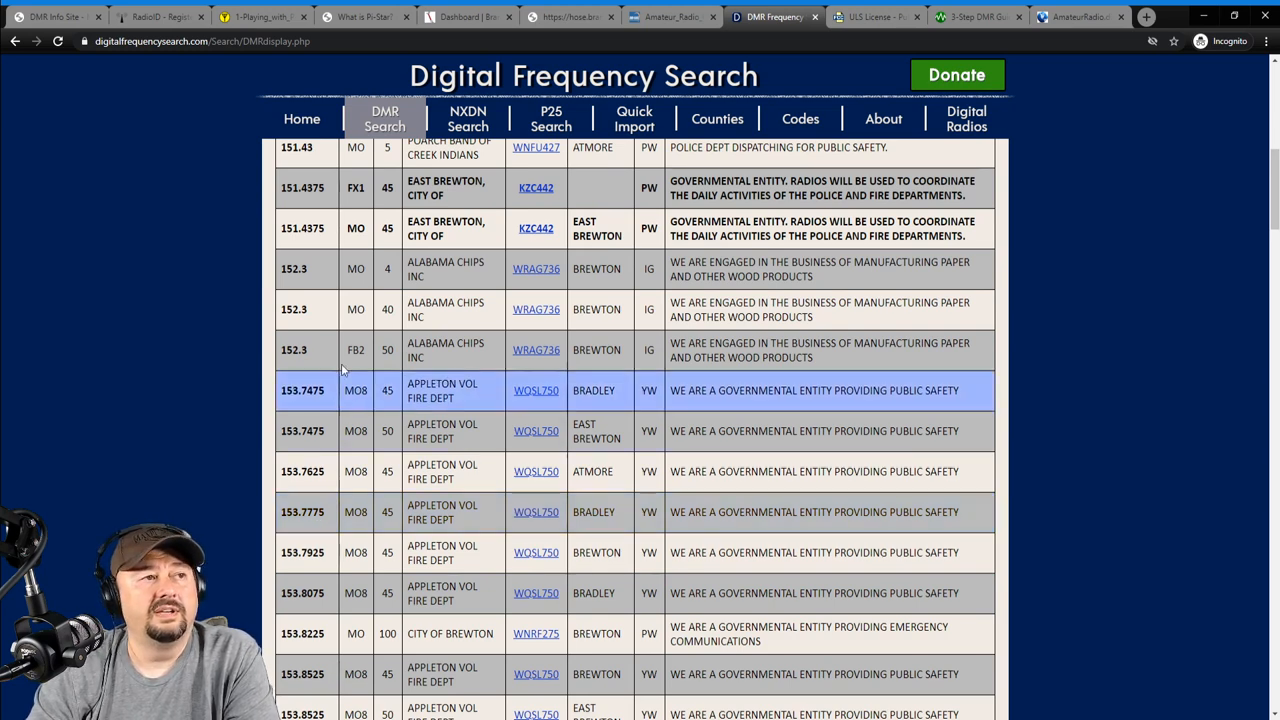
# Browse further down the Escambia County results, then switch to the 3-Step DMR Guide page.
pyautogui.scroll(-3)
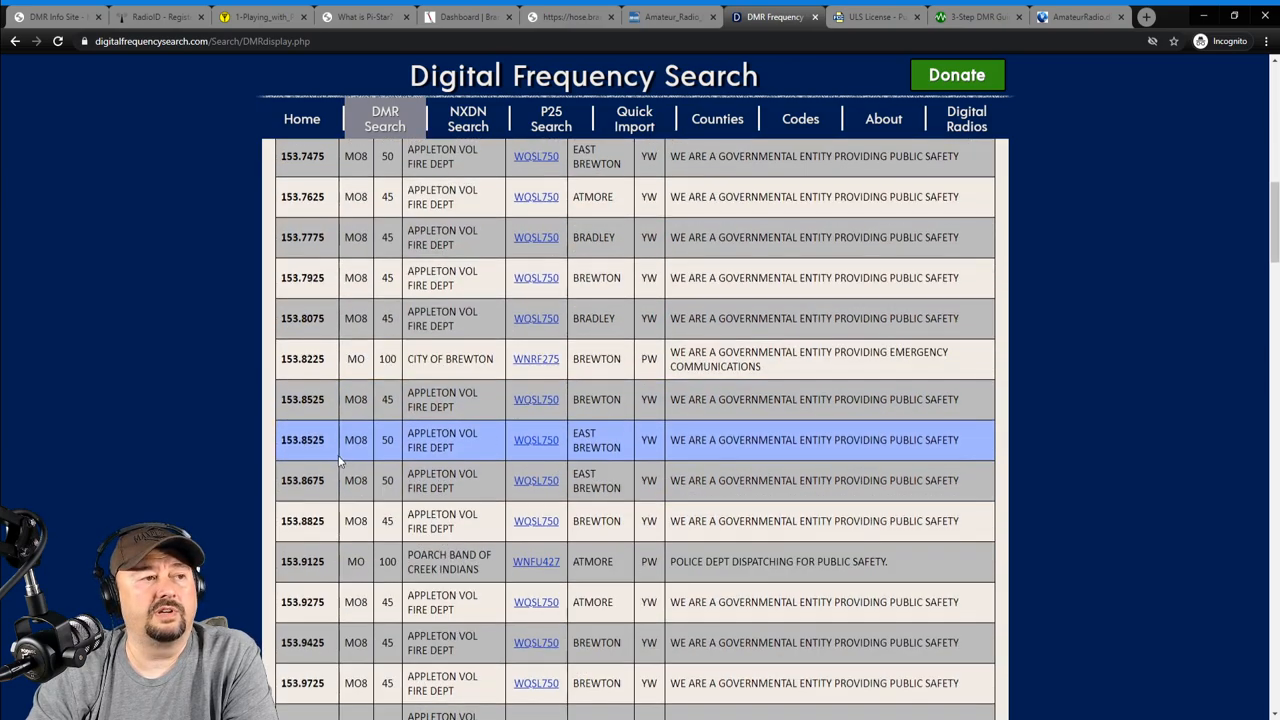
pyautogui.scroll(-3)
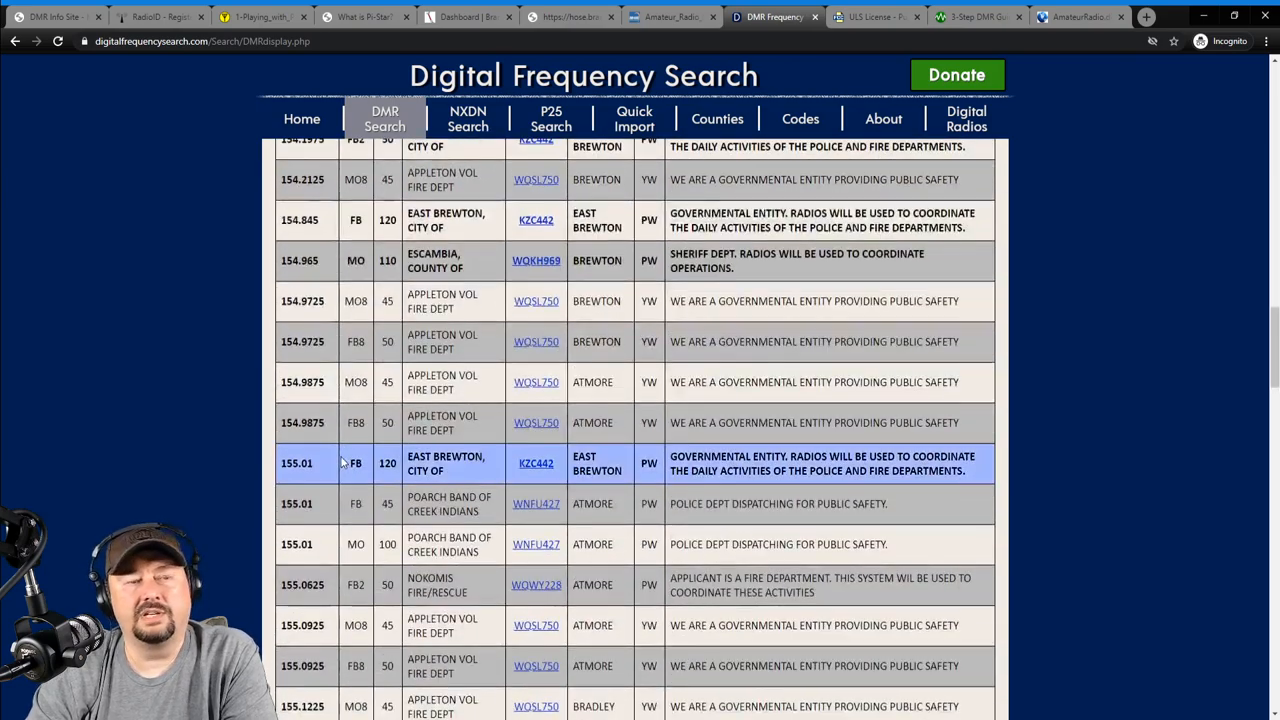
pyautogui.scroll(-3)
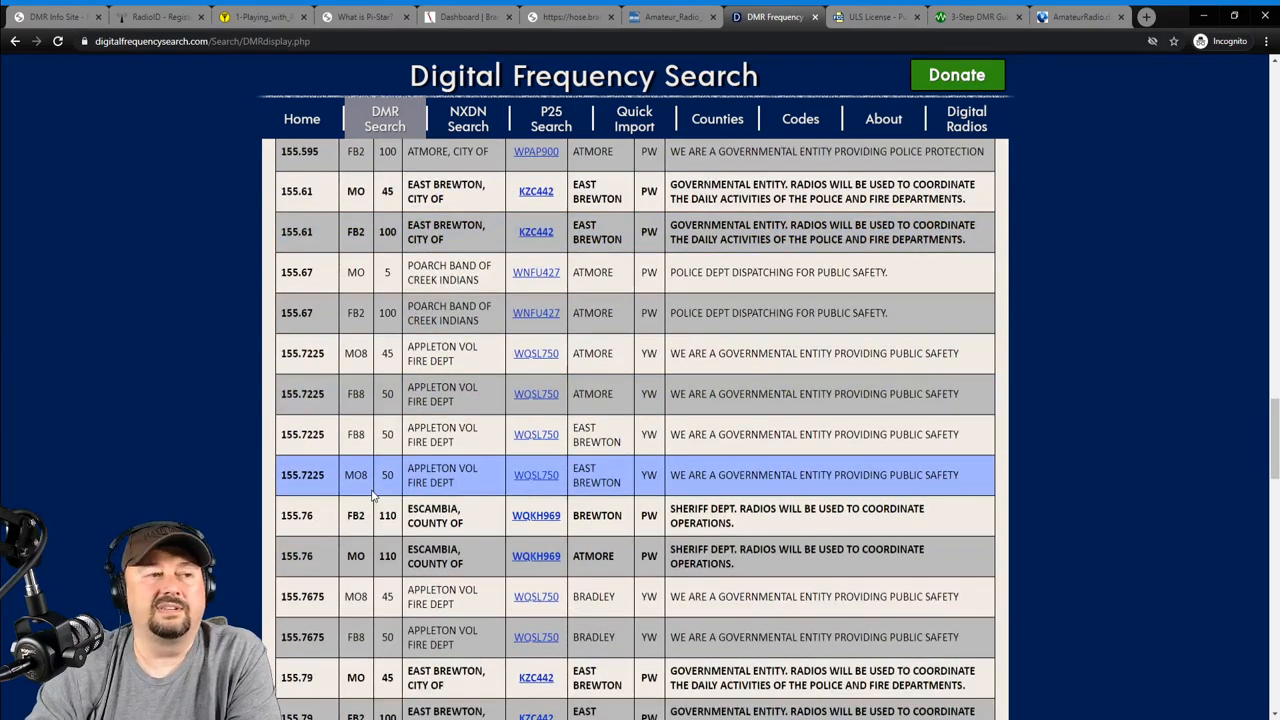
pyautogui.scroll(-3)
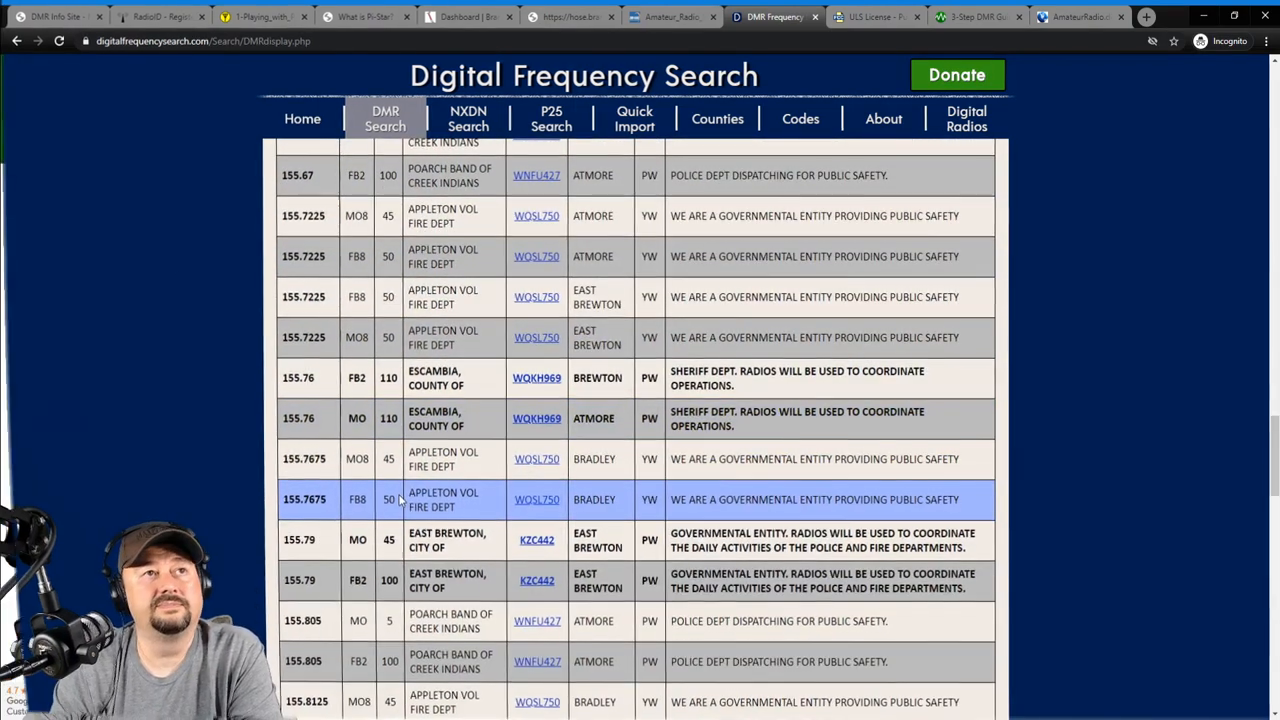
pyautogui.click(980, 16)
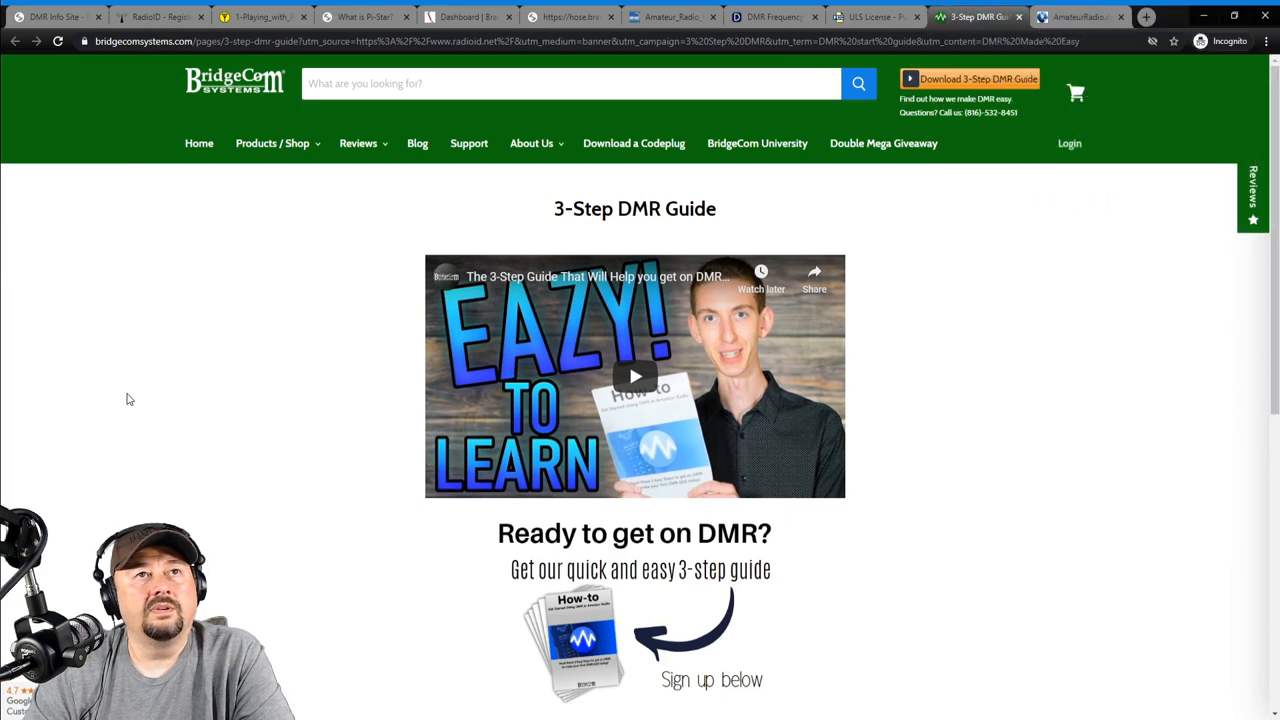
pyautogui.moveTo(154, 418)
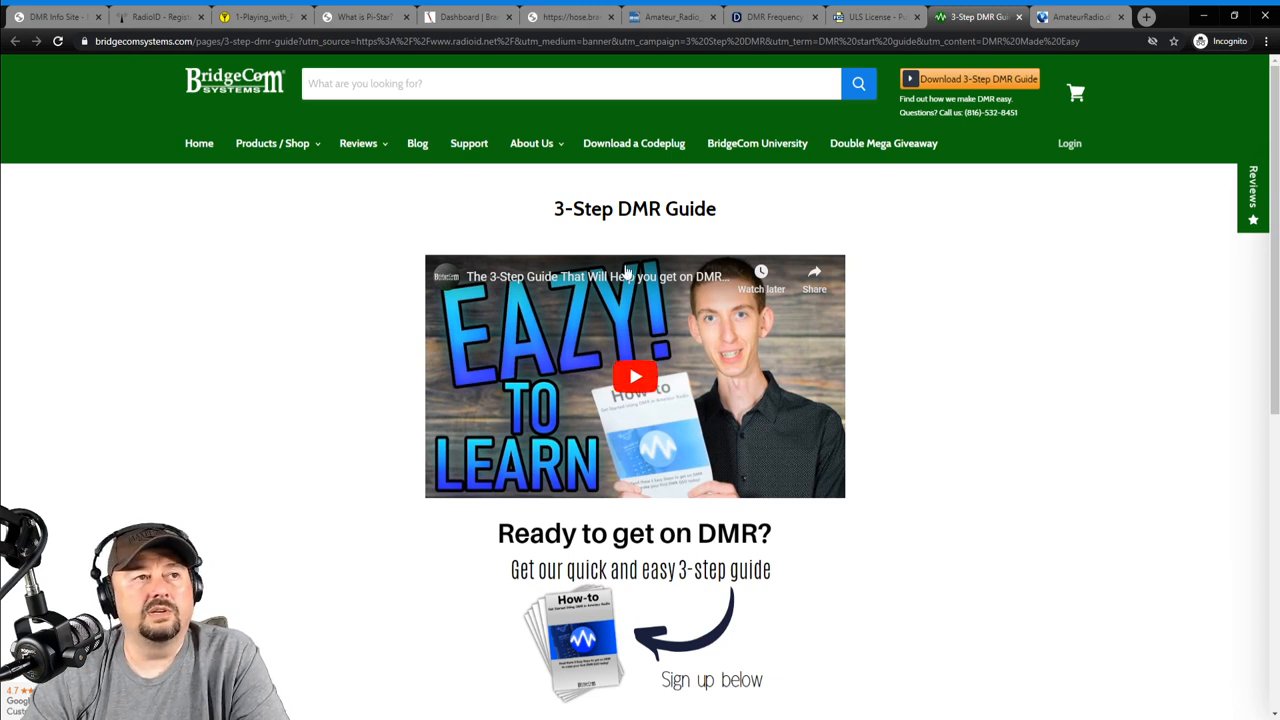
pyautogui.moveTo(676, 324)
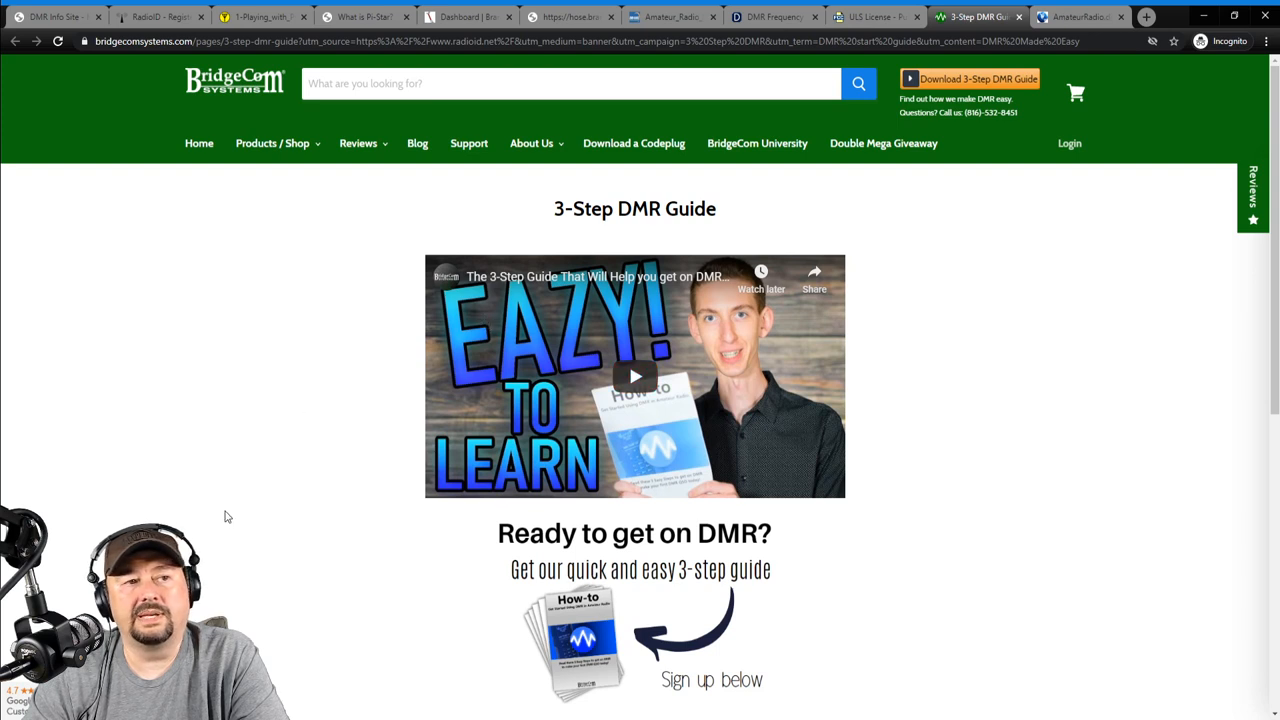
# Look over the 3-Step DMR Guide sign-up form, then switch to the AmateurRadio.digital site.
pyautogui.scroll(-3)
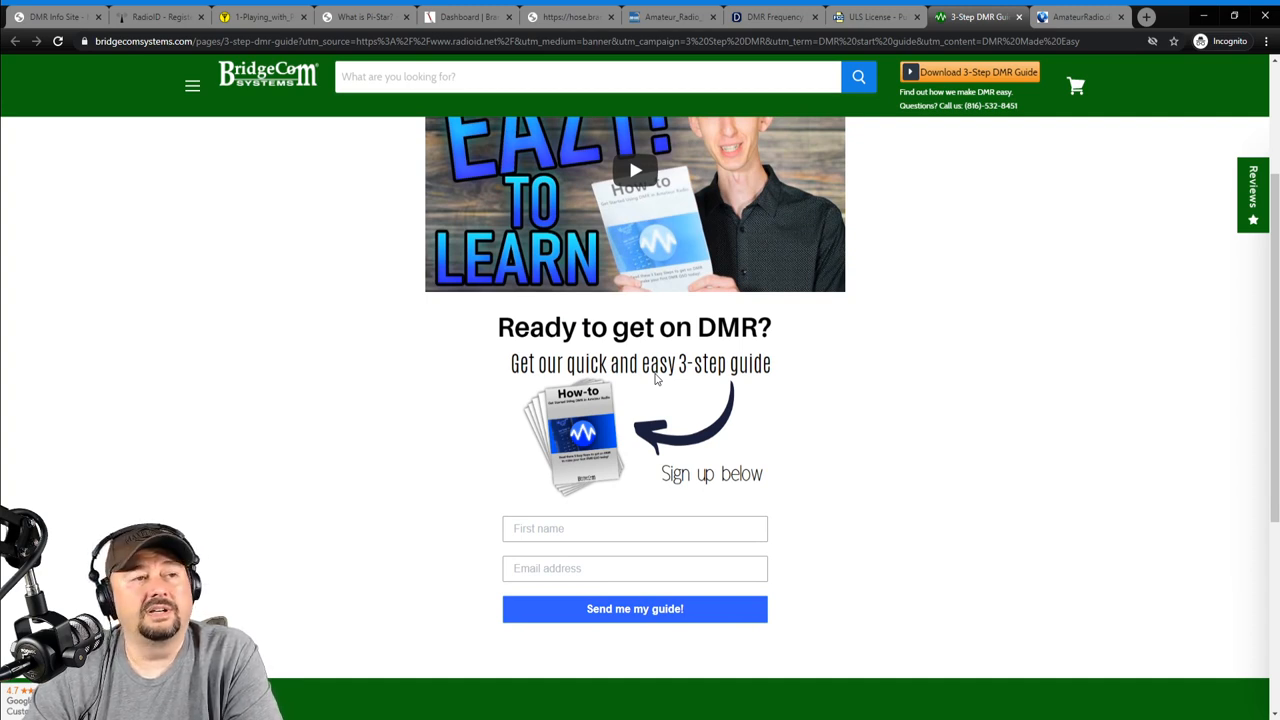
pyautogui.moveTo(600, 456)
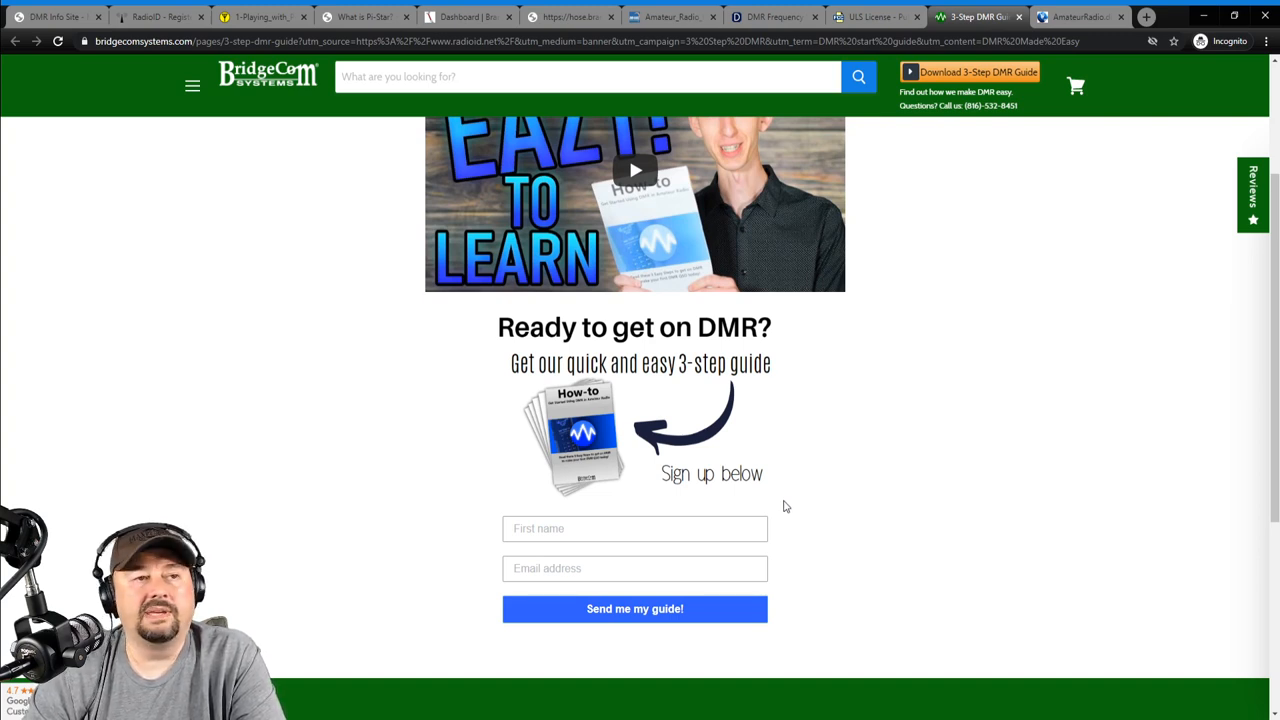
pyautogui.scroll(3)
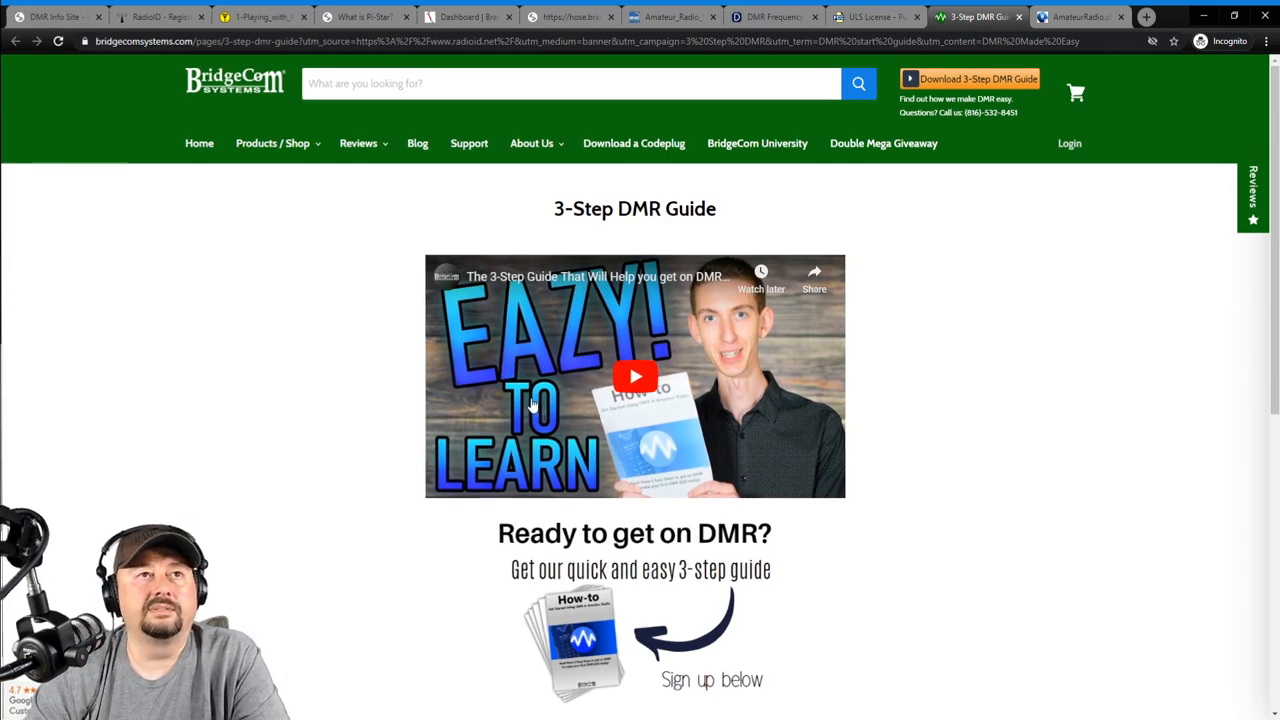
pyautogui.click(1076, 16)
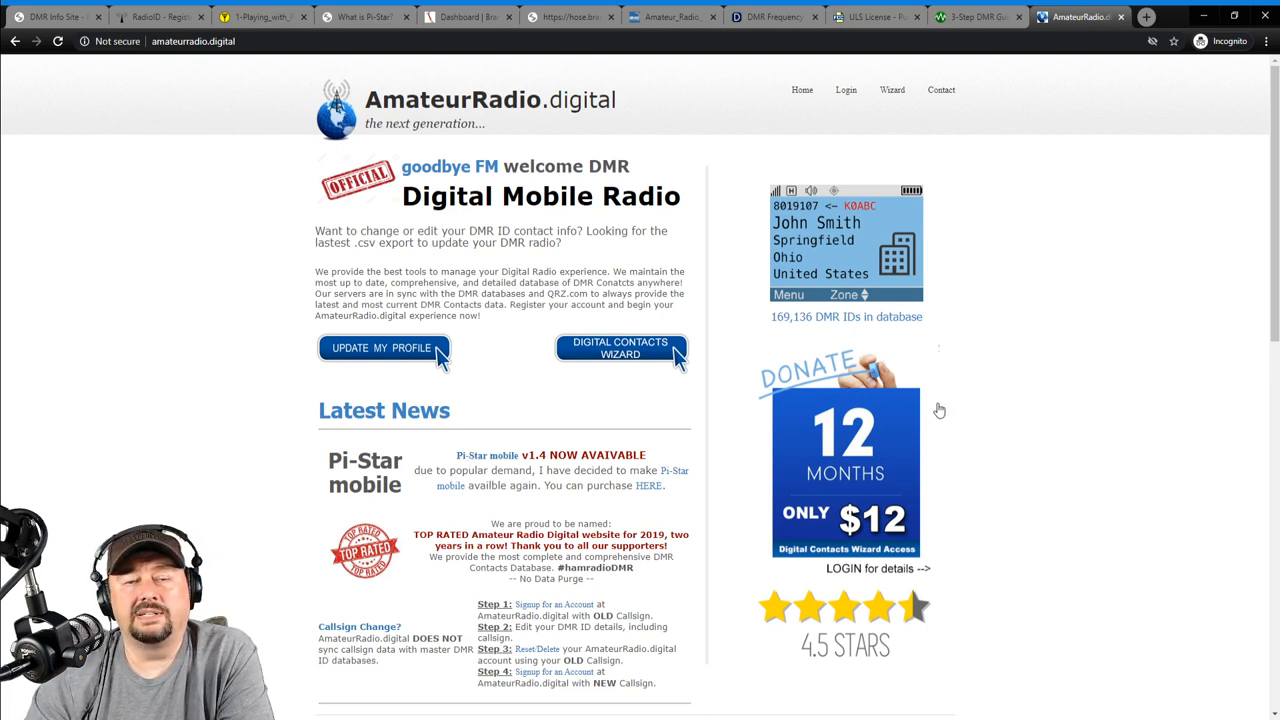
pyautogui.moveTo(936, 544)
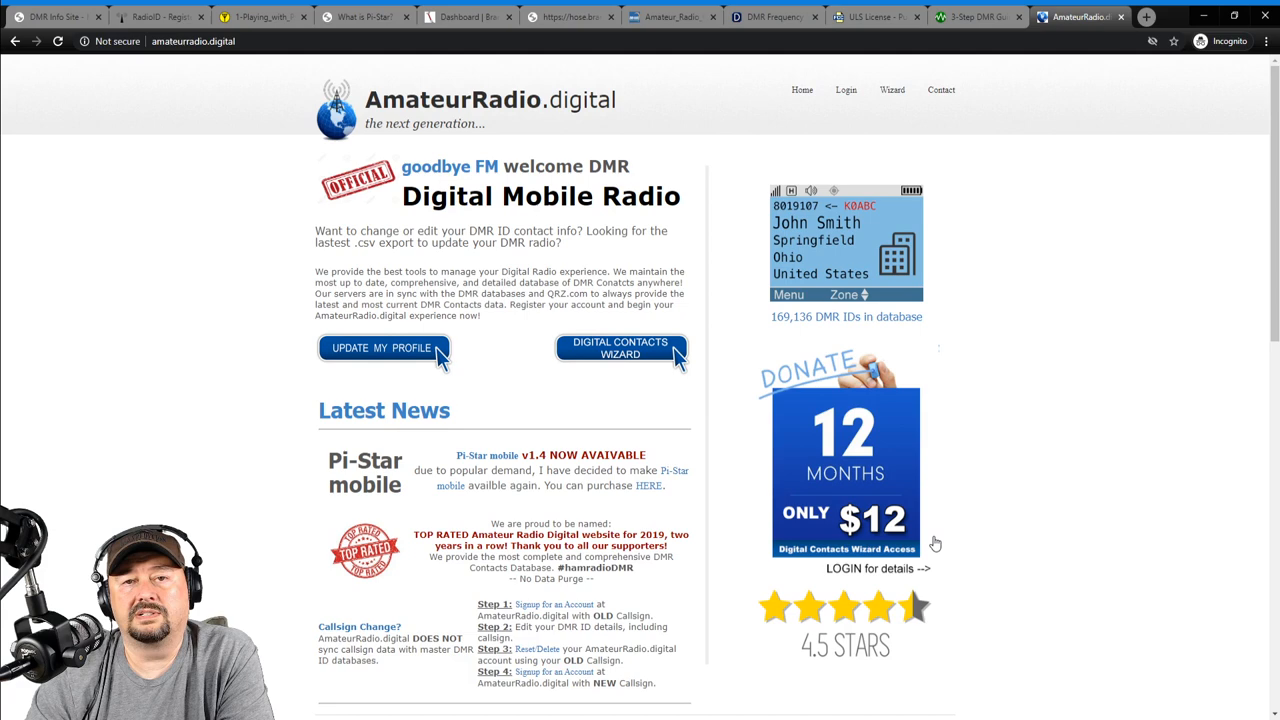
pyautogui.moveTo(936, 540)
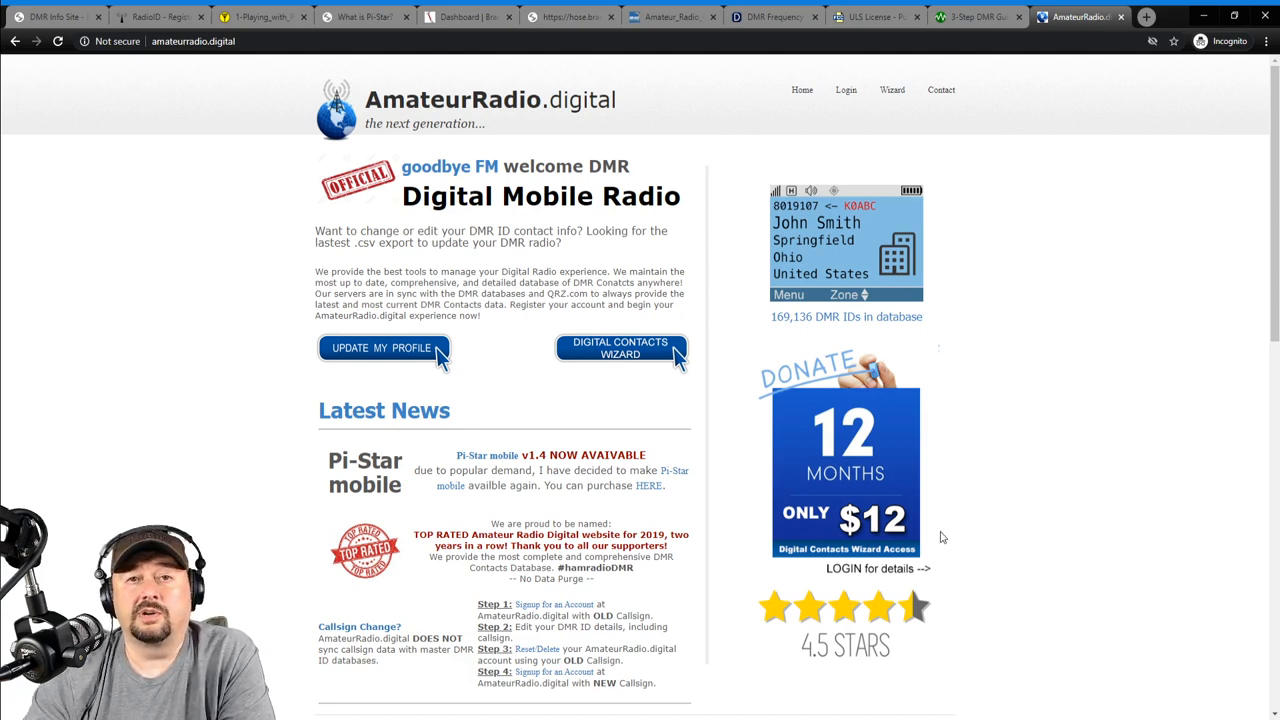
# Jump to the Digital Contacts Wizard's Step 1 radio selection on the home page.
pyautogui.click(620, 348)
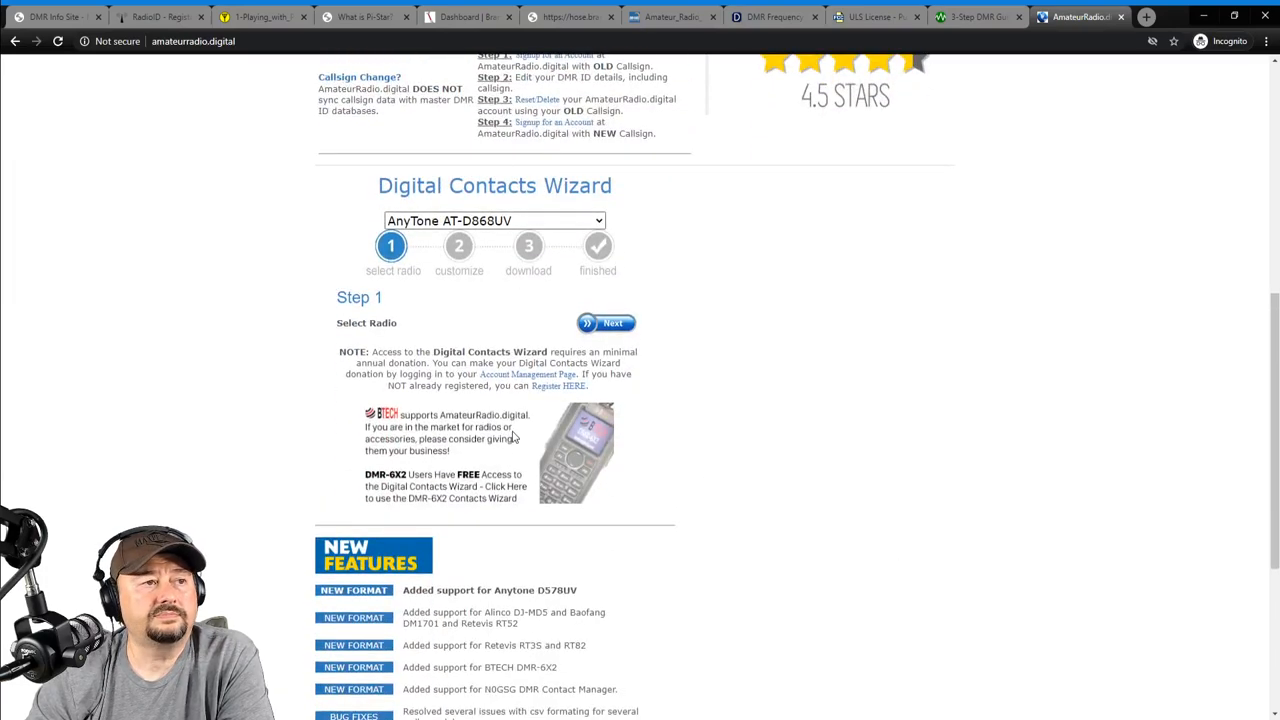
# Choose AnyTone AT-D878UV as the radio and continue to the DMR ID/callsign login page.
pyautogui.click(494, 220)
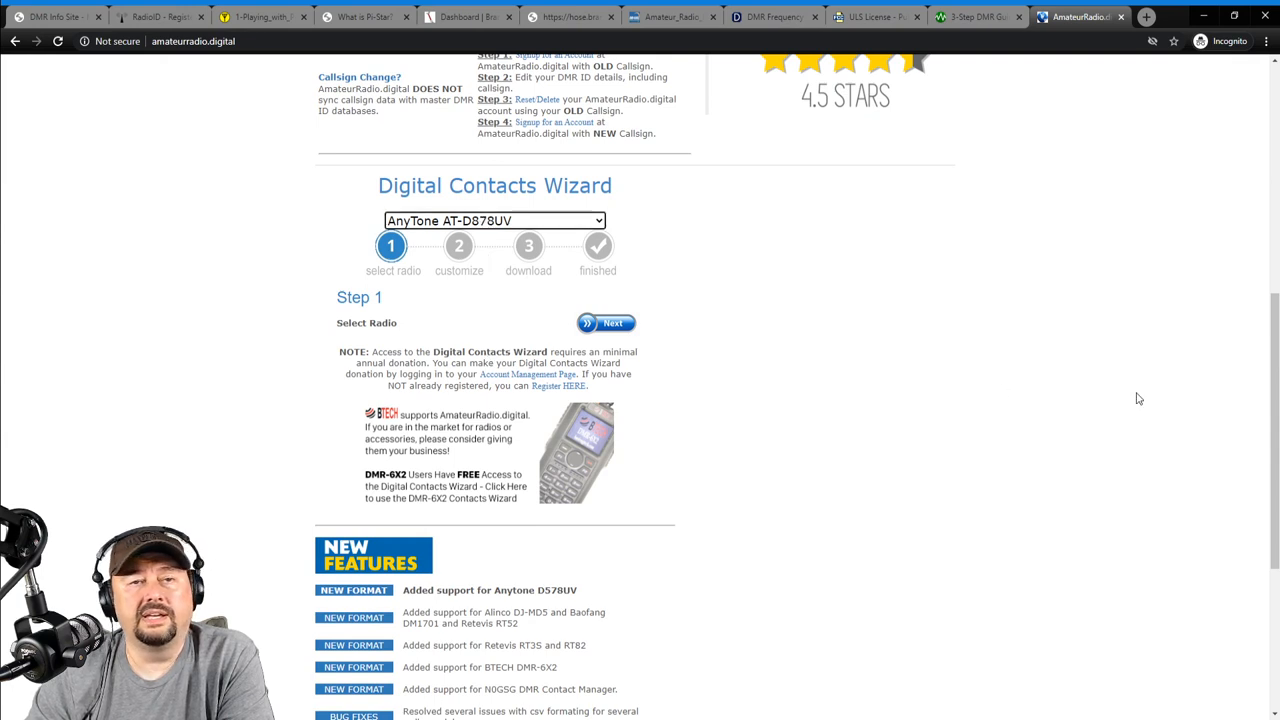
pyautogui.click(606, 324)
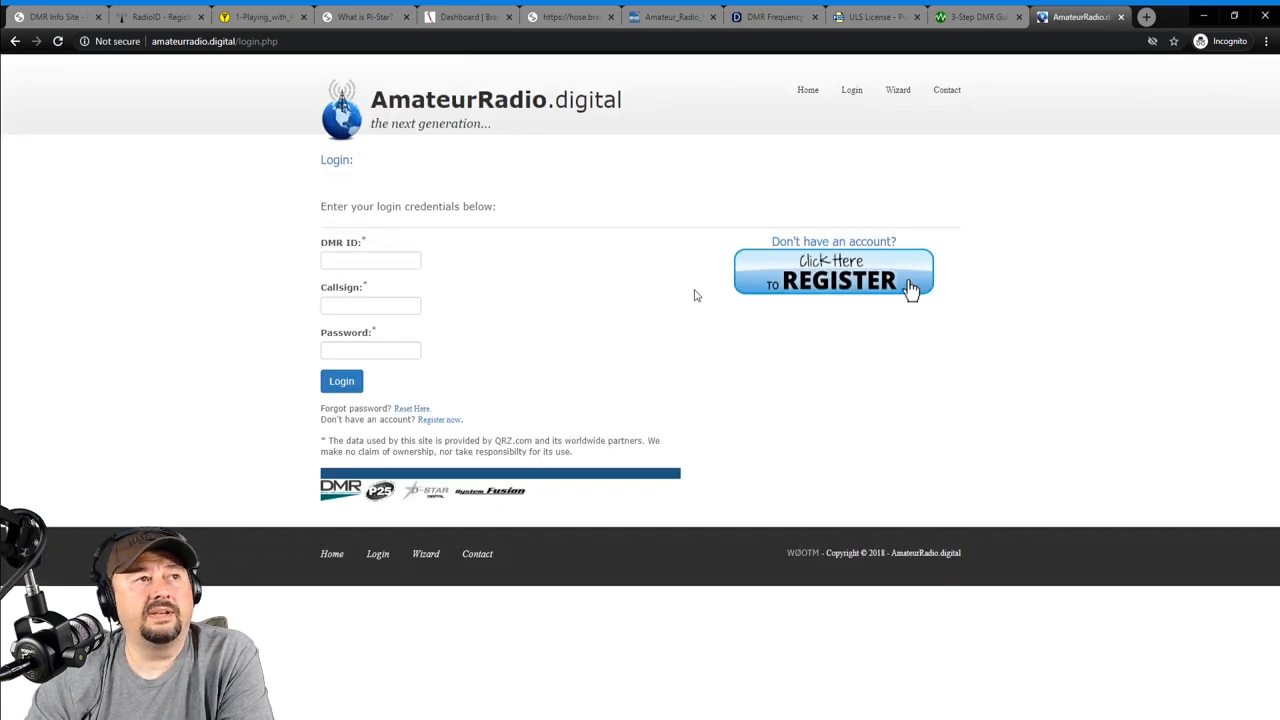
pyautogui.moveTo(504, 358)
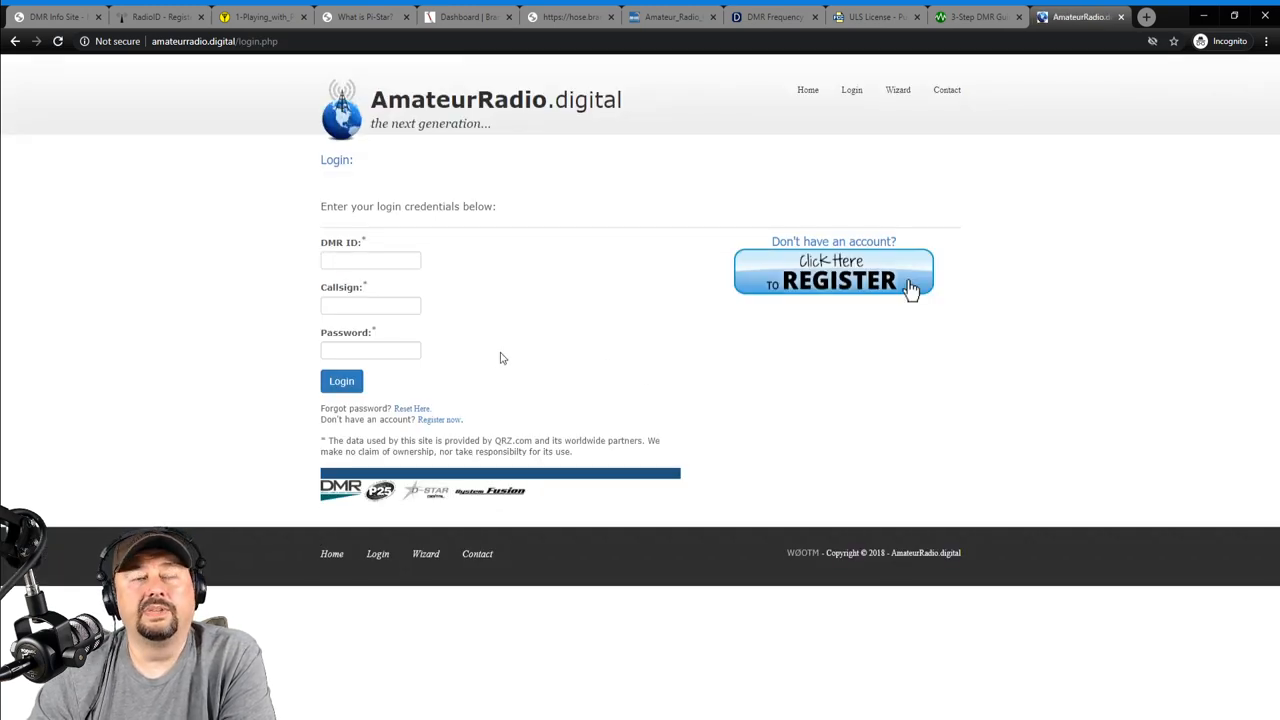